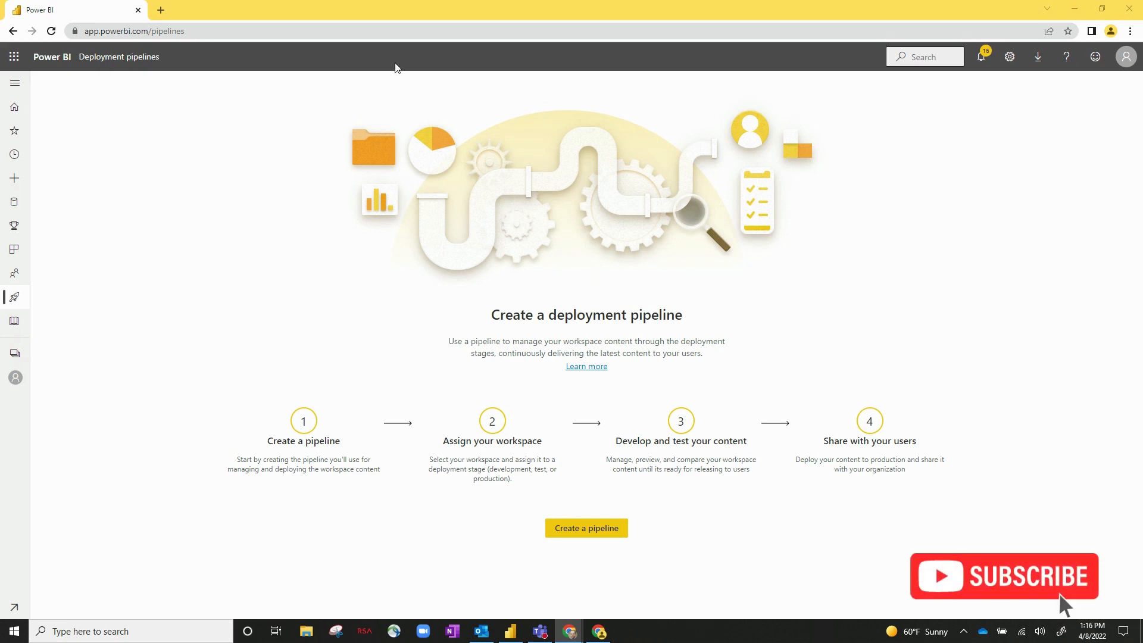
mouse_move(93, 79)
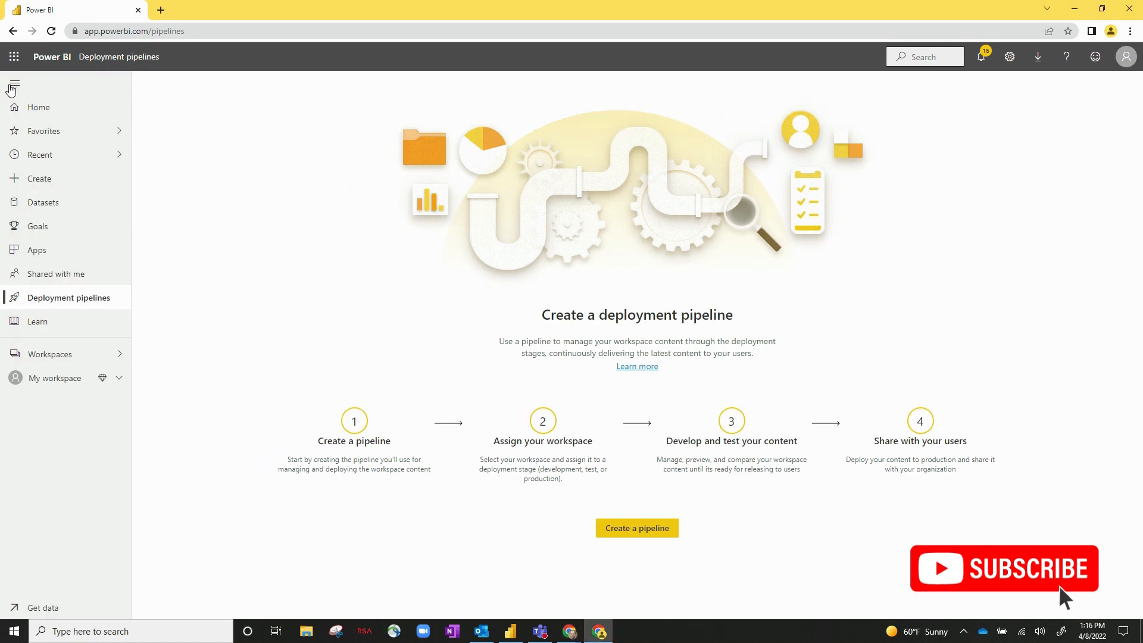
mouse_move(148, 319)
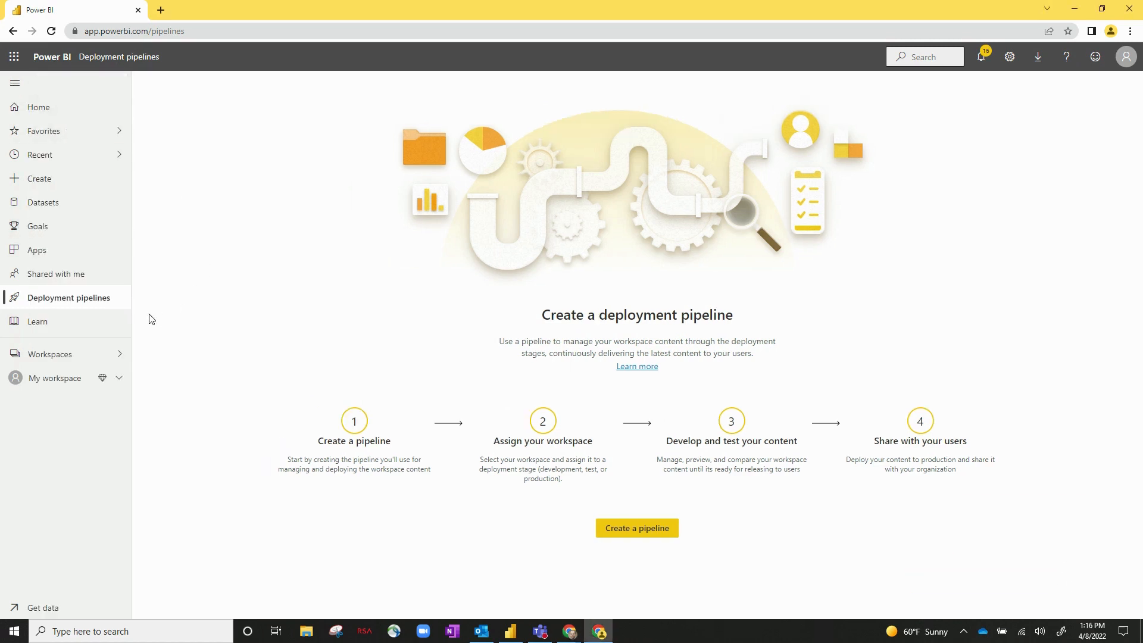
mouse_move(119, 304)
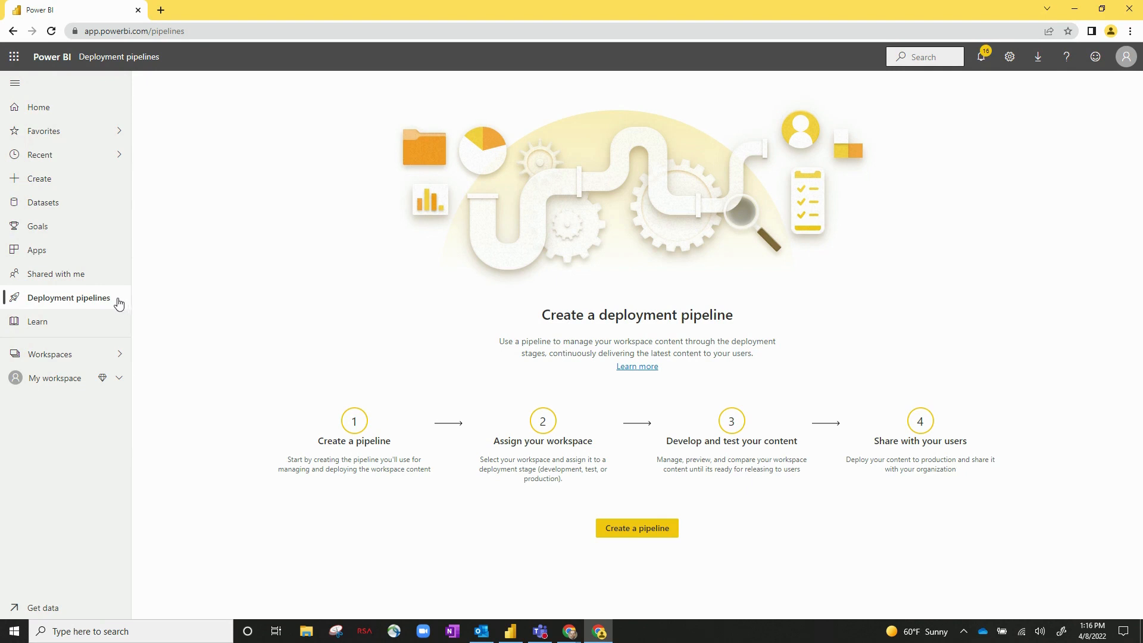
mouse_move(89, 303)
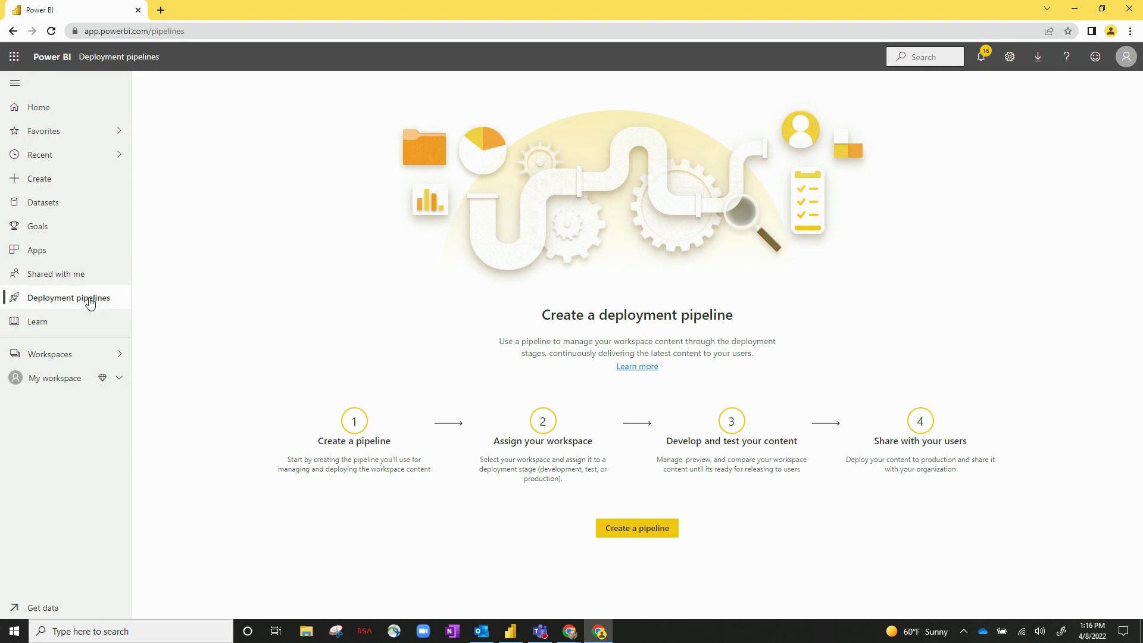
mouse_move(388, 326)
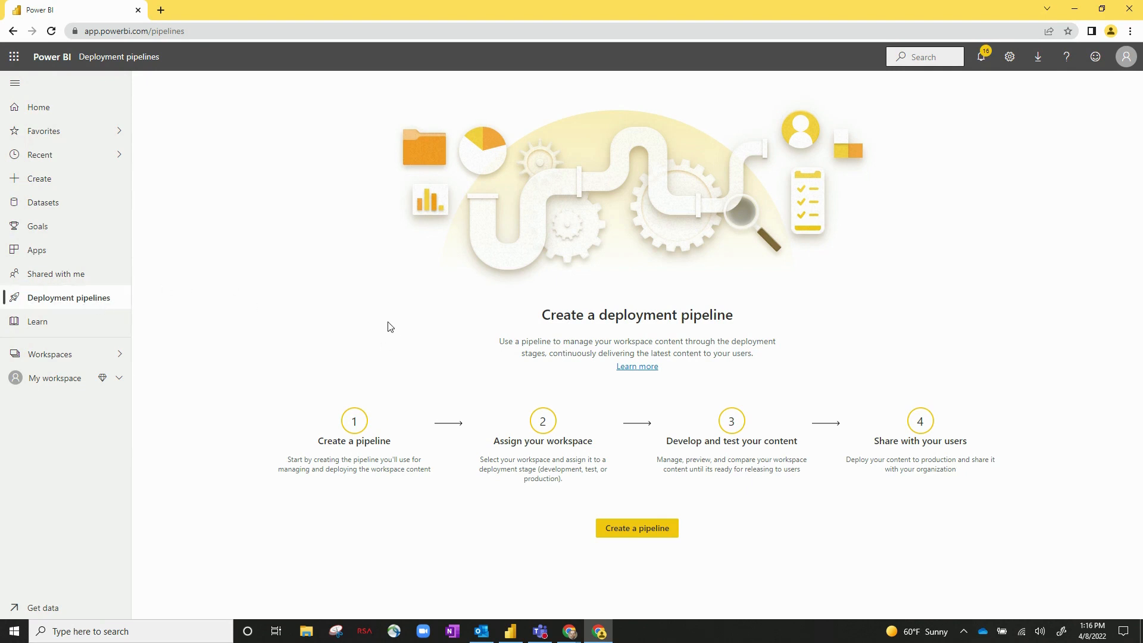
mouse_move(541, 313)
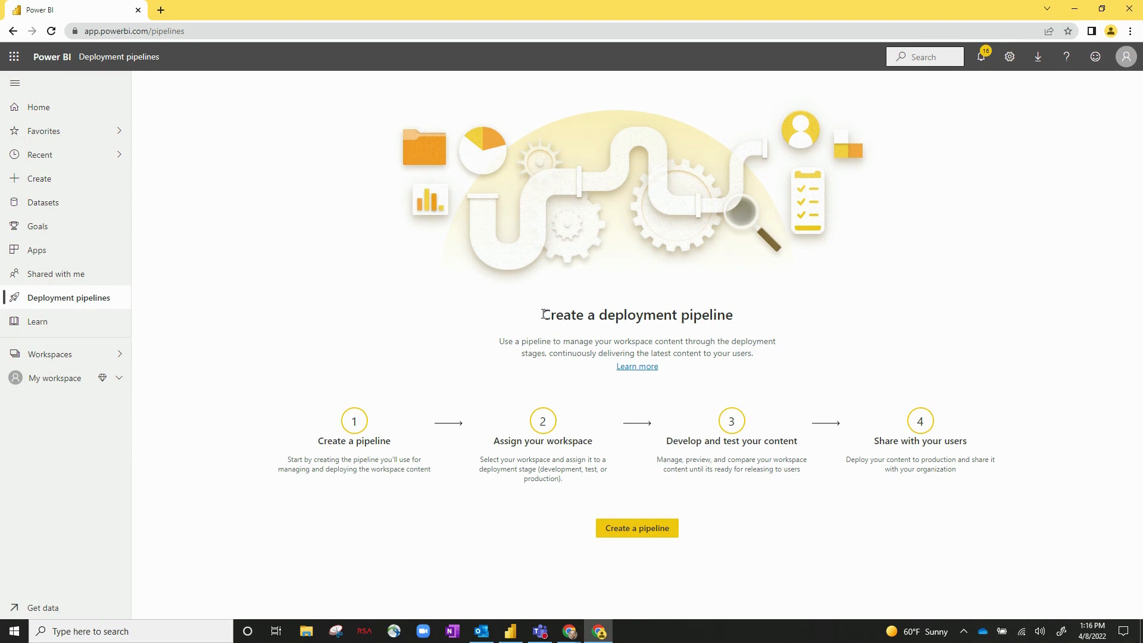
mouse_move(296, 385)
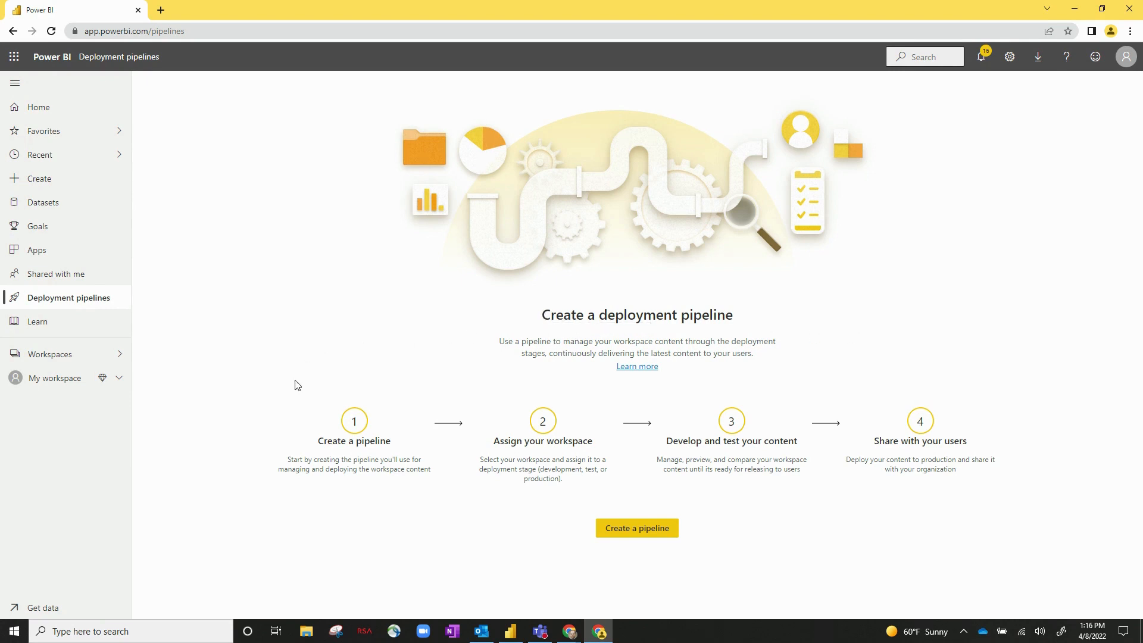
mouse_move(560, 431)
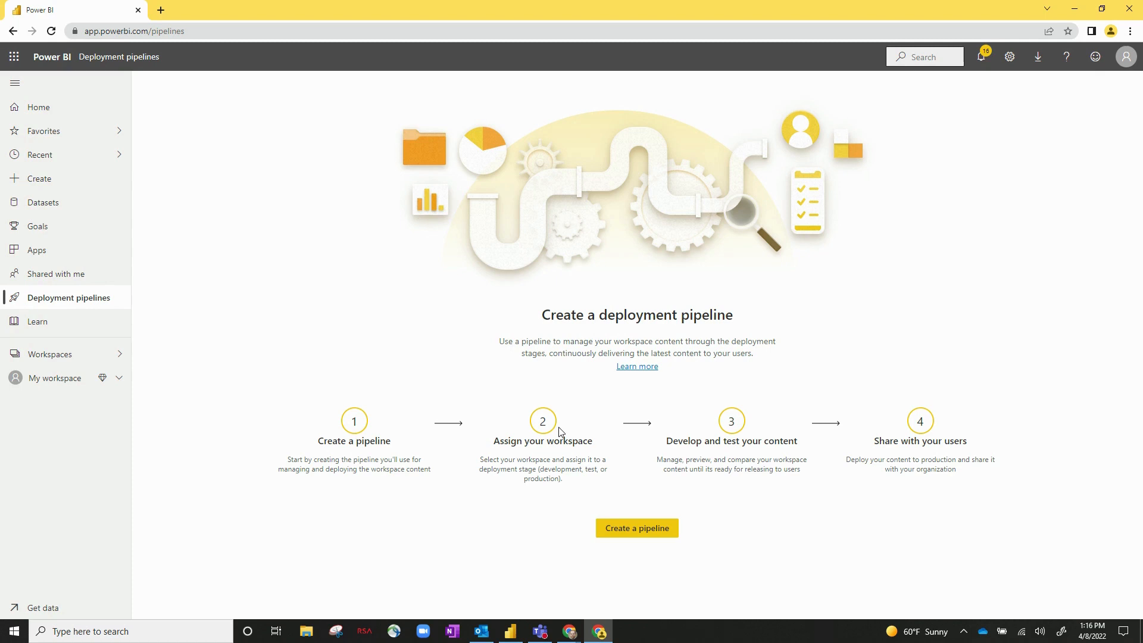
mouse_move(782, 387)
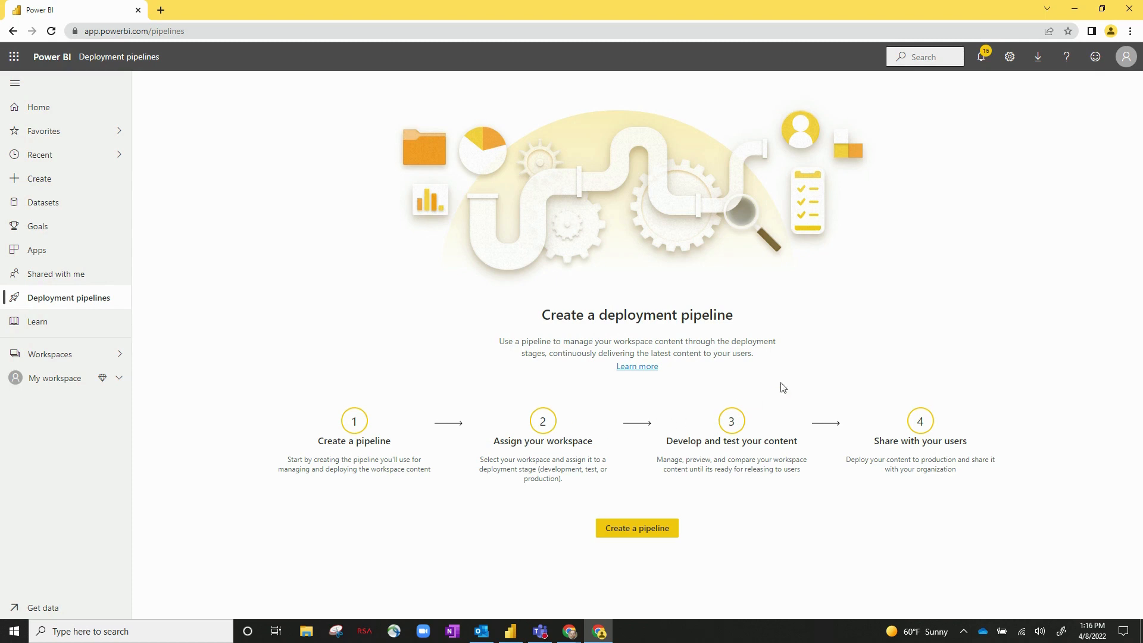
mouse_move(242, 311)
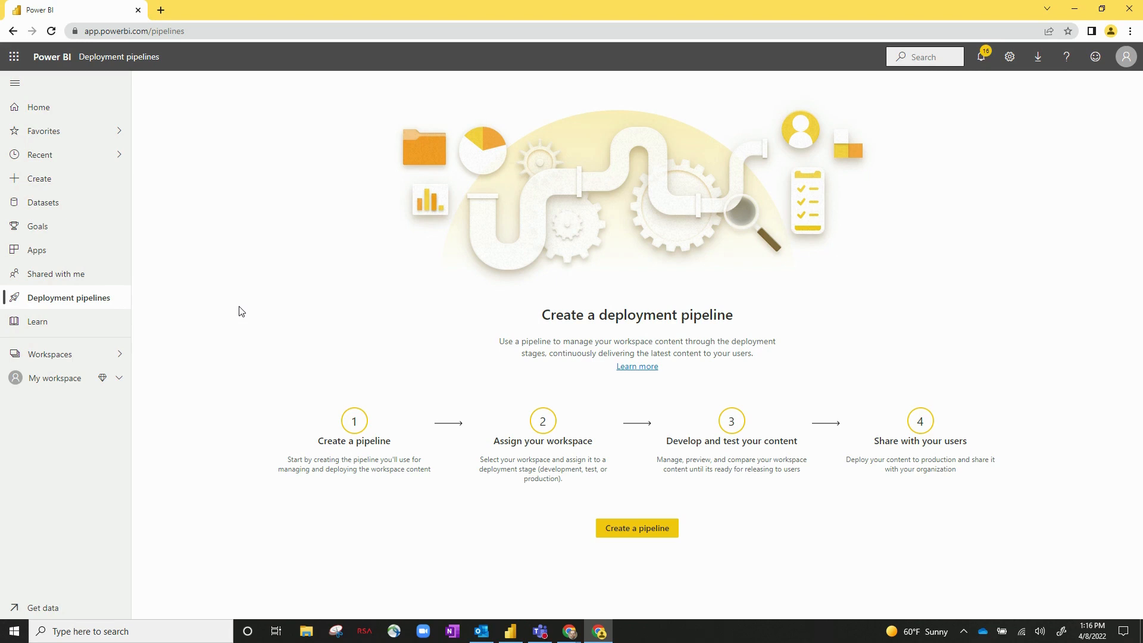
mouse_move(622, 550)
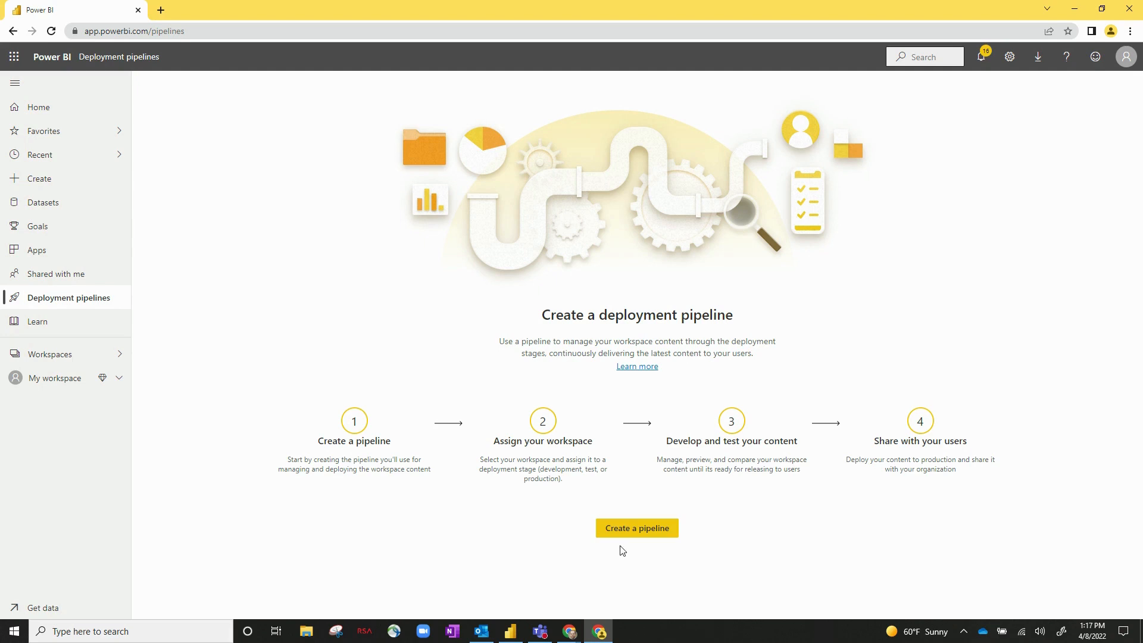
Create a new deployment pipeline named 'Deployment Pipelines Test' with description 'Test pipeline'
left_click(636, 528)
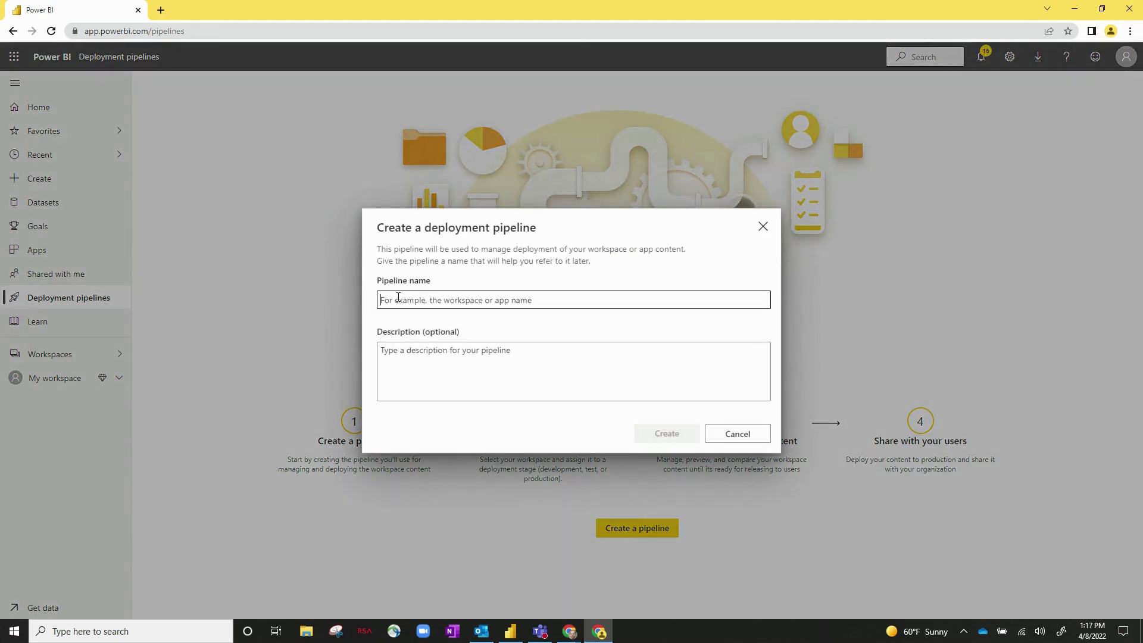
mouse_move(558, 329)
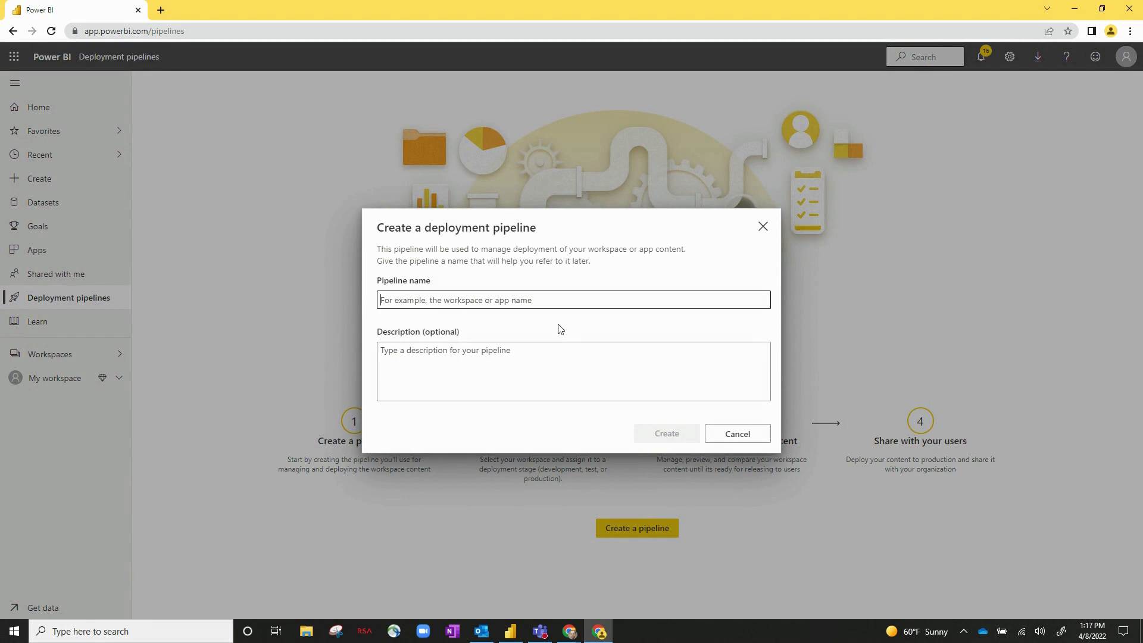
type("Deploym")
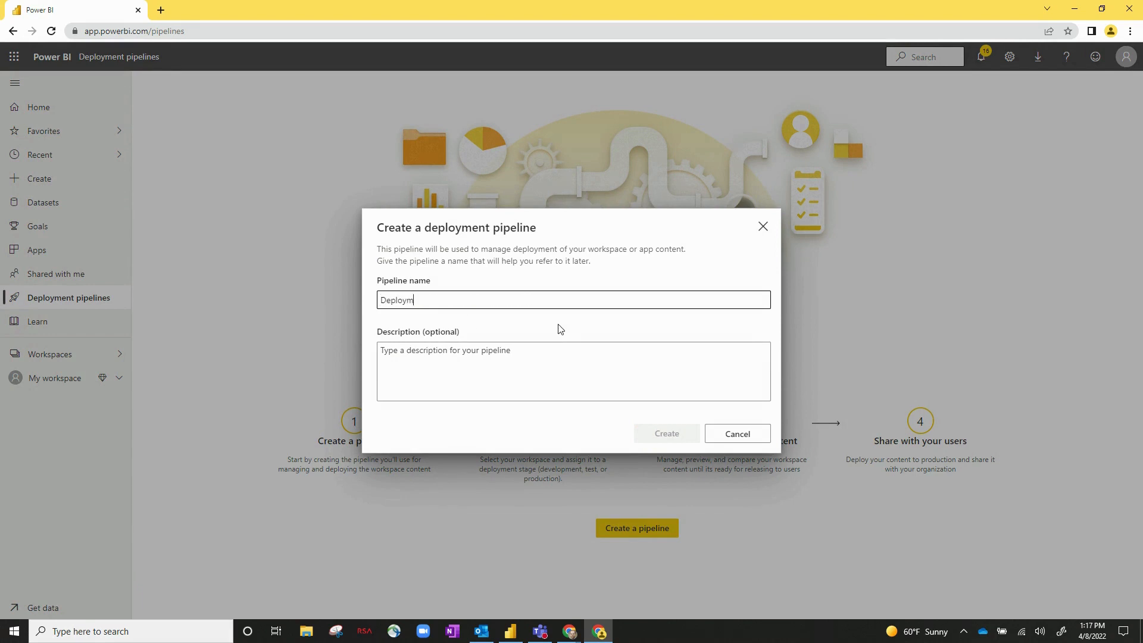
type("ent Pipelines Test")
left_click(573, 371)
type("Test pipeline")
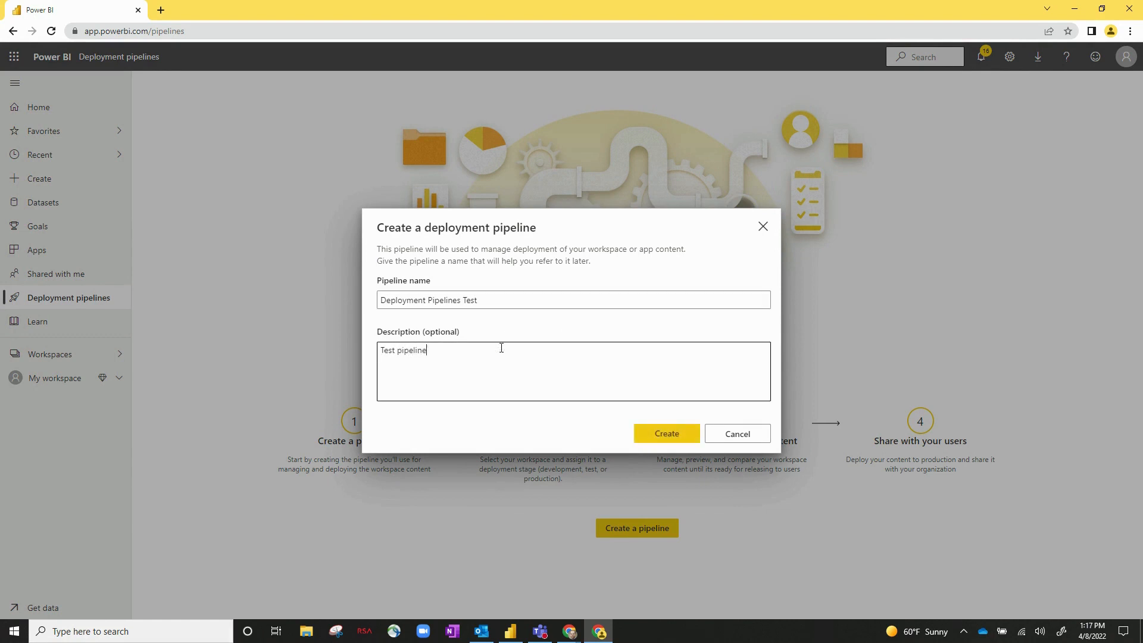
left_click(665, 433)
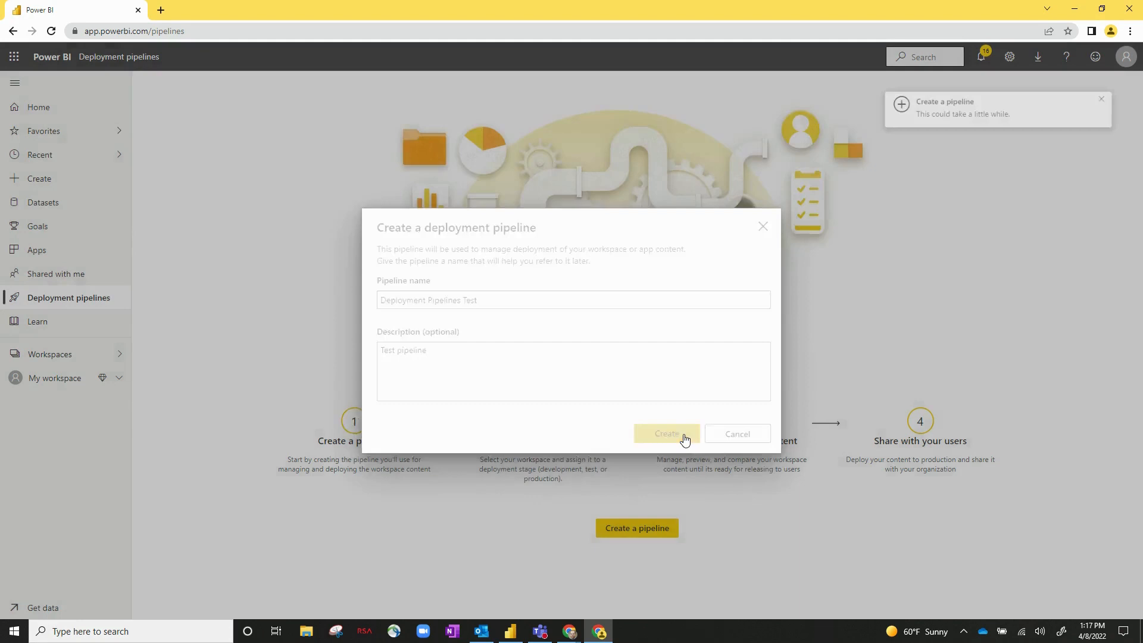
Wait for the new pipeline page with its Development, Test and Production stages to load
left_click(664, 433)
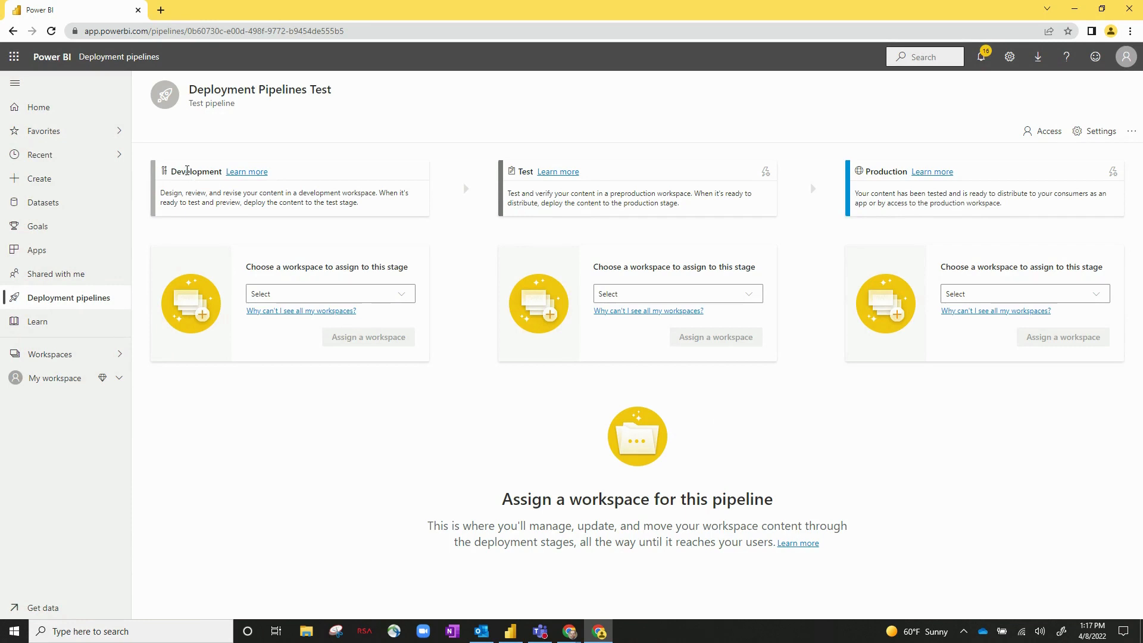
mouse_move(870, 168)
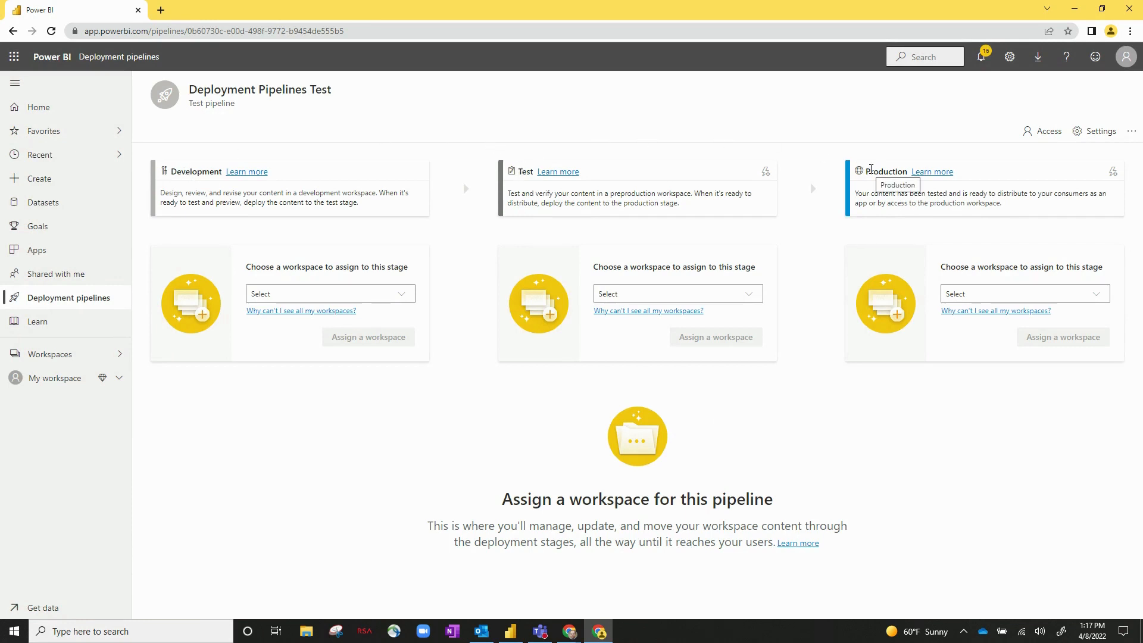
mouse_move(756, 110)
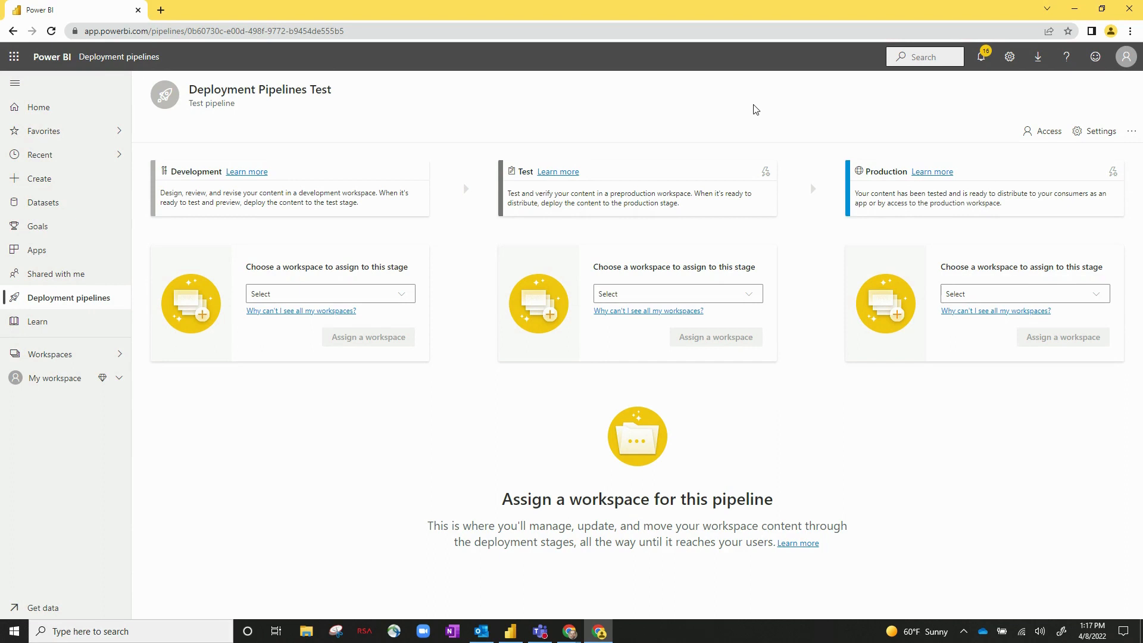
mouse_move(745, 112)
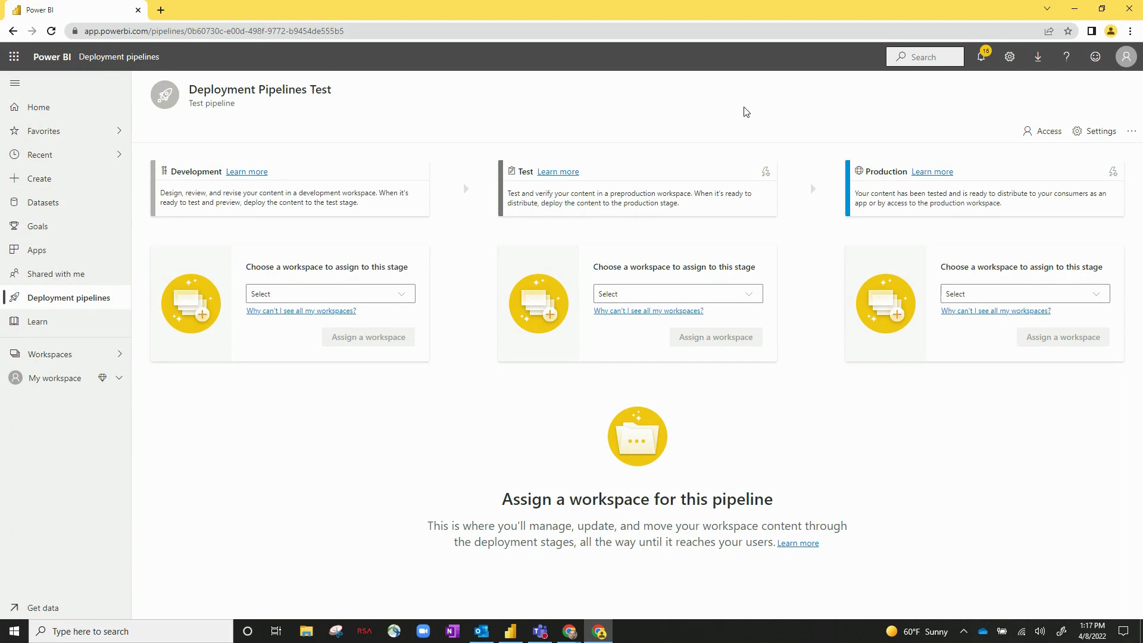
mouse_move(631, 93)
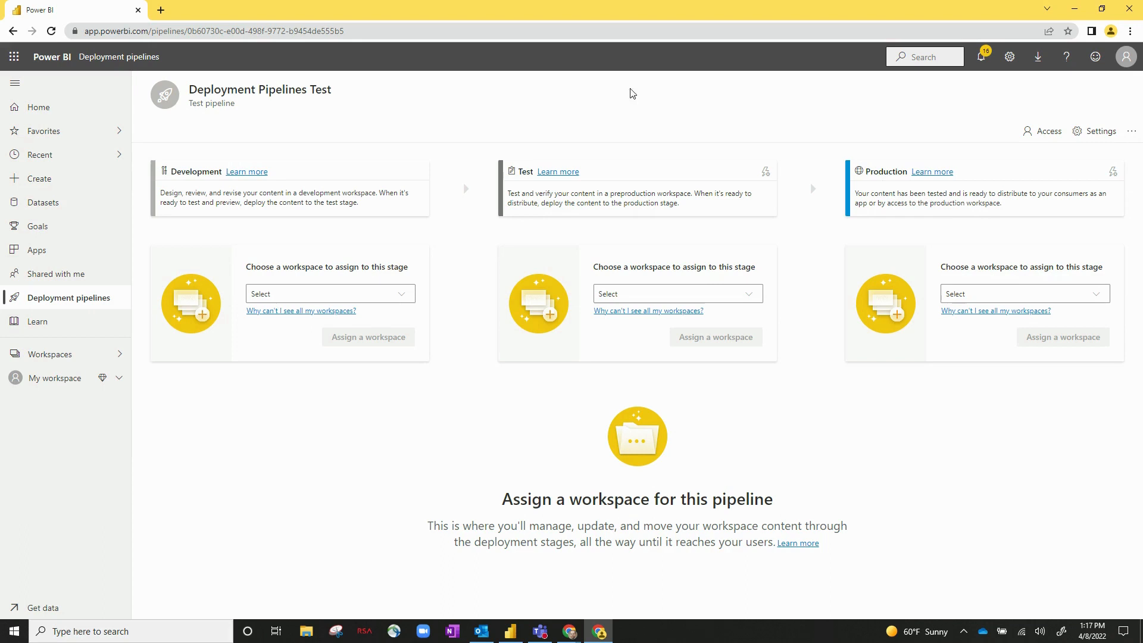
mouse_move(483, 154)
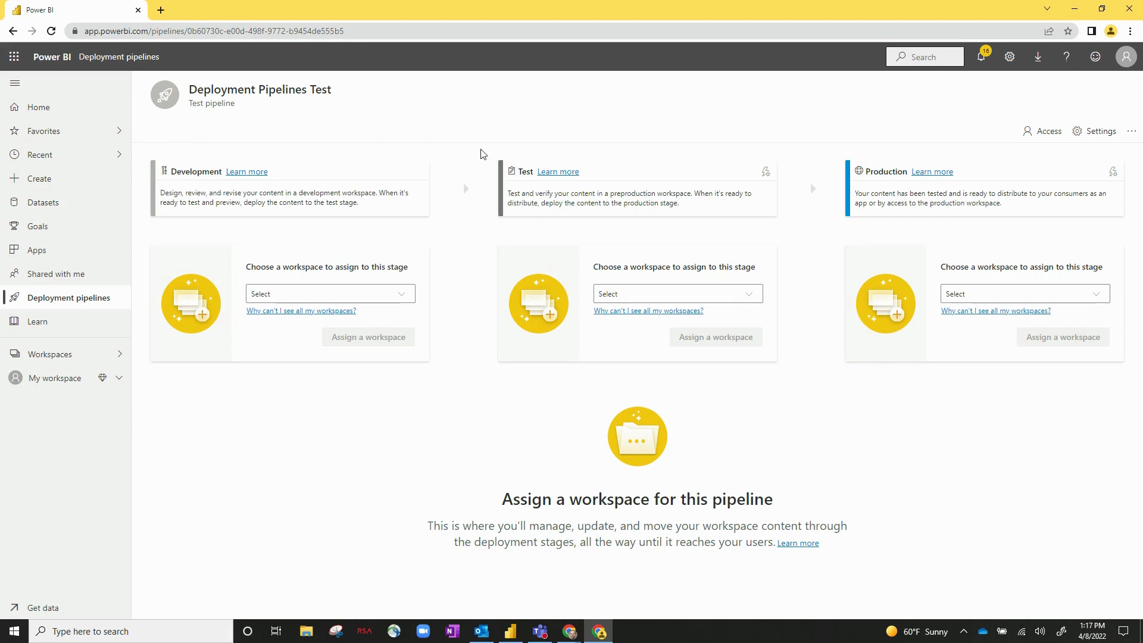
mouse_move(415, 49)
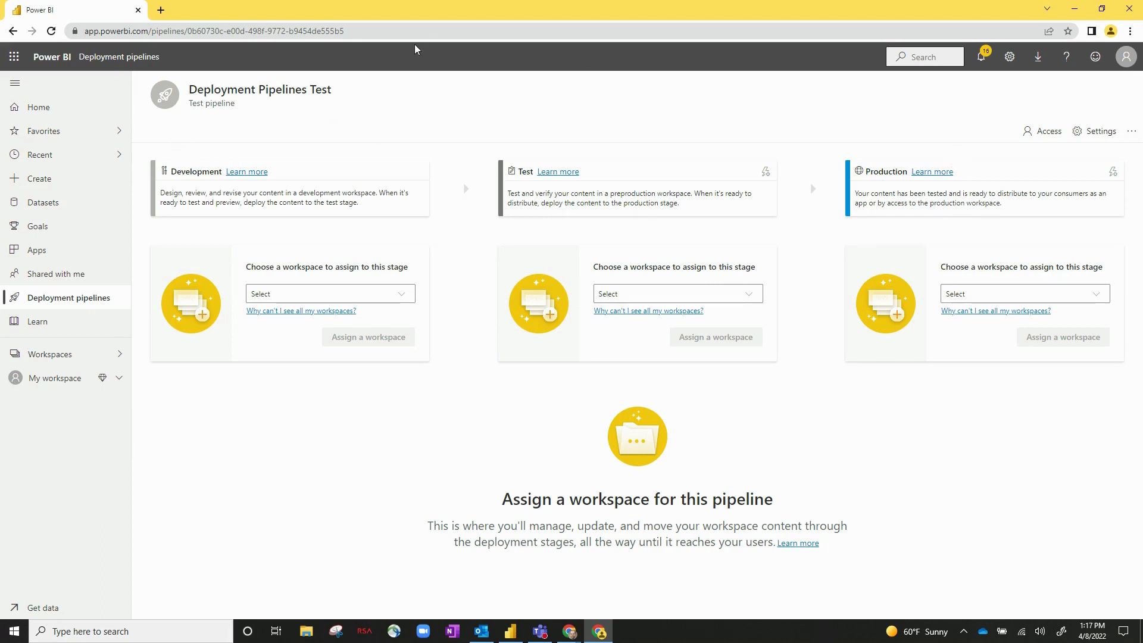
mouse_move(866, 134)
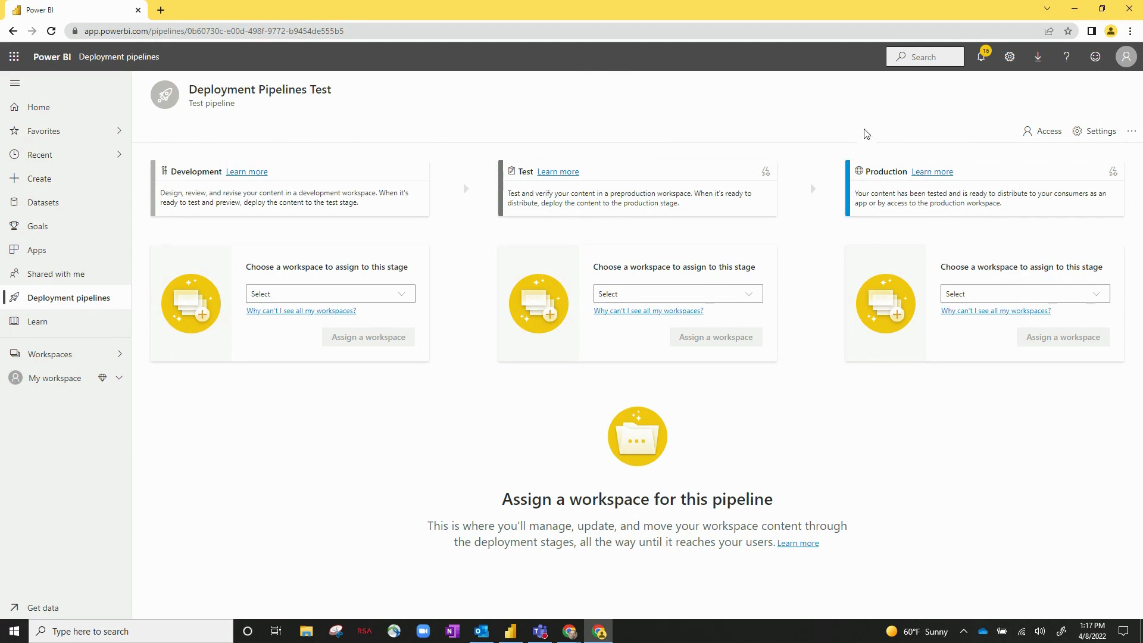
mouse_move(769, 118)
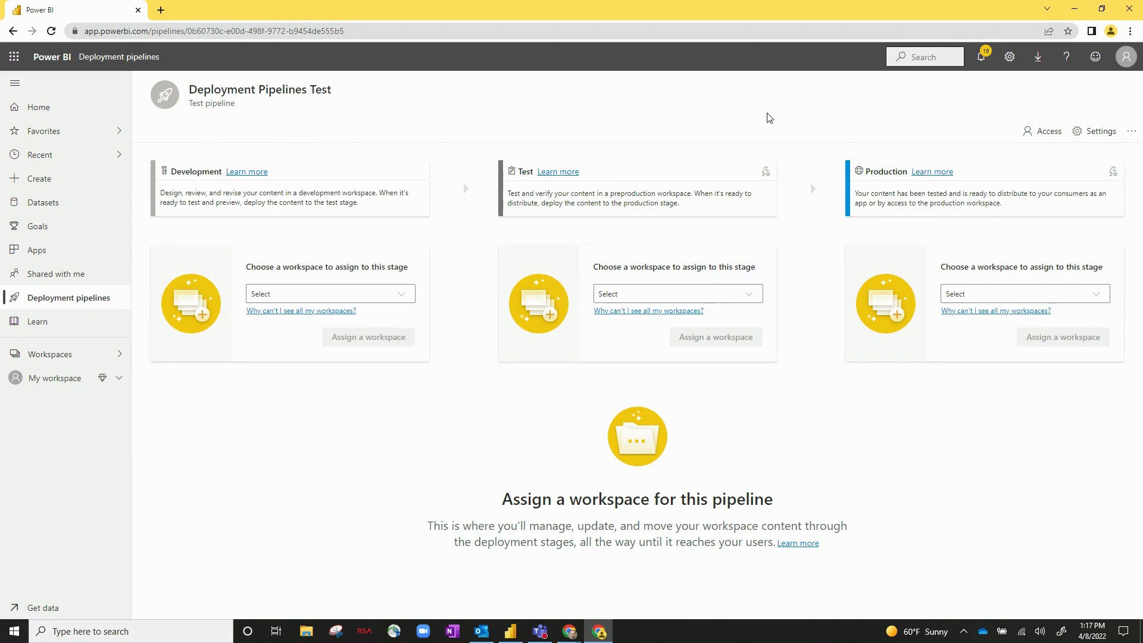
mouse_move(761, 118)
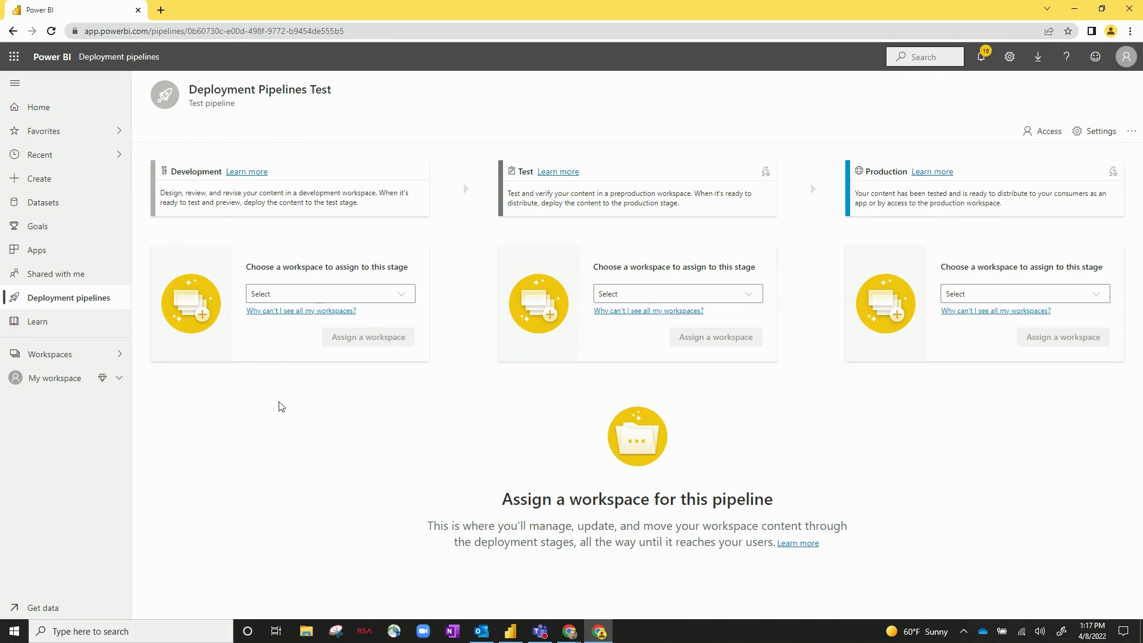
mouse_move(321, 268)
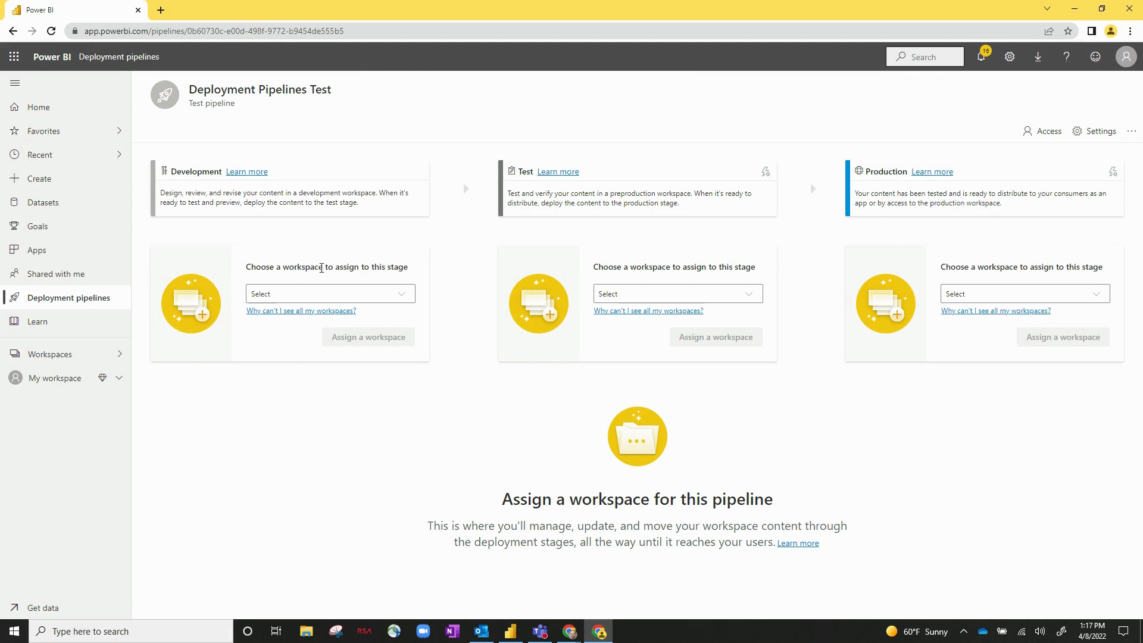
mouse_move(412, 278)
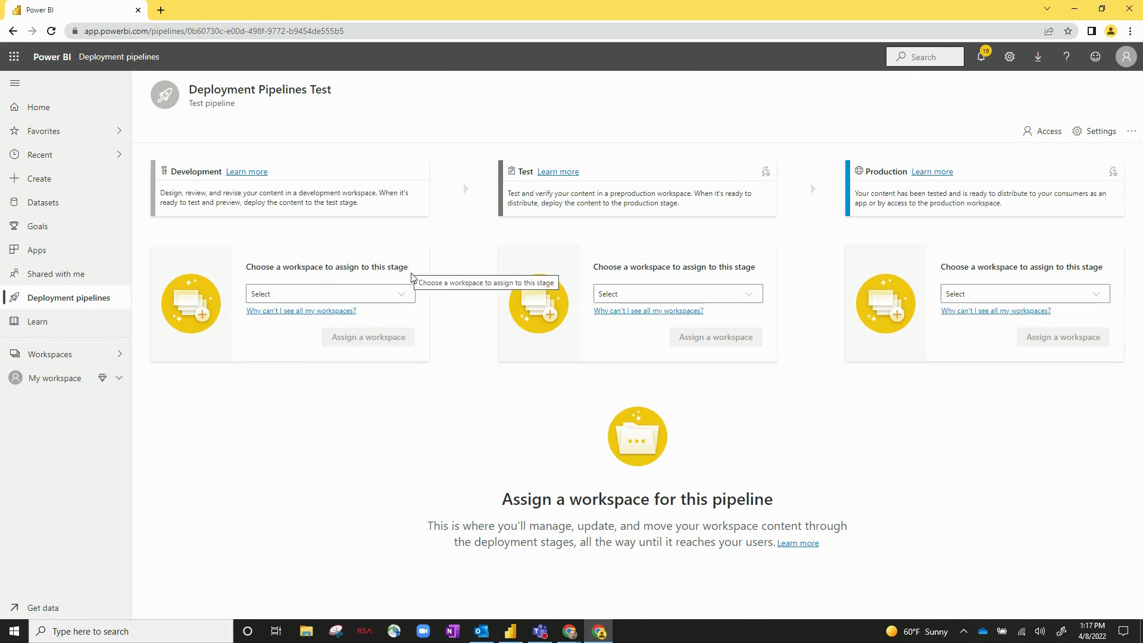
mouse_move(440, 295)
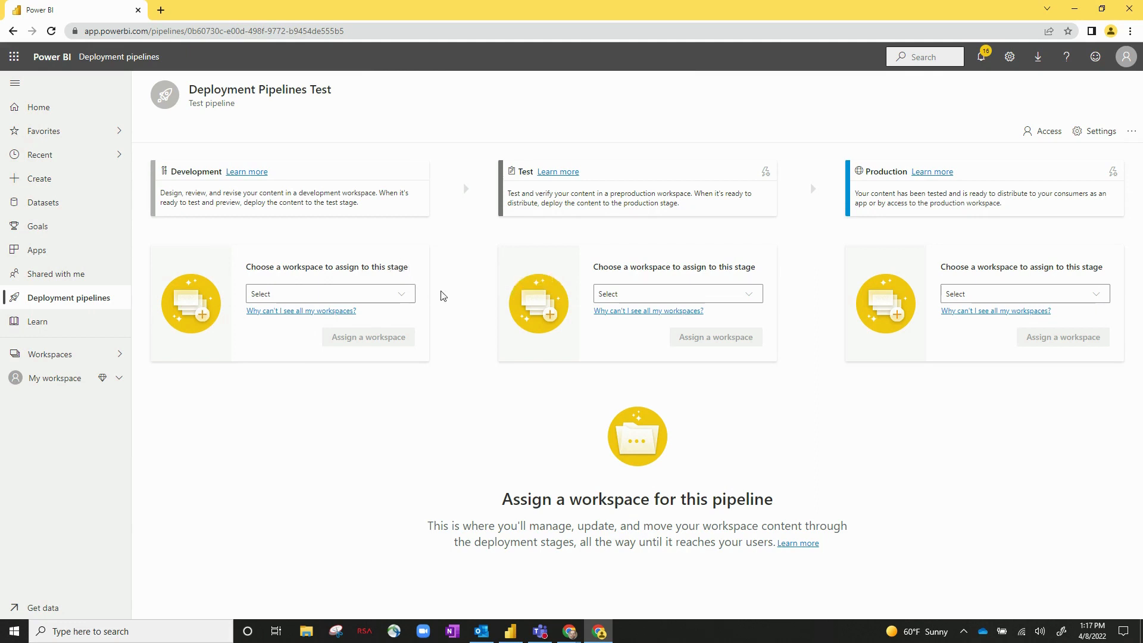
mouse_move(590, 241)
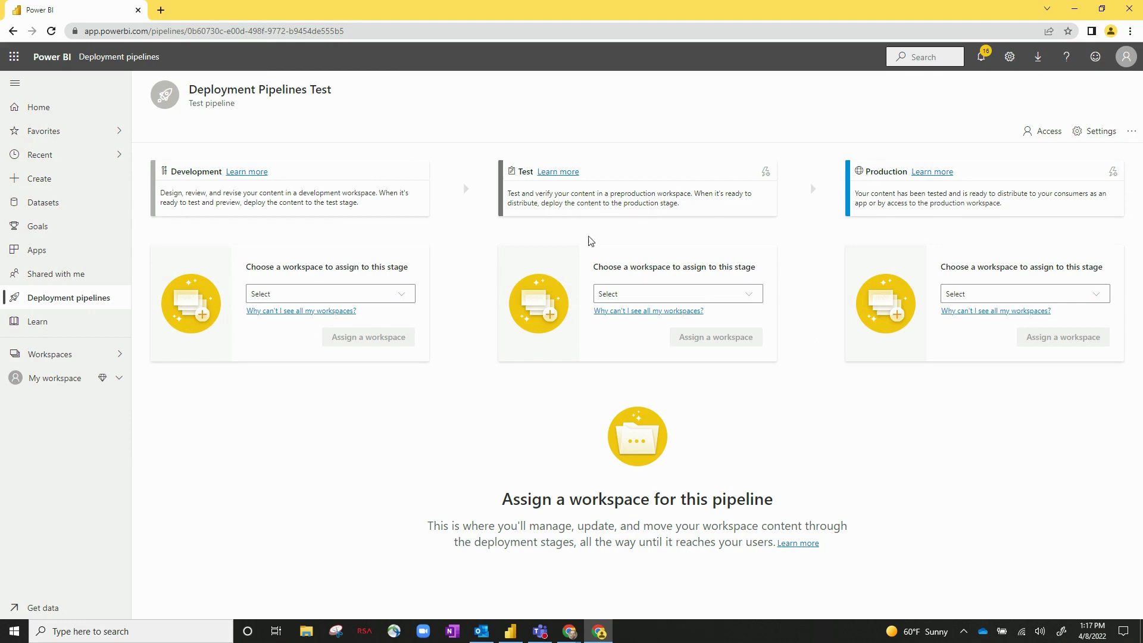
mouse_move(436, 304)
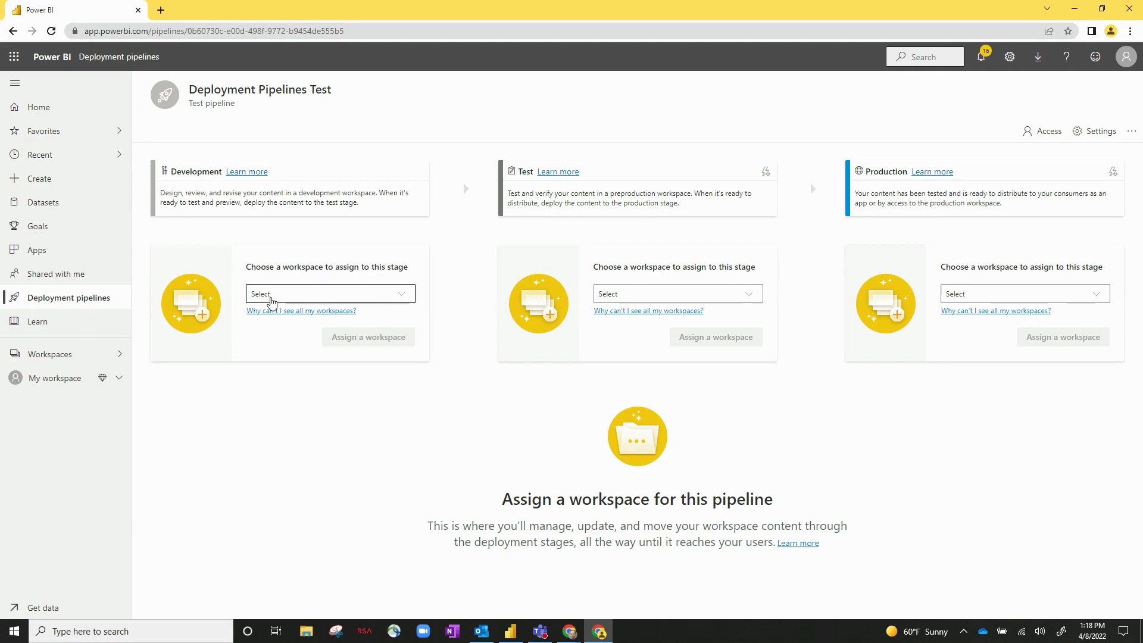
Assign DP Demo to the Development stage and DP Demo [Test] to the Test stage
left_click(330, 294)
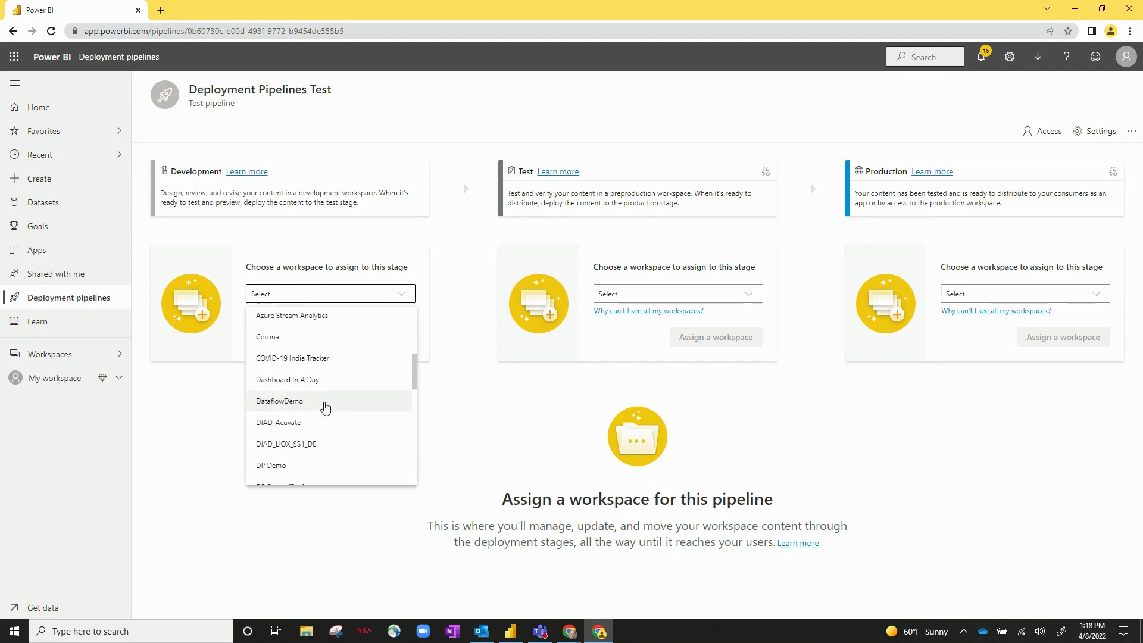
scroll("down", 3)
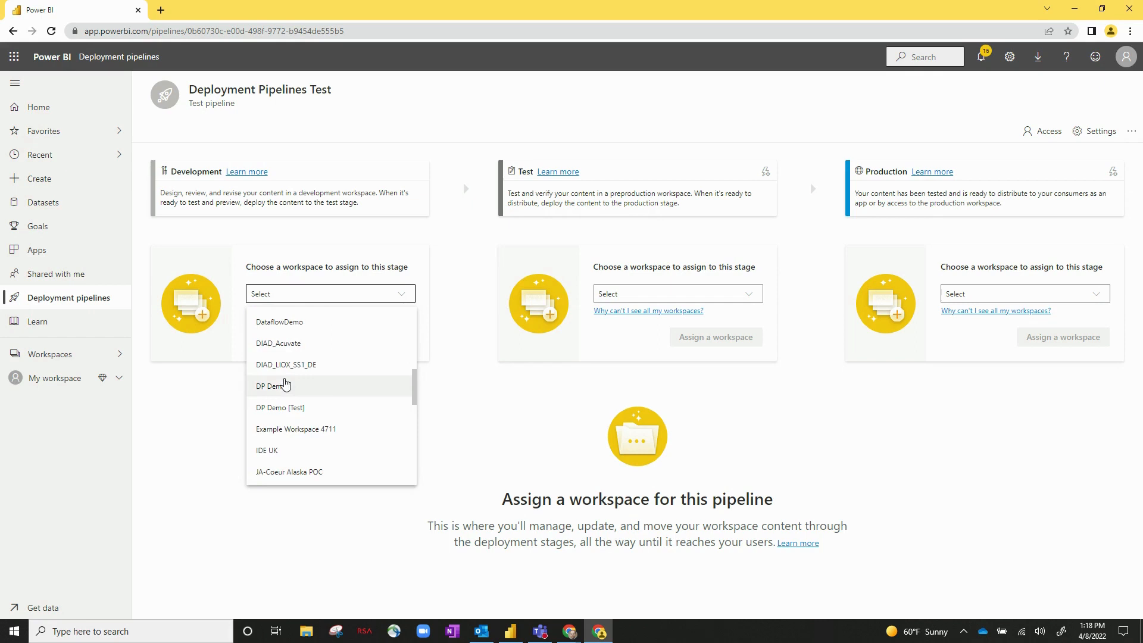
left_click(271, 385)
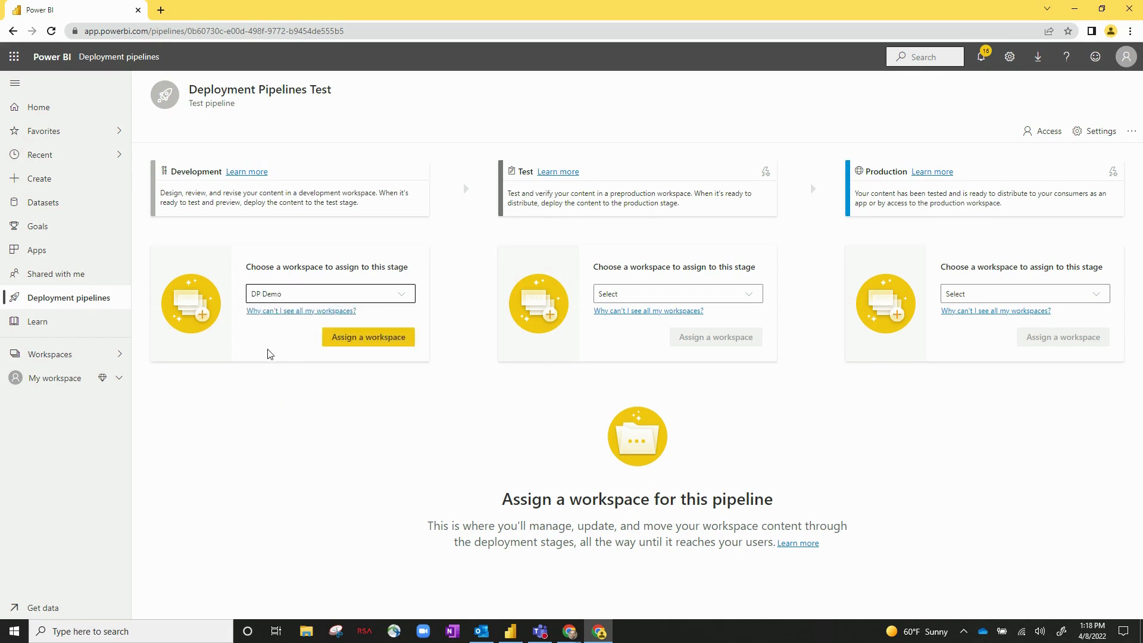
mouse_move(516, 185)
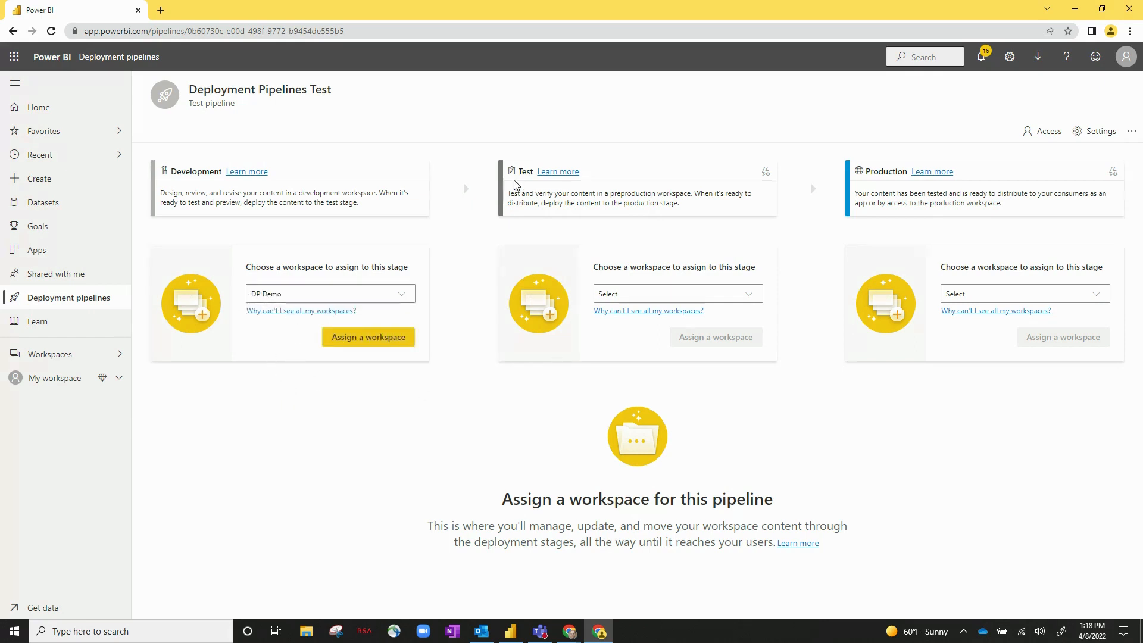
left_click(677, 293)
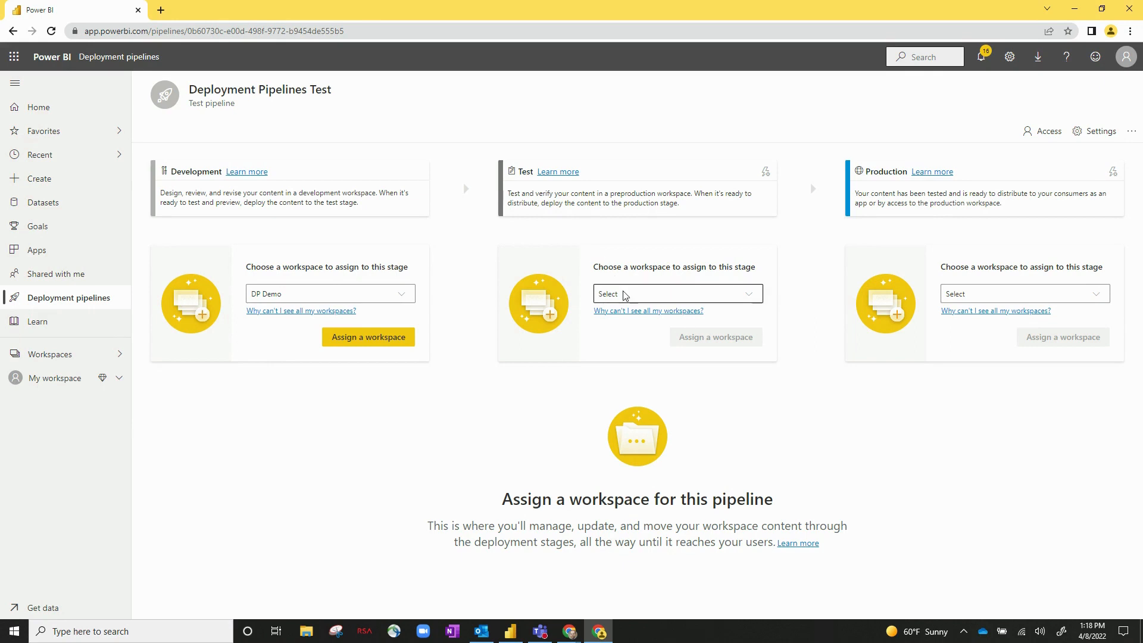
left_click(676, 294)
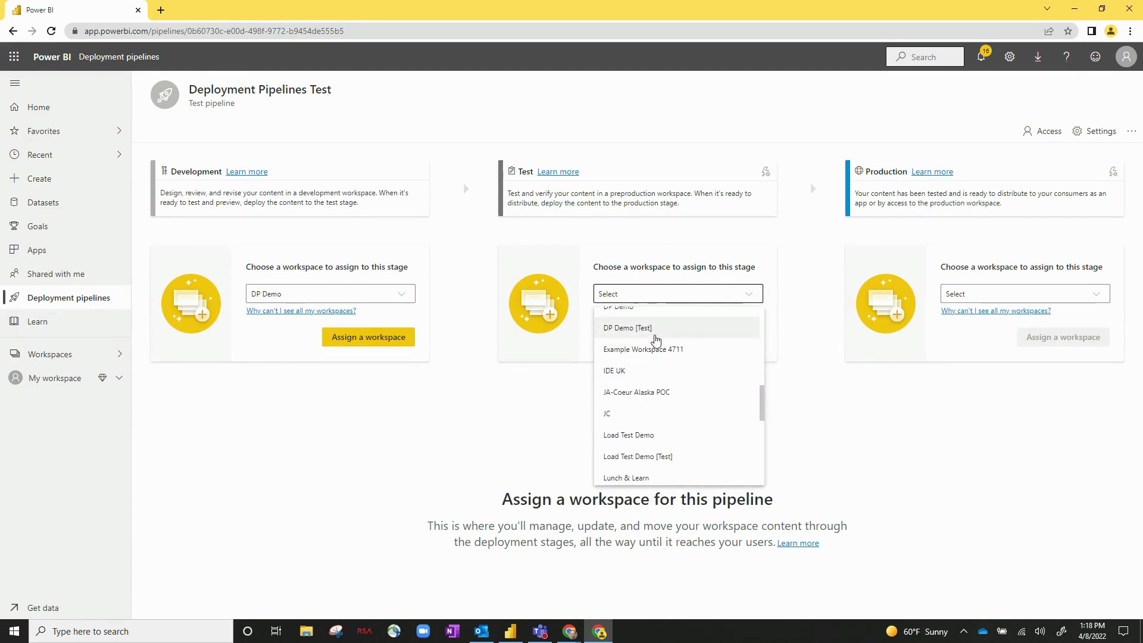
left_click(627, 327)
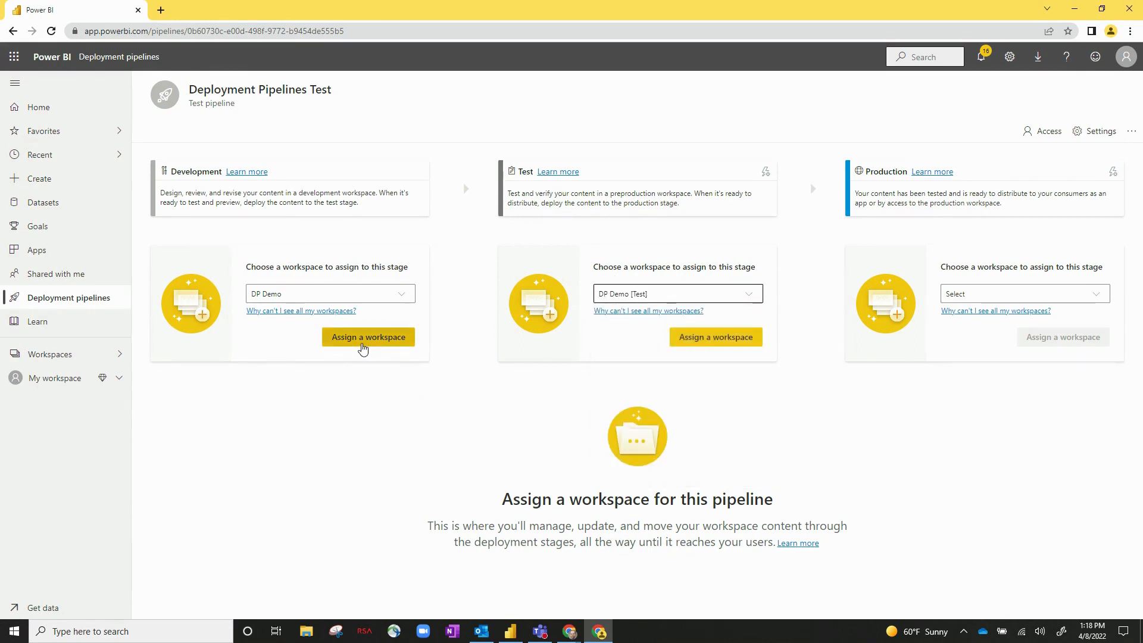
left_click(368, 337)
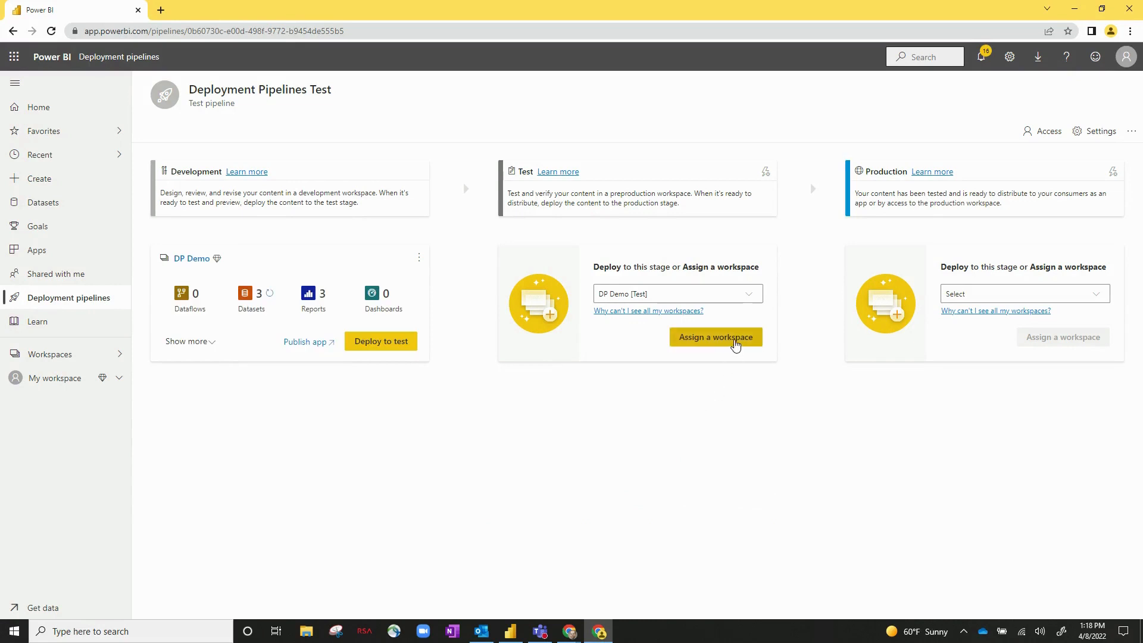
left_click(714, 337)
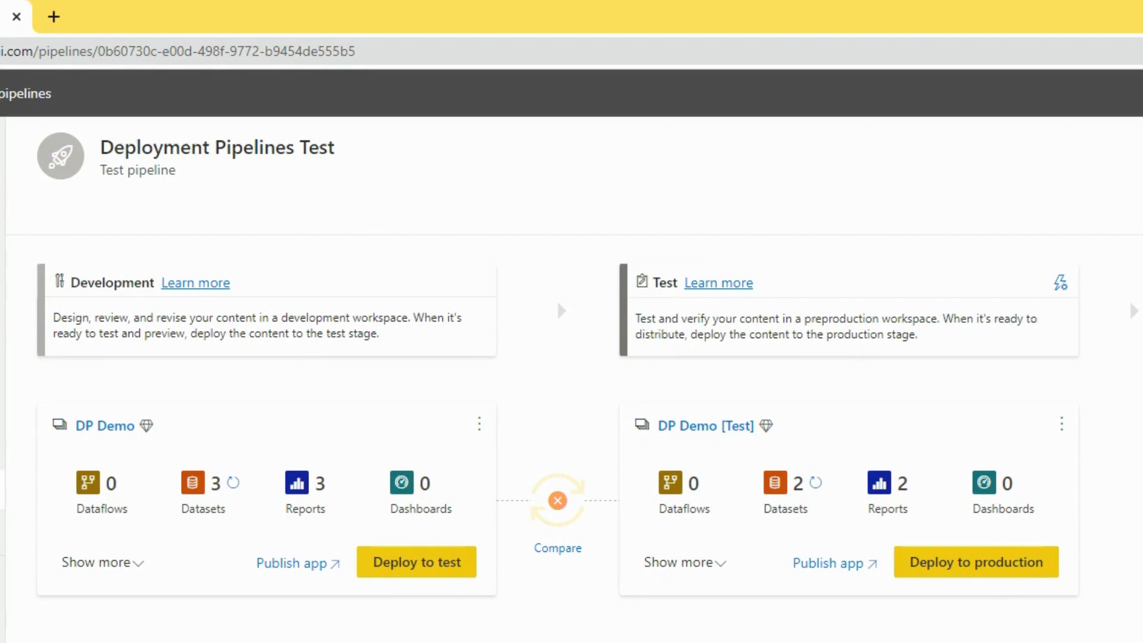
mouse_move(391, 489)
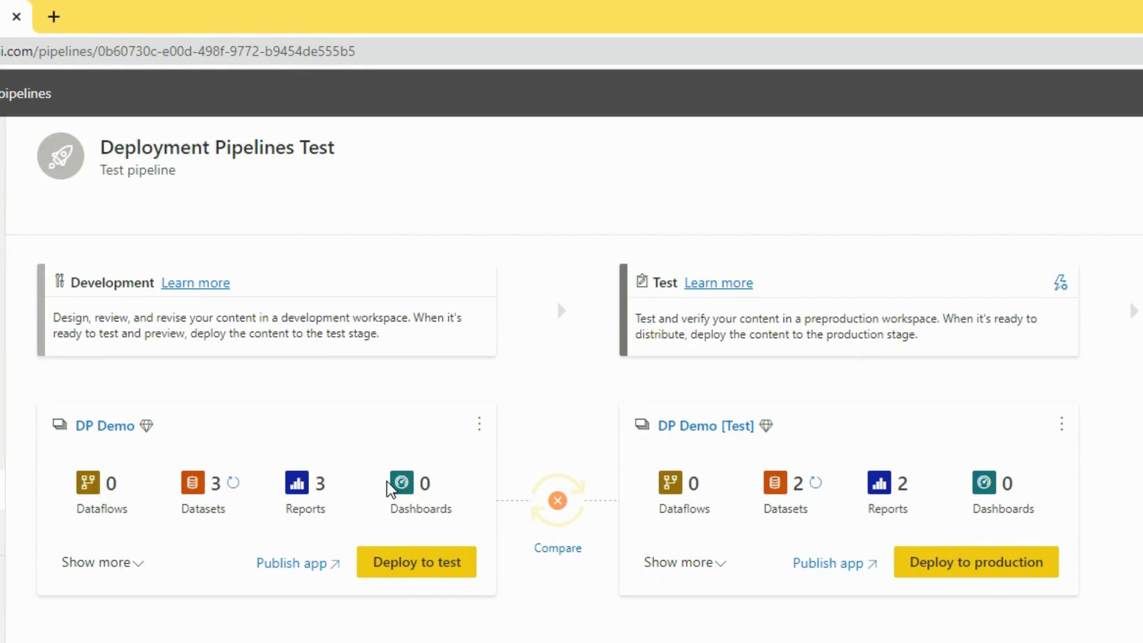
mouse_move(203, 485)
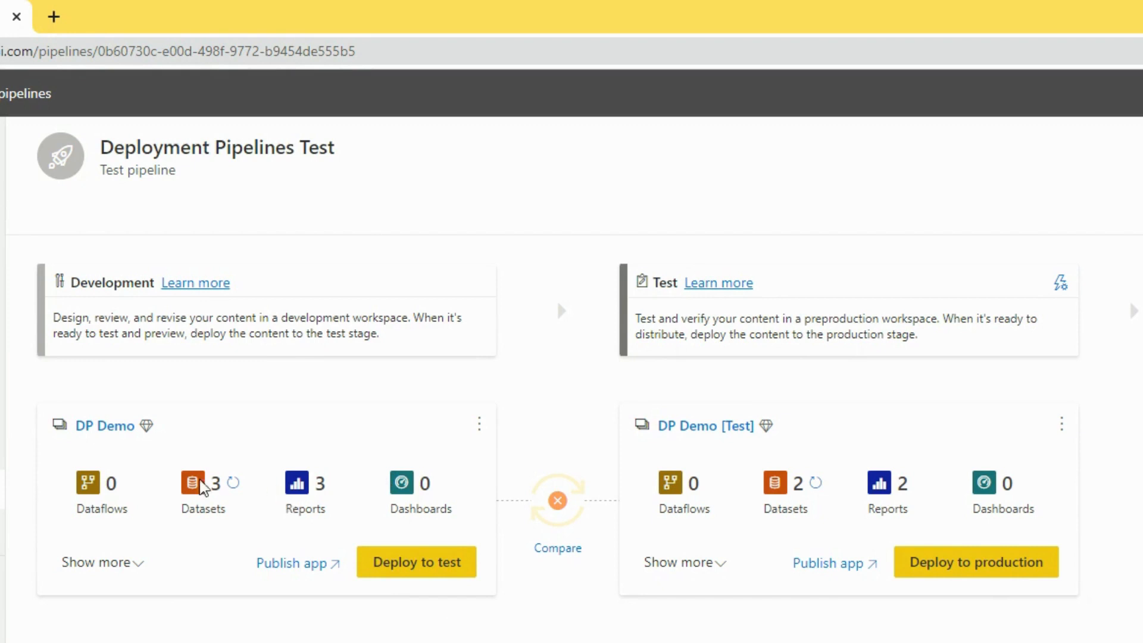
mouse_move(213, 523)
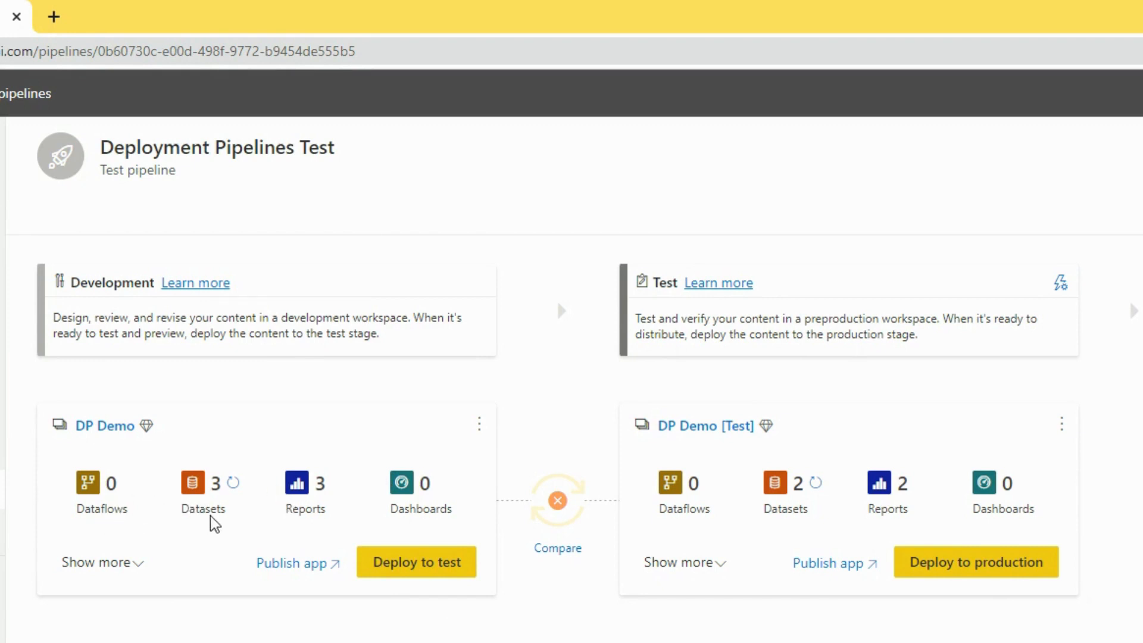
mouse_move(421, 508)
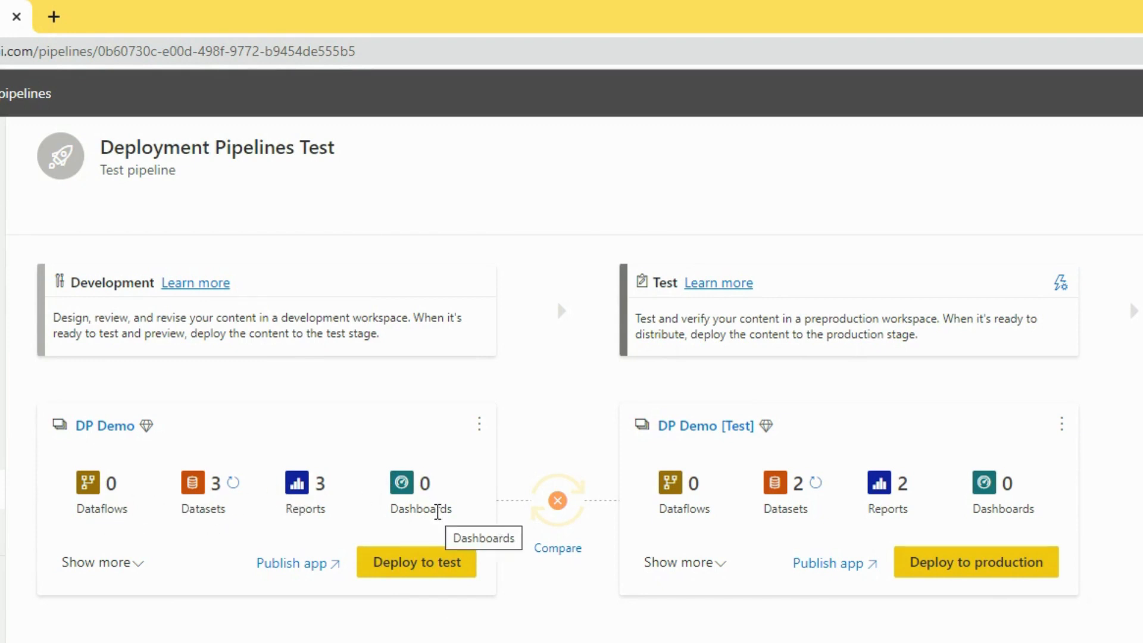
mouse_move(205, 456)
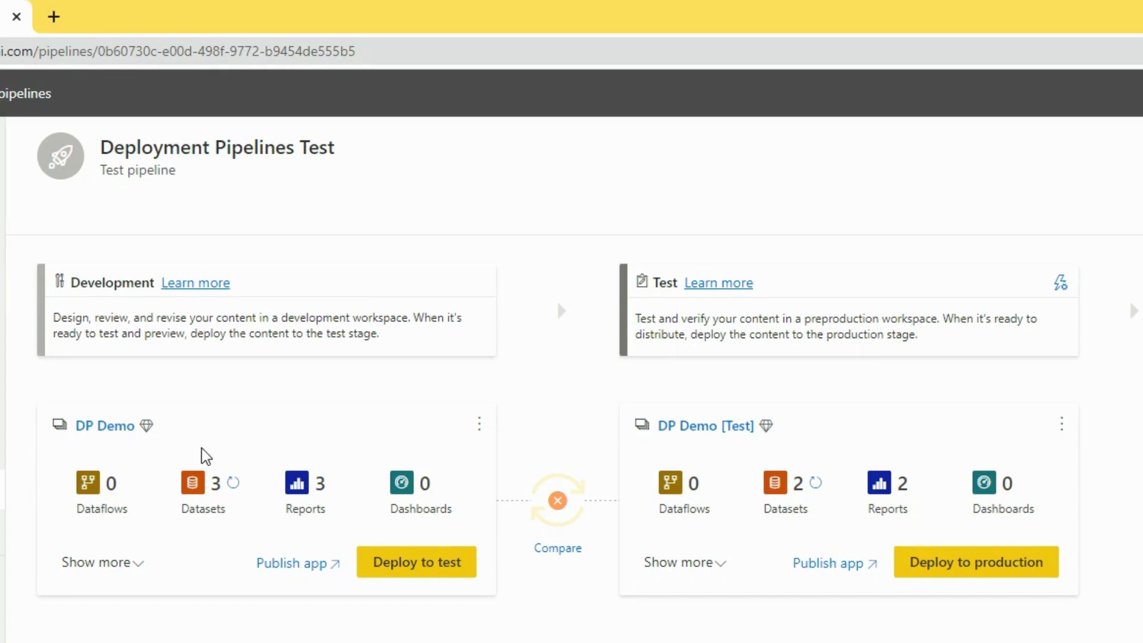
mouse_move(144, 493)
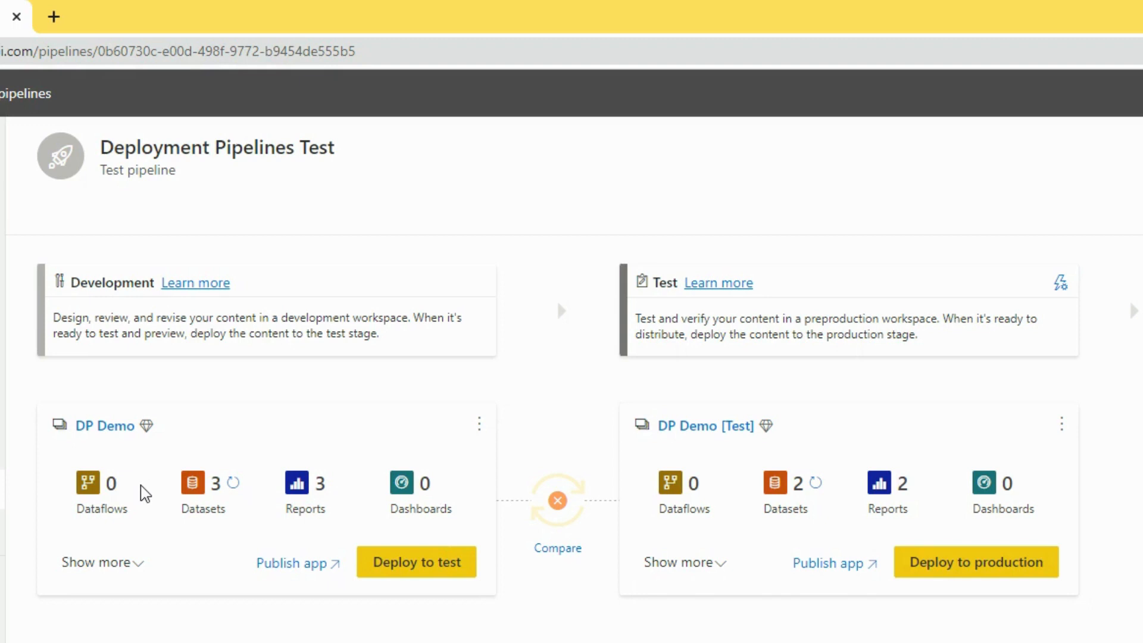
mouse_move(108, 492)
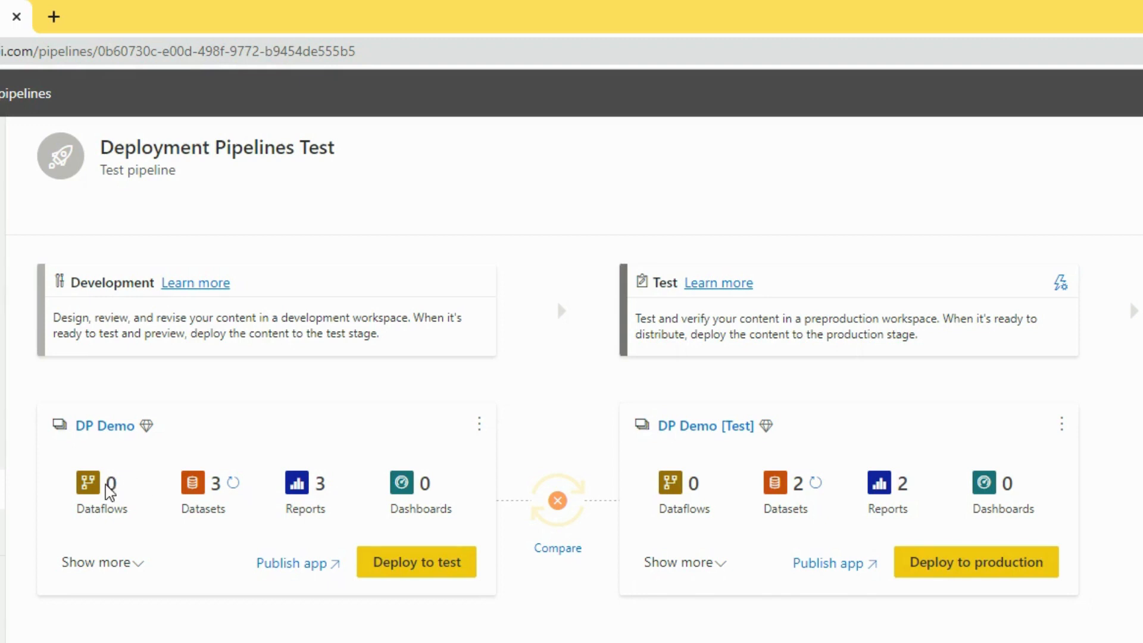
mouse_move(226, 494)
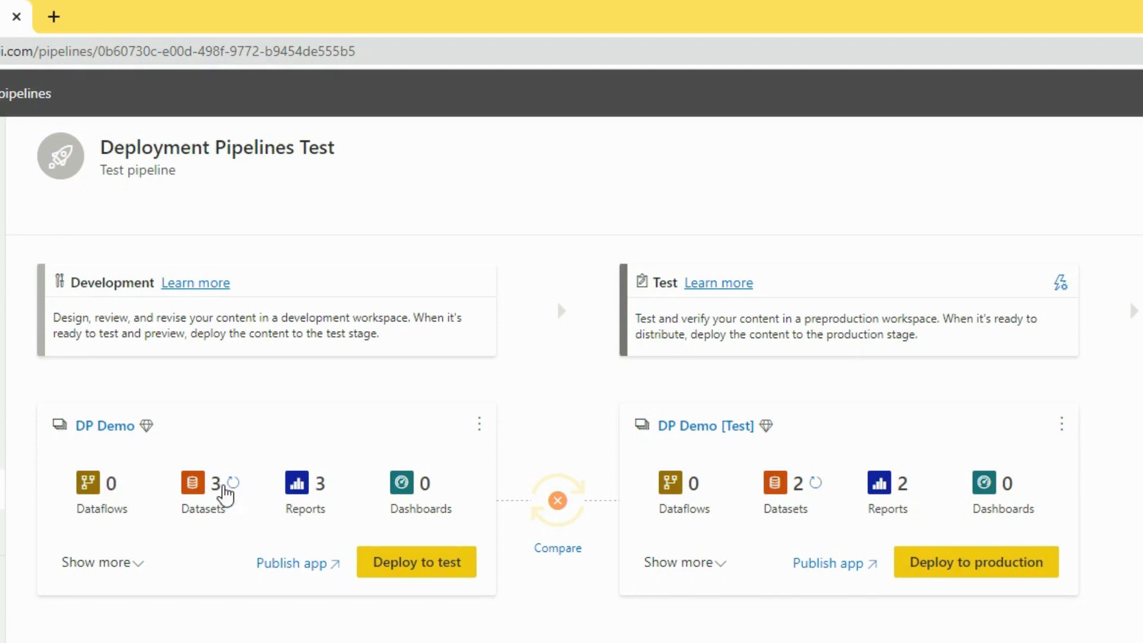
mouse_move(436, 489)
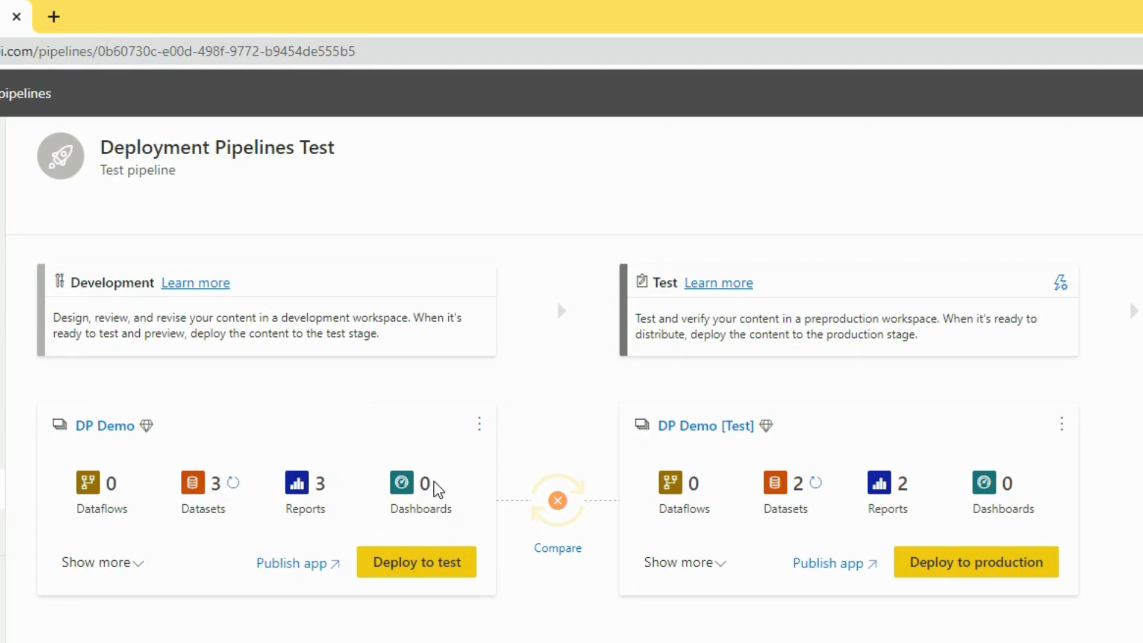
mouse_move(736, 434)
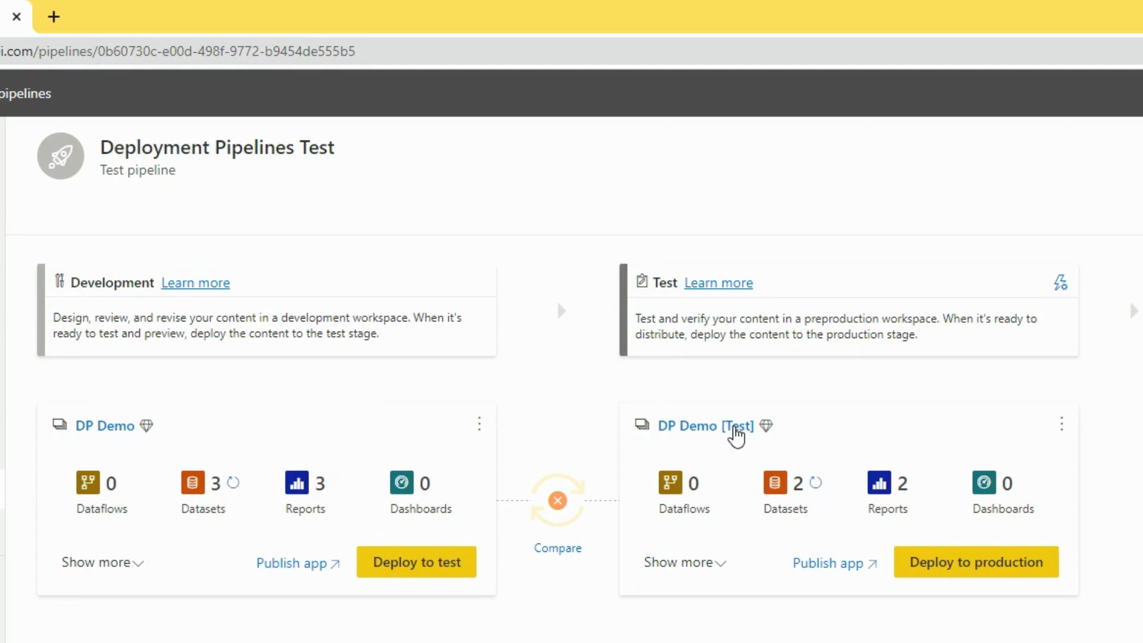
mouse_move(903, 491)
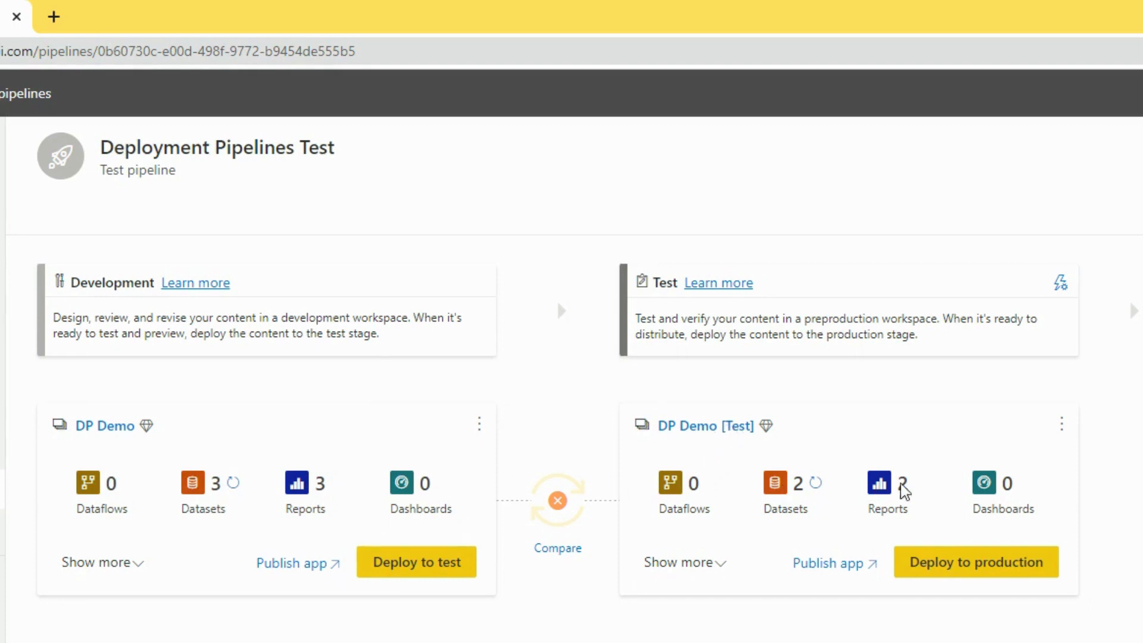
mouse_move(492, 532)
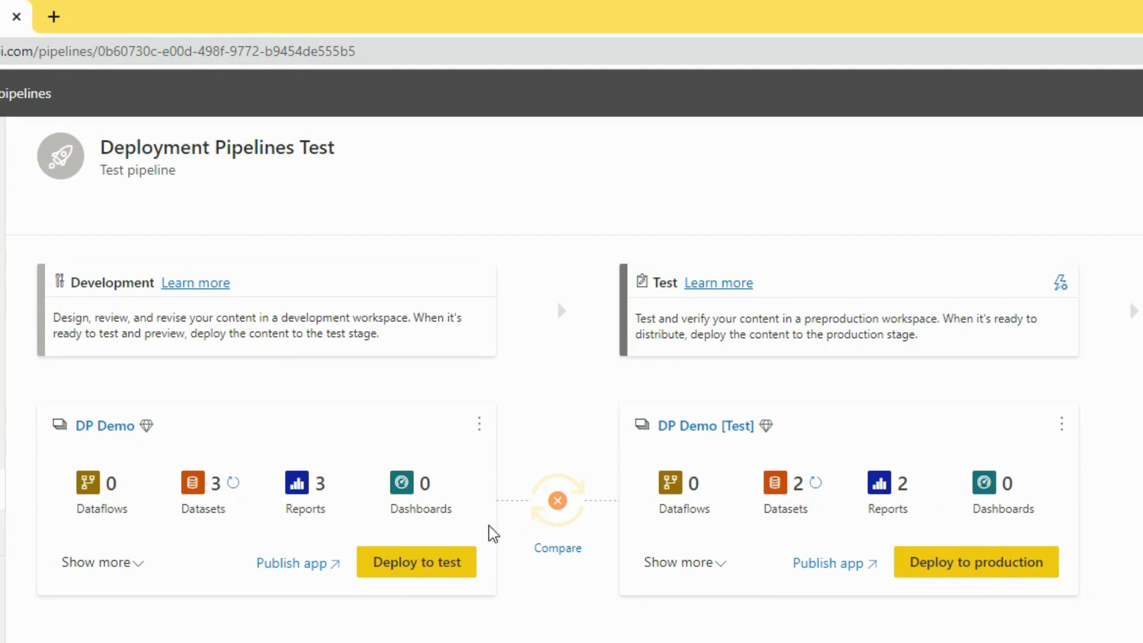
mouse_move(516, 625)
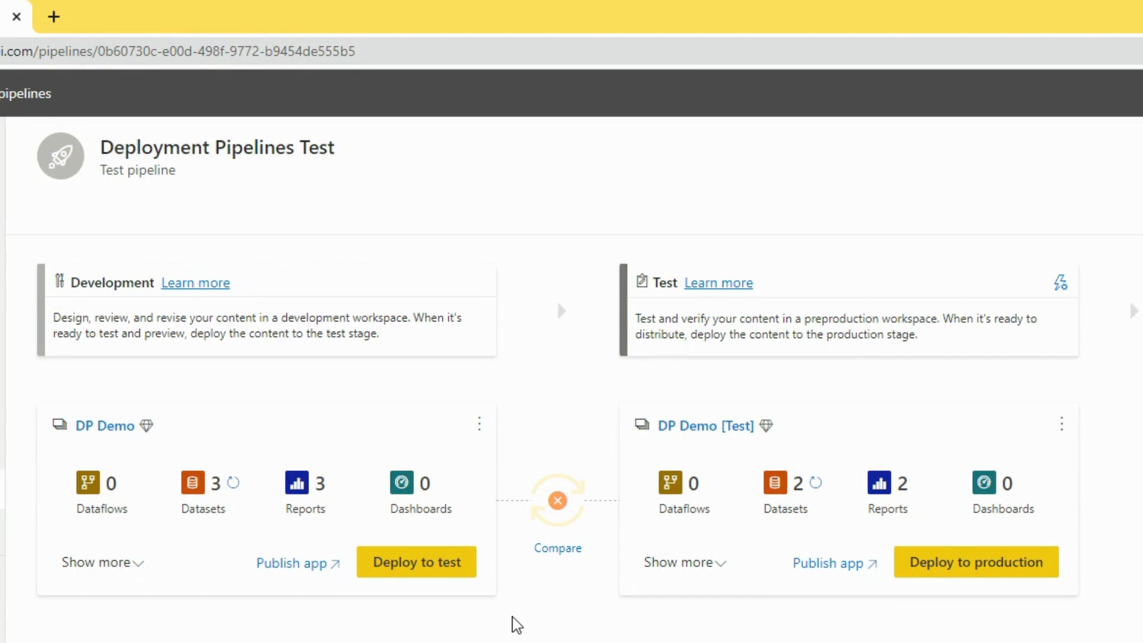
mouse_move(564, 622)
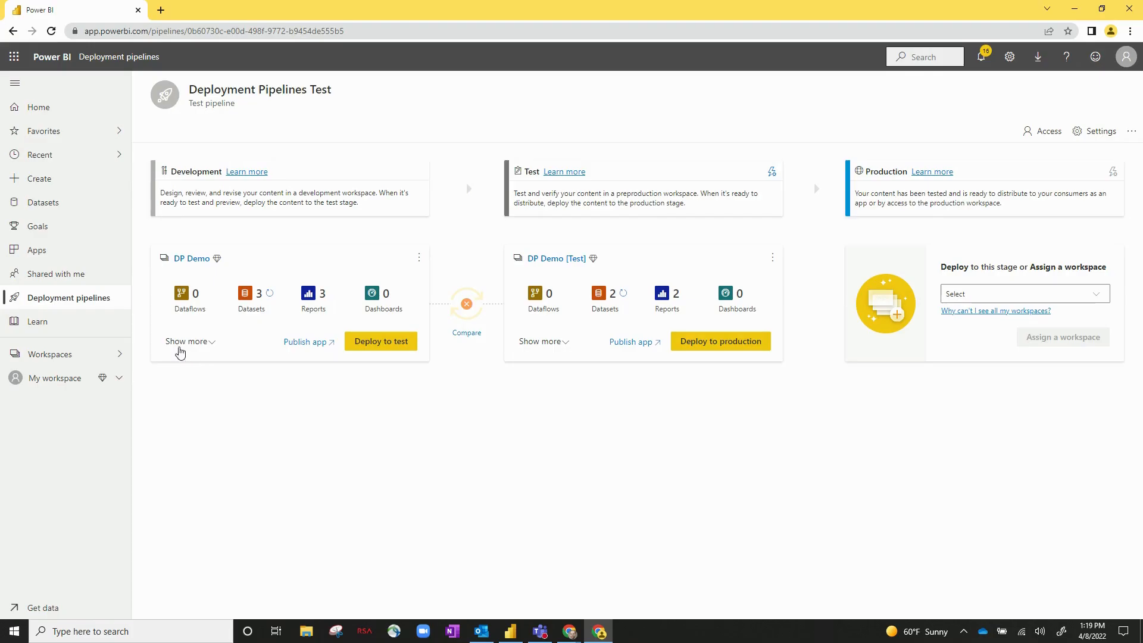
Expand the stage cards to list each workspace's datasets and reports
left_click(186, 342)
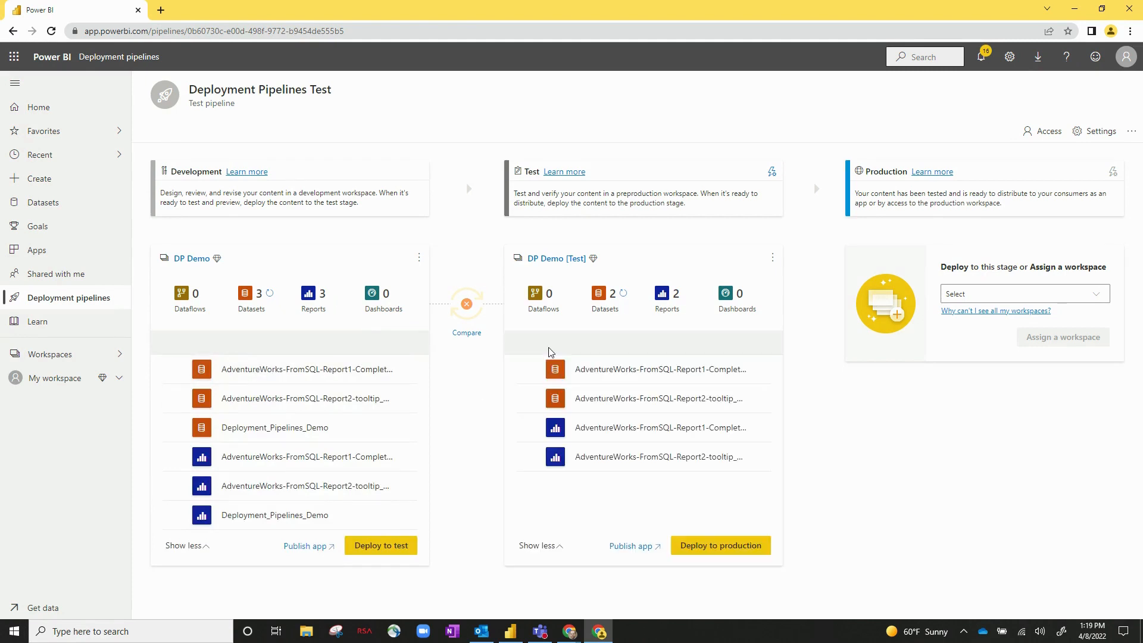
mouse_move(468, 374)
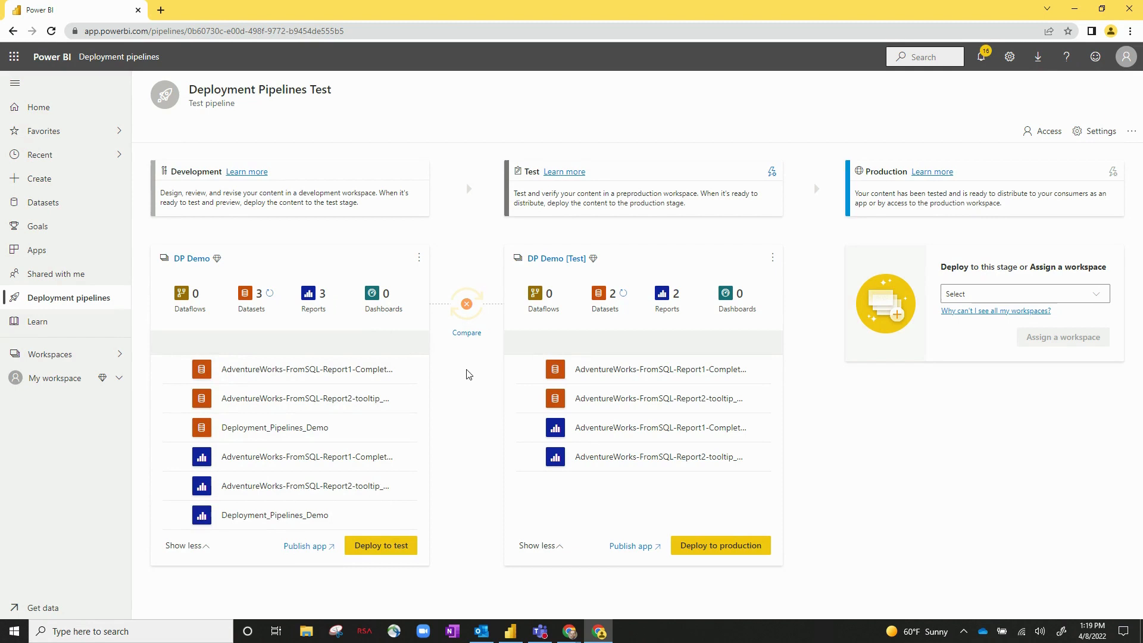
mouse_move(188, 262)
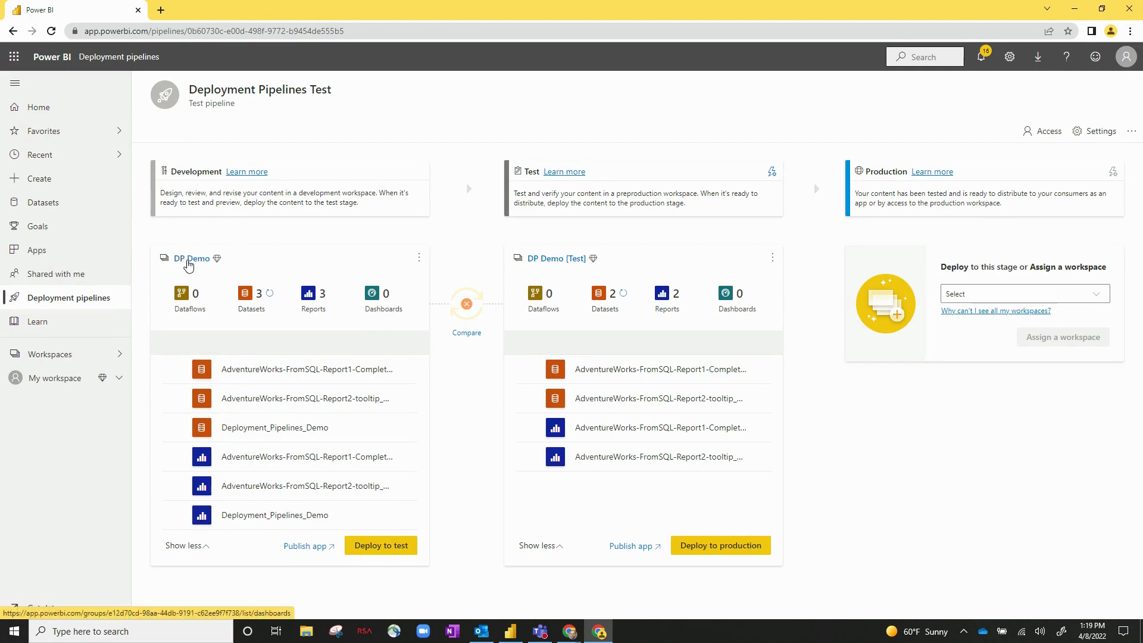
mouse_move(474, 362)
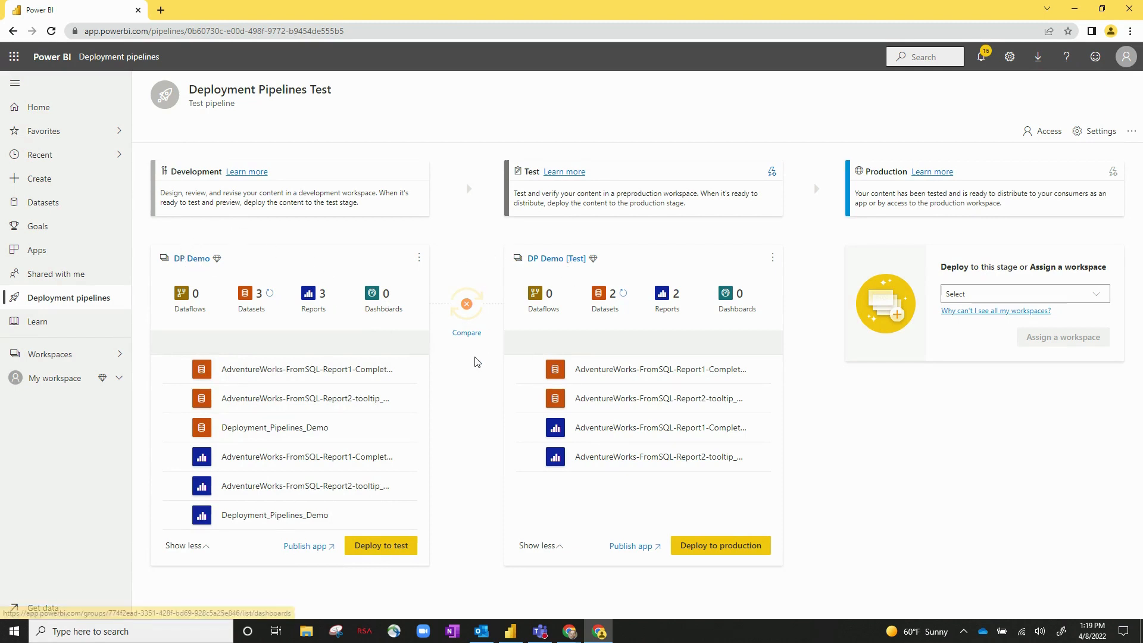
left_click(467, 320)
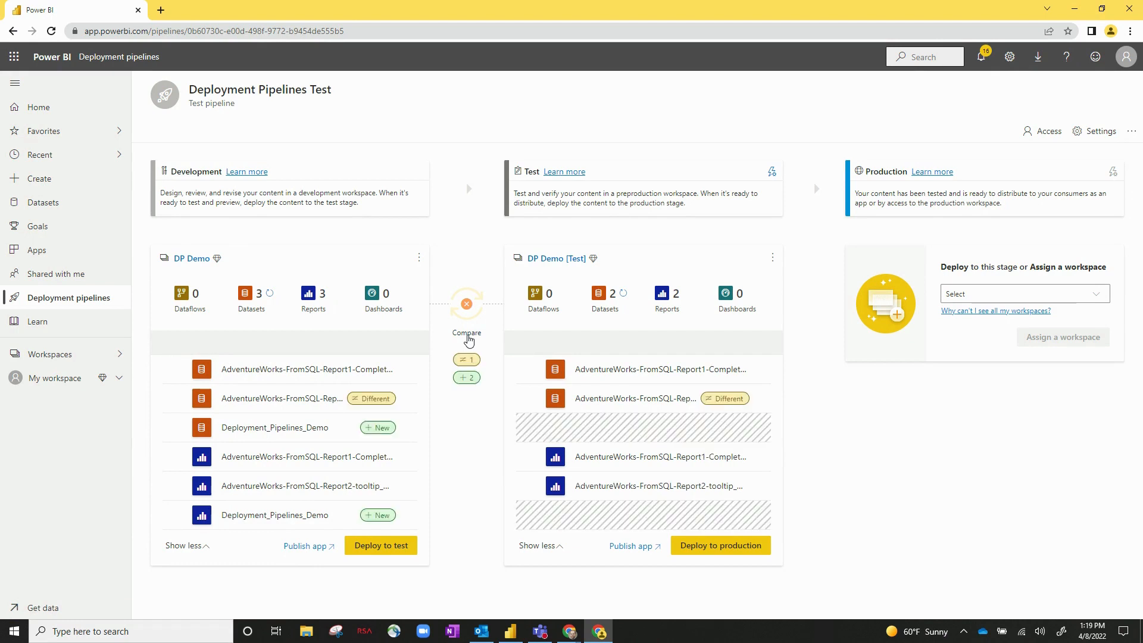
mouse_move(463, 367)
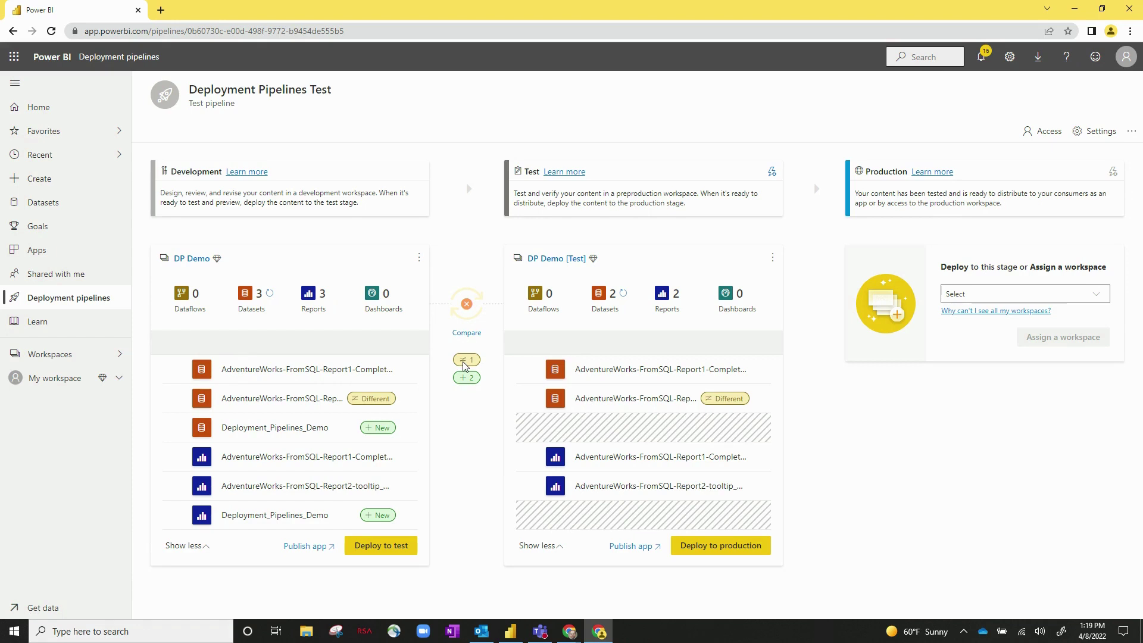
mouse_move(463, 388)
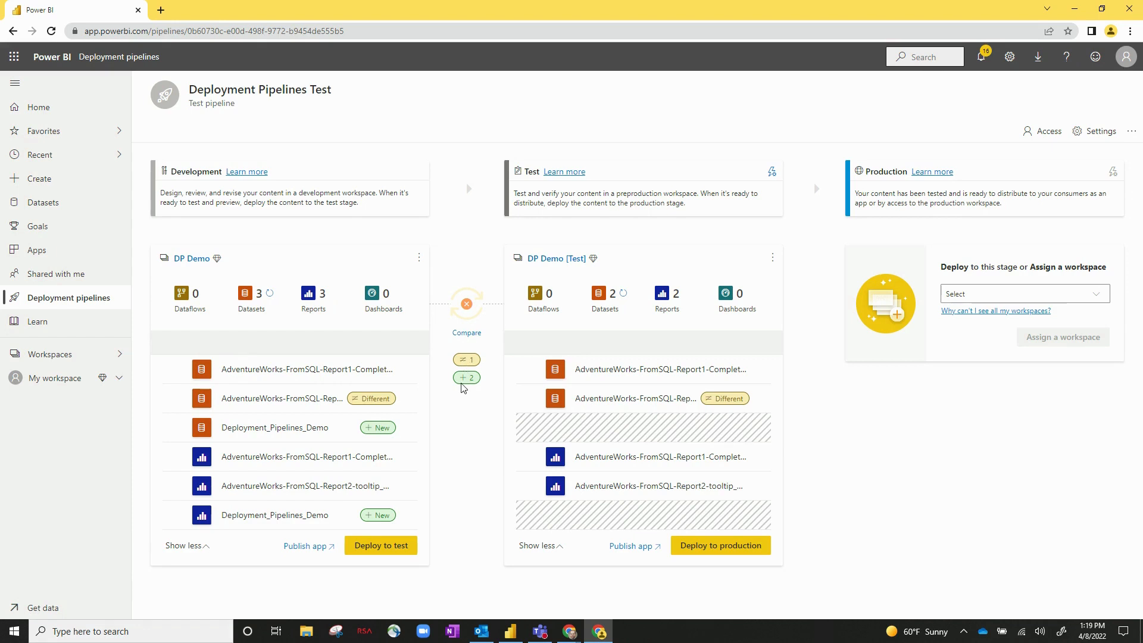
mouse_move(467, 386)
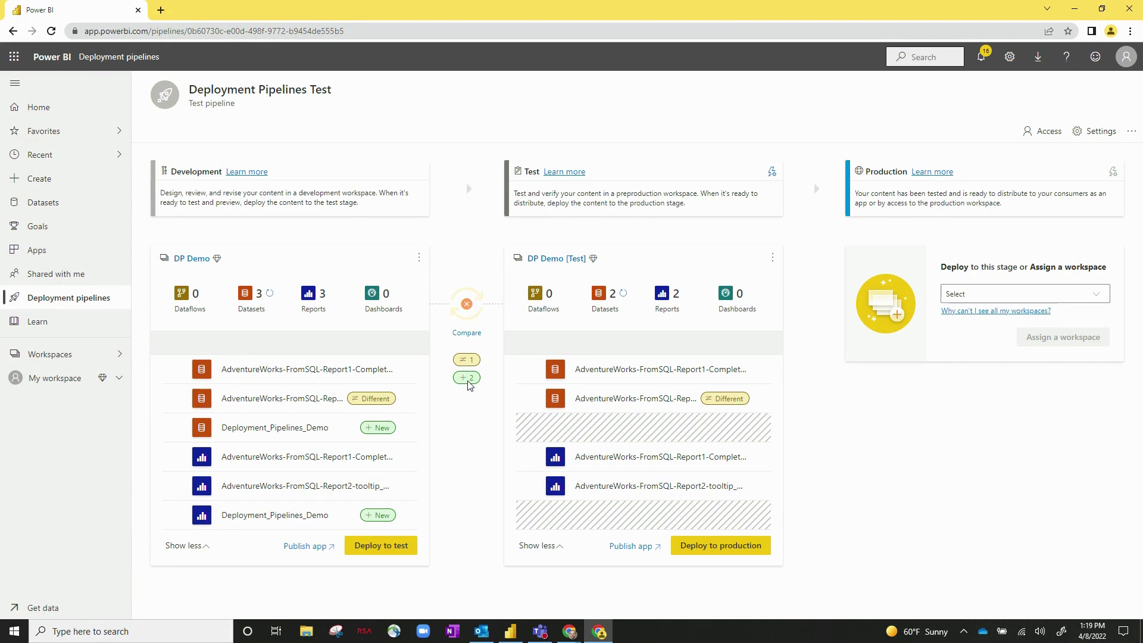
mouse_move(400, 398)
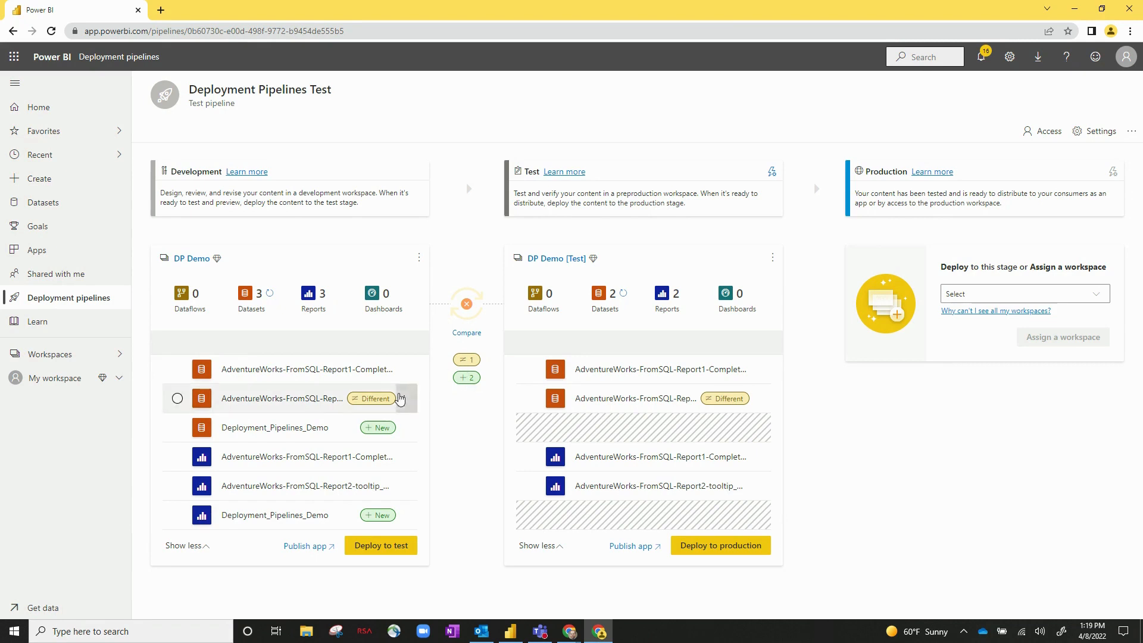
mouse_move(433, 423)
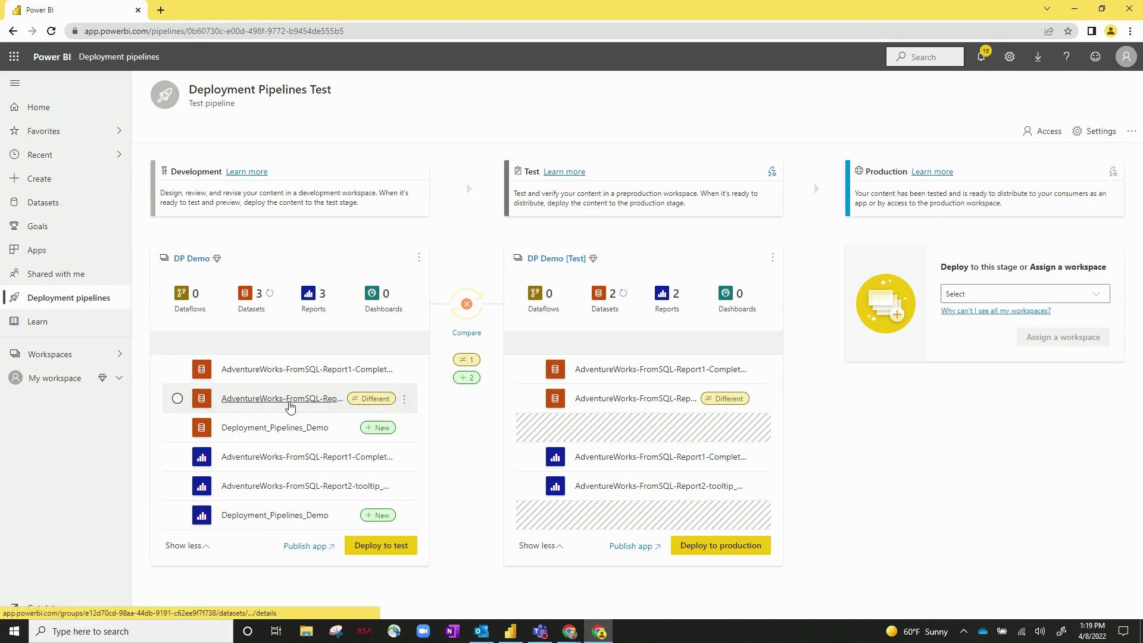
mouse_move(343, 405)
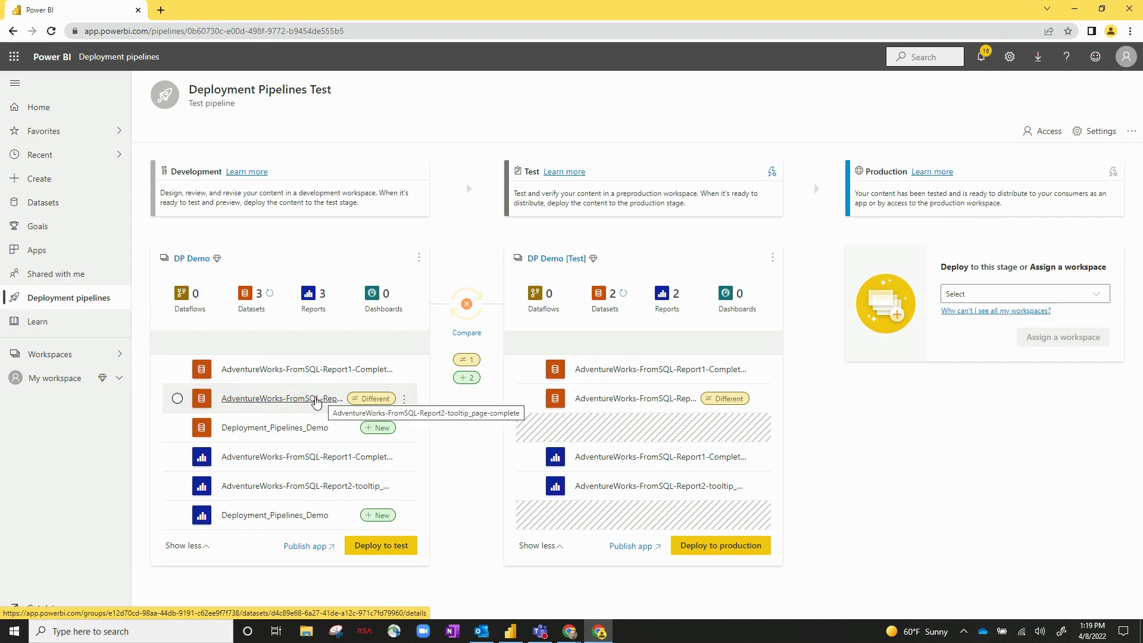
mouse_move(635, 398)
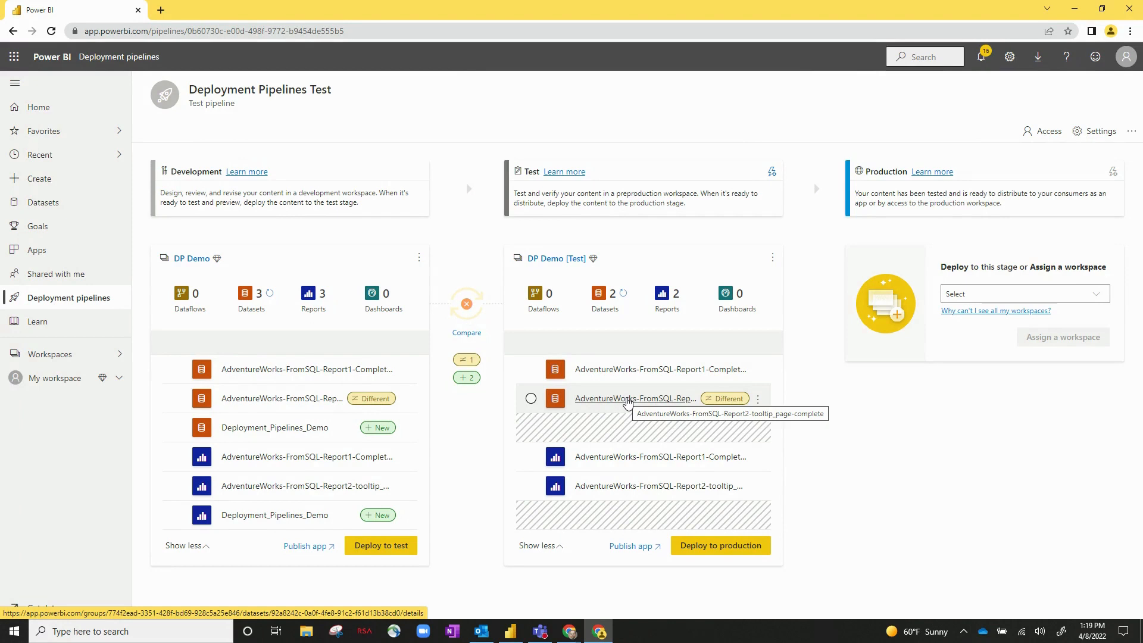
mouse_move(342, 404)
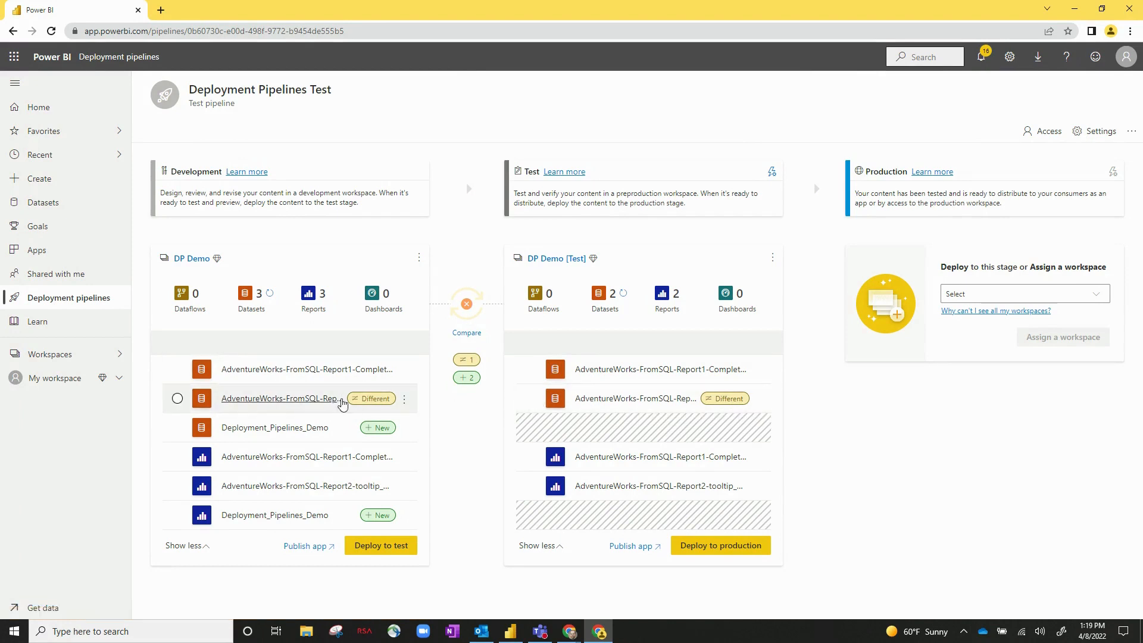
mouse_move(600, 406)
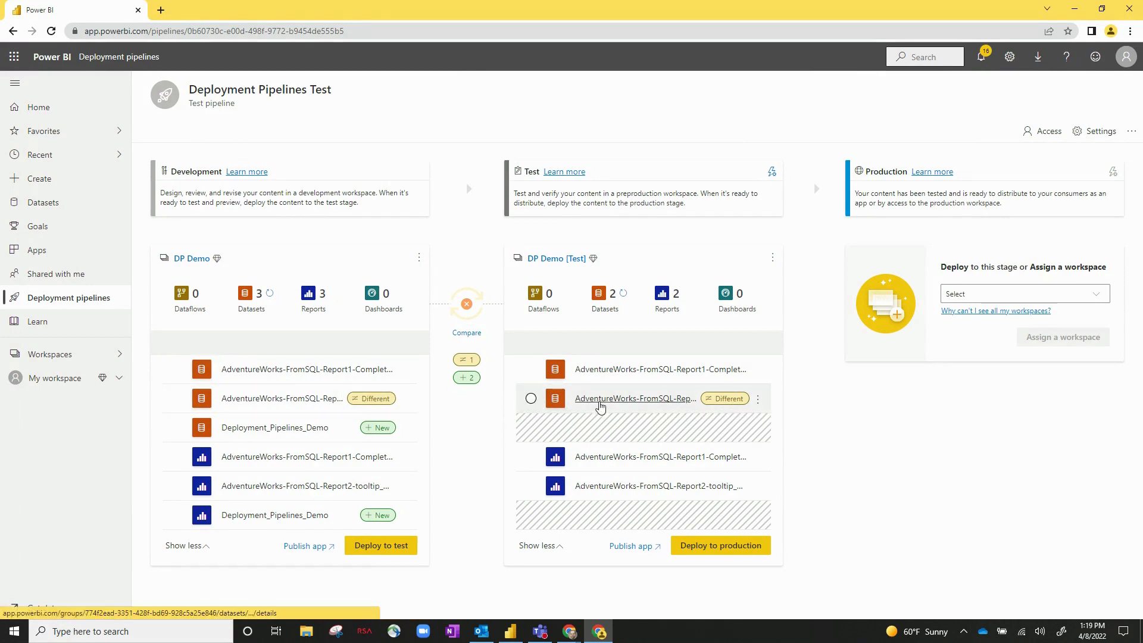
mouse_move(407, 407)
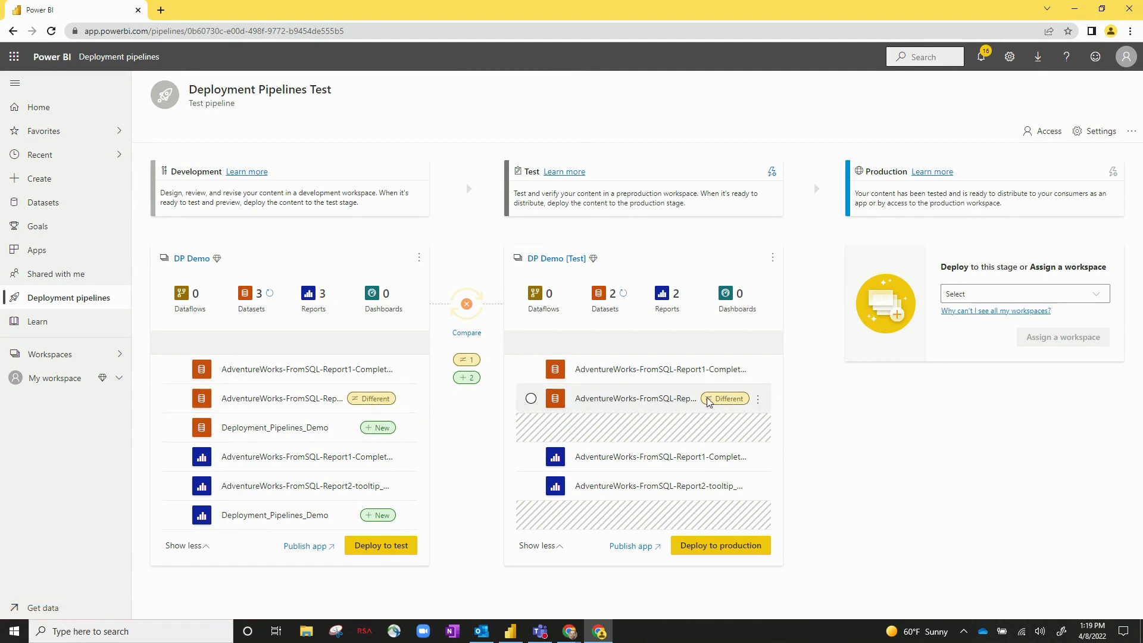
mouse_move(456, 391)
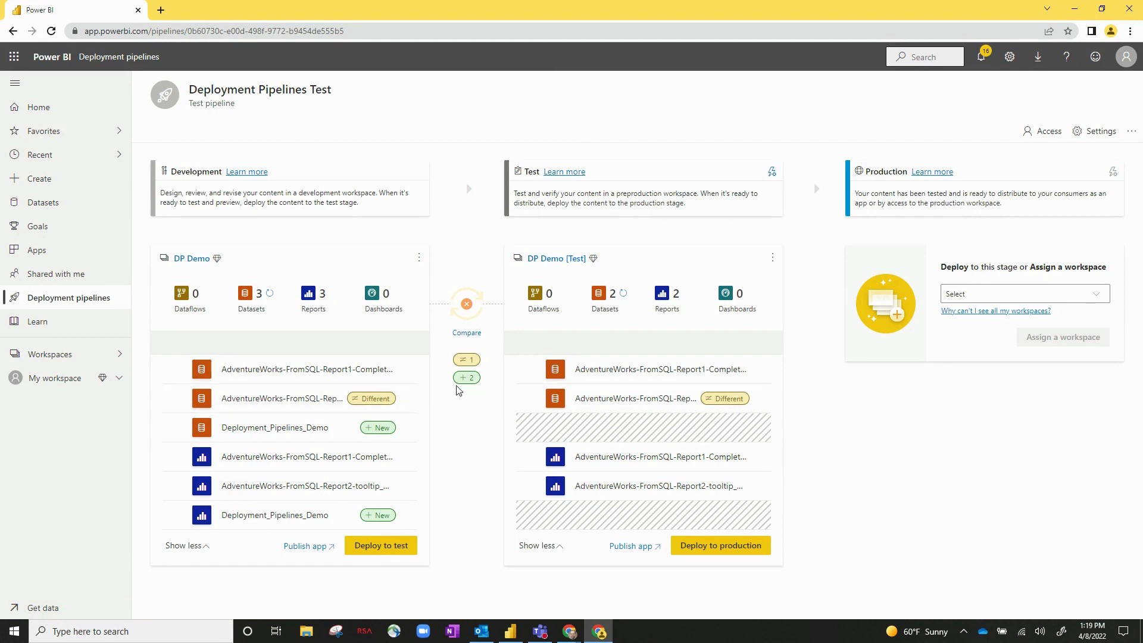
mouse_move(275, 427)
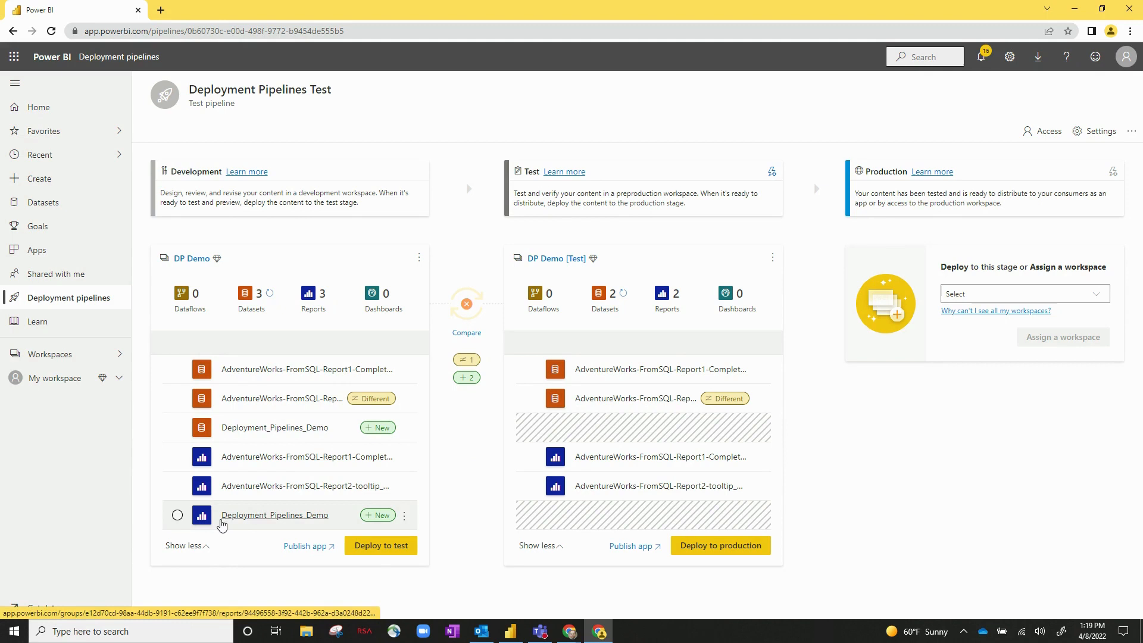
mouse_move(394, 520)
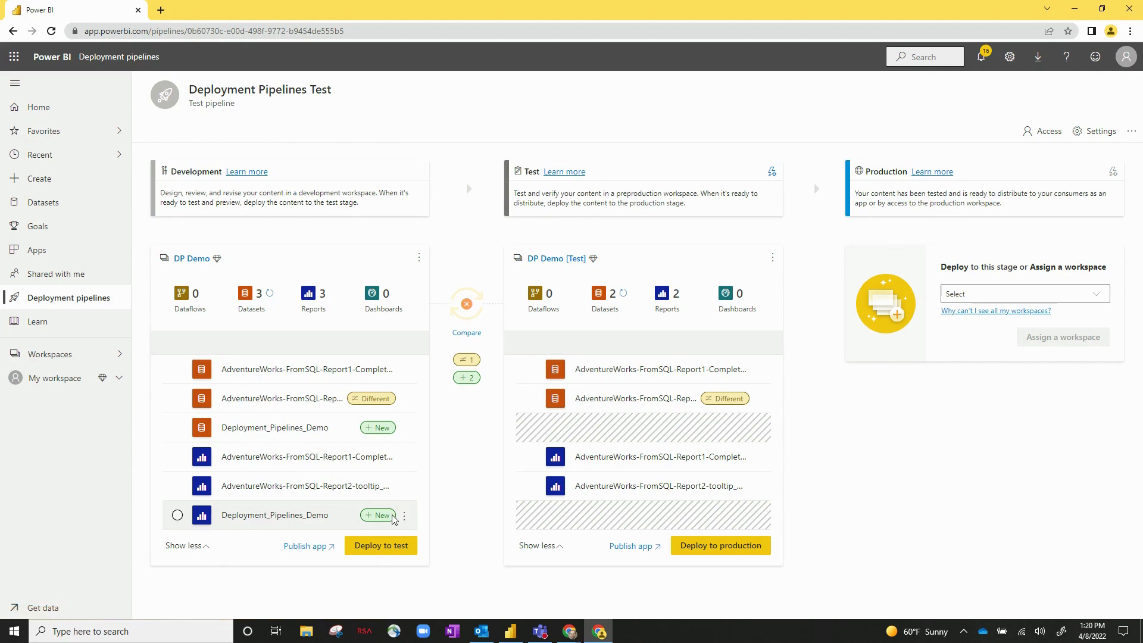
mouse_move(587, 274)
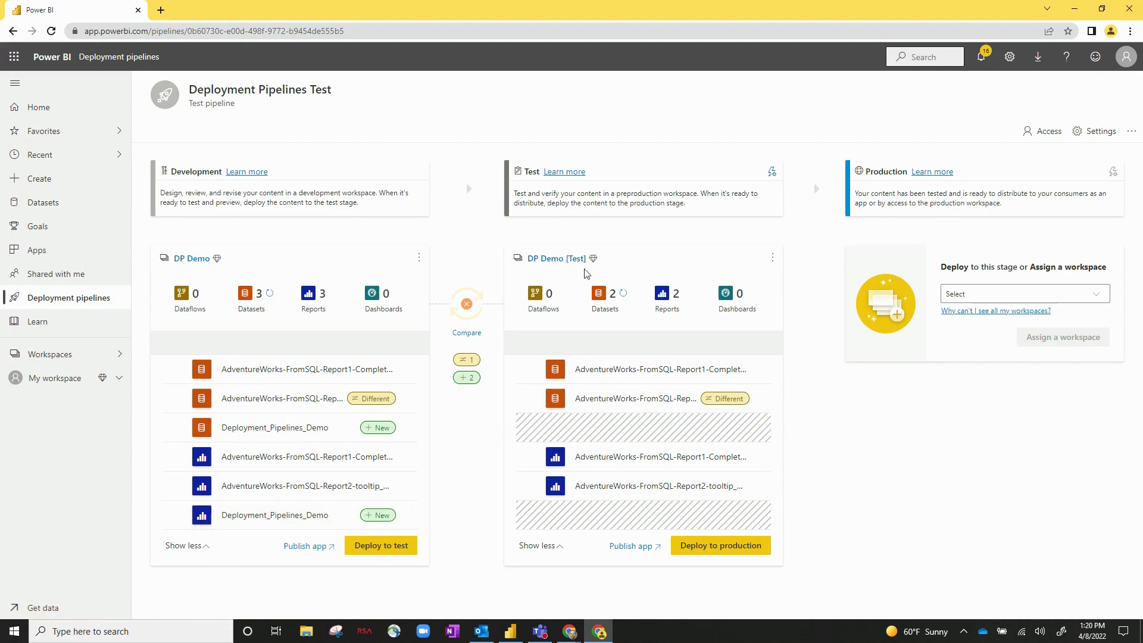
mouse_move(470, 436)
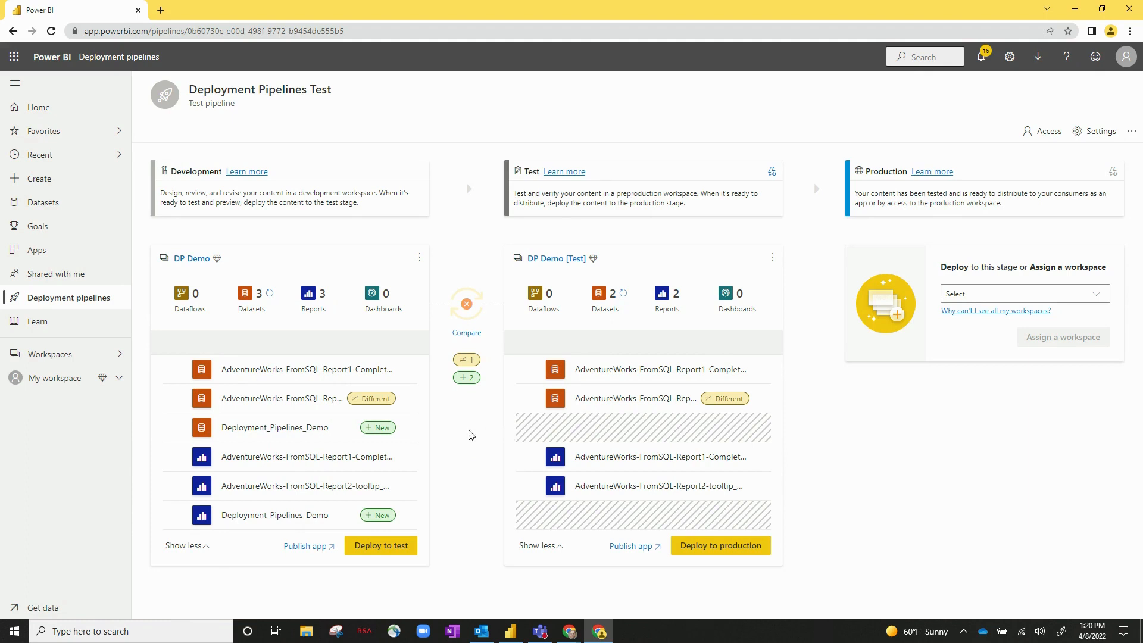
mouse_move(481, 449)
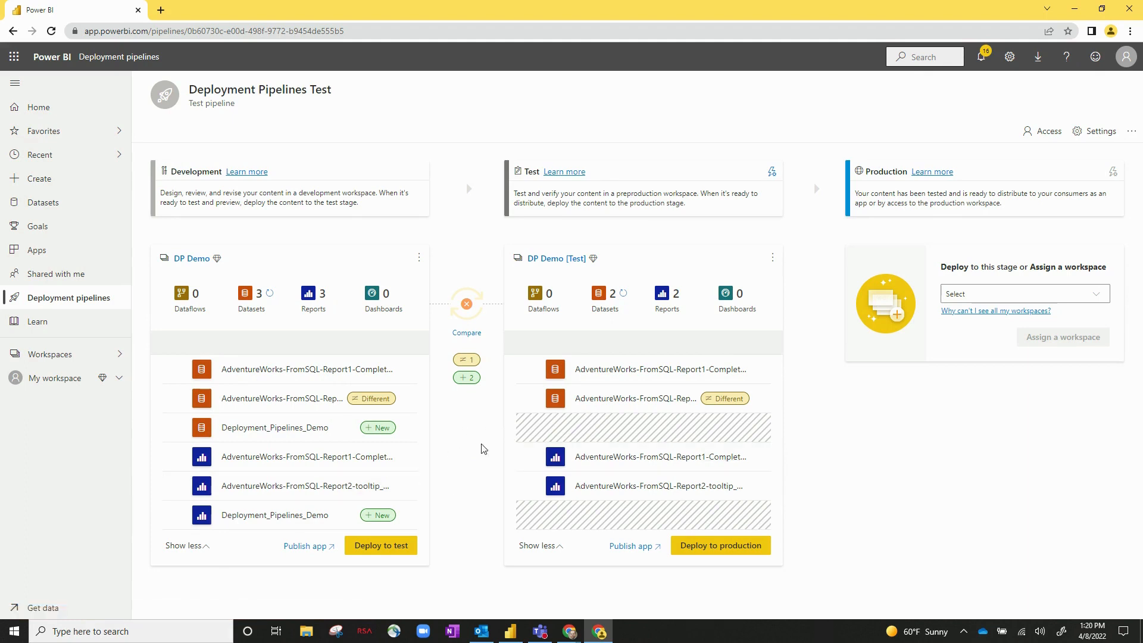
mouse_move(381, 545)
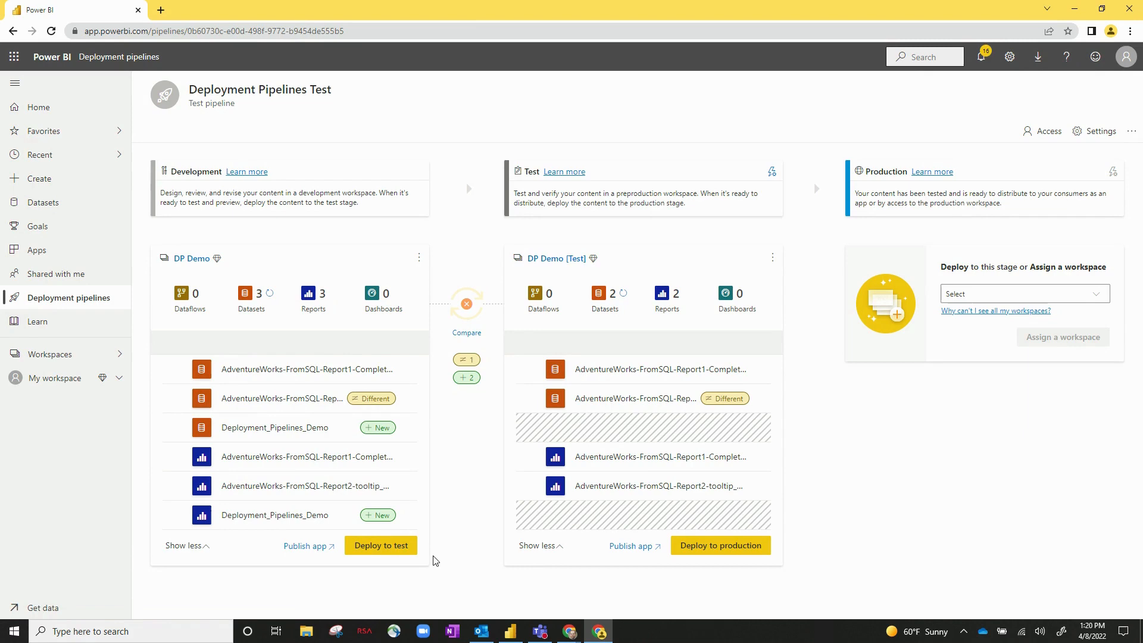
mouse_move(380, 546)
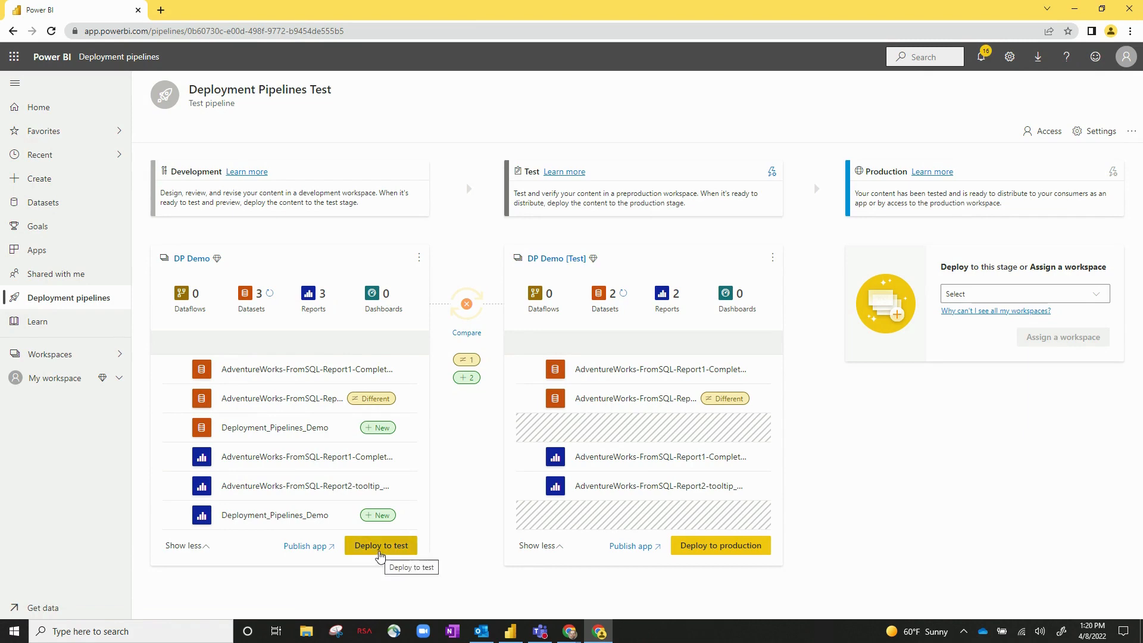
Deploy the Development content to Test, bringing up the dataset replacement warning
left_click(380, 545)
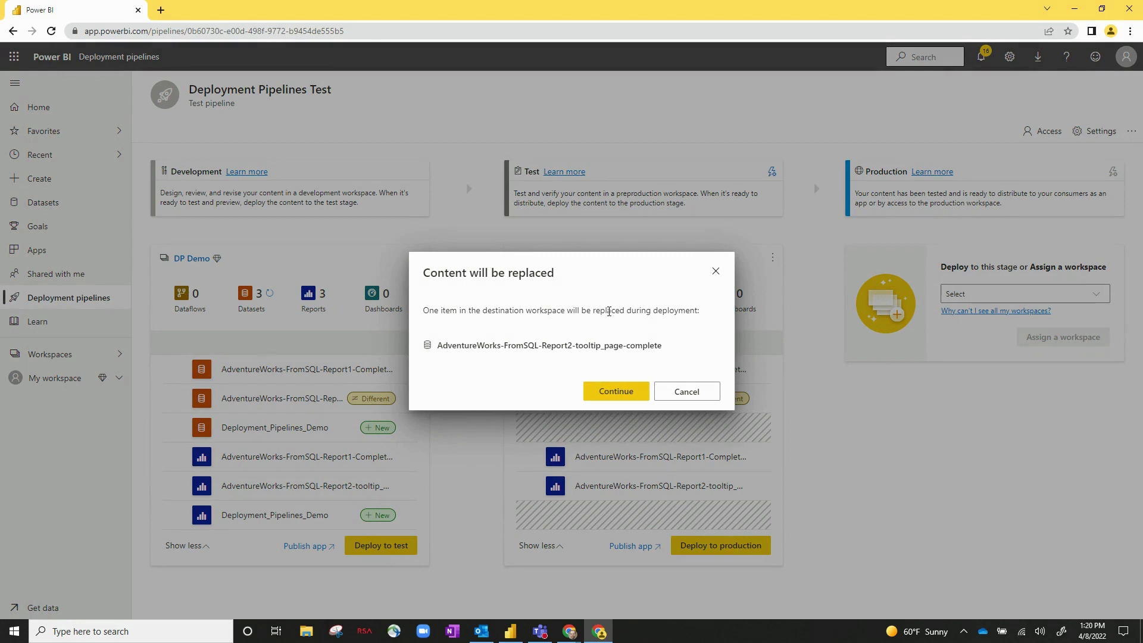
mouse_move(369, 403)
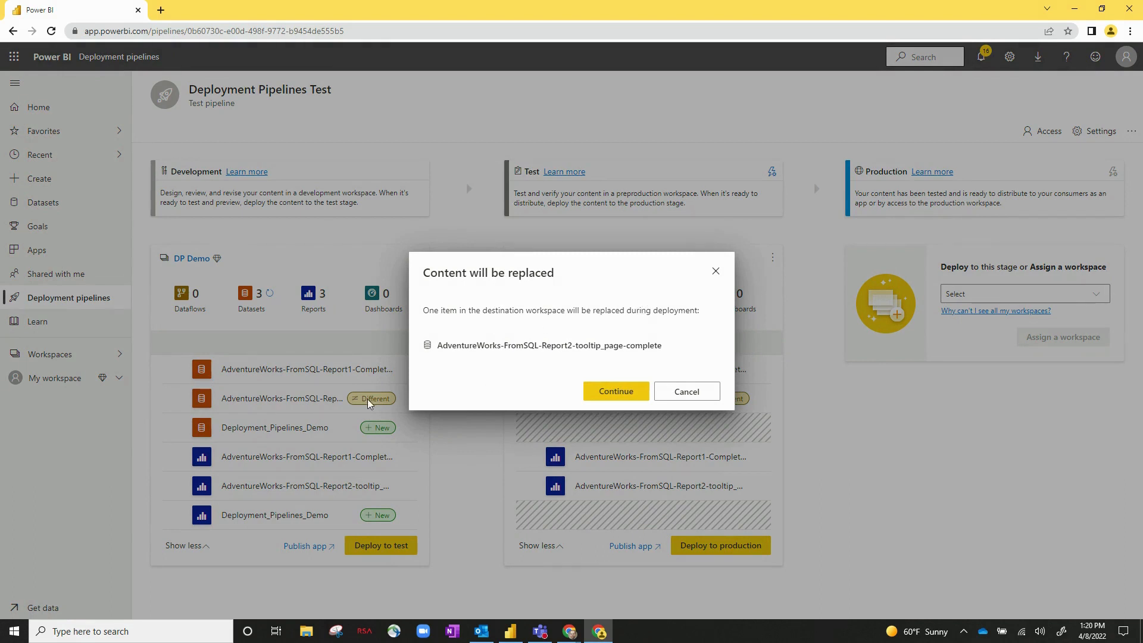
mouse_move(372, 418)
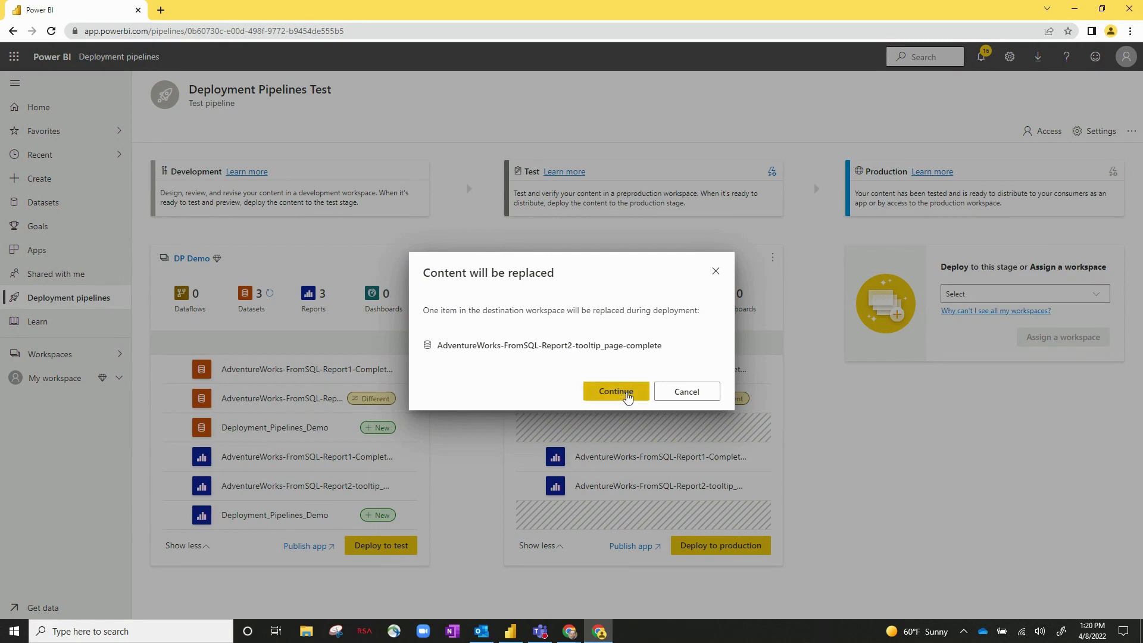
Confirm replacing the changed dataset so deployment to DP Demo [Test] proceeds
left_click(616, 391)
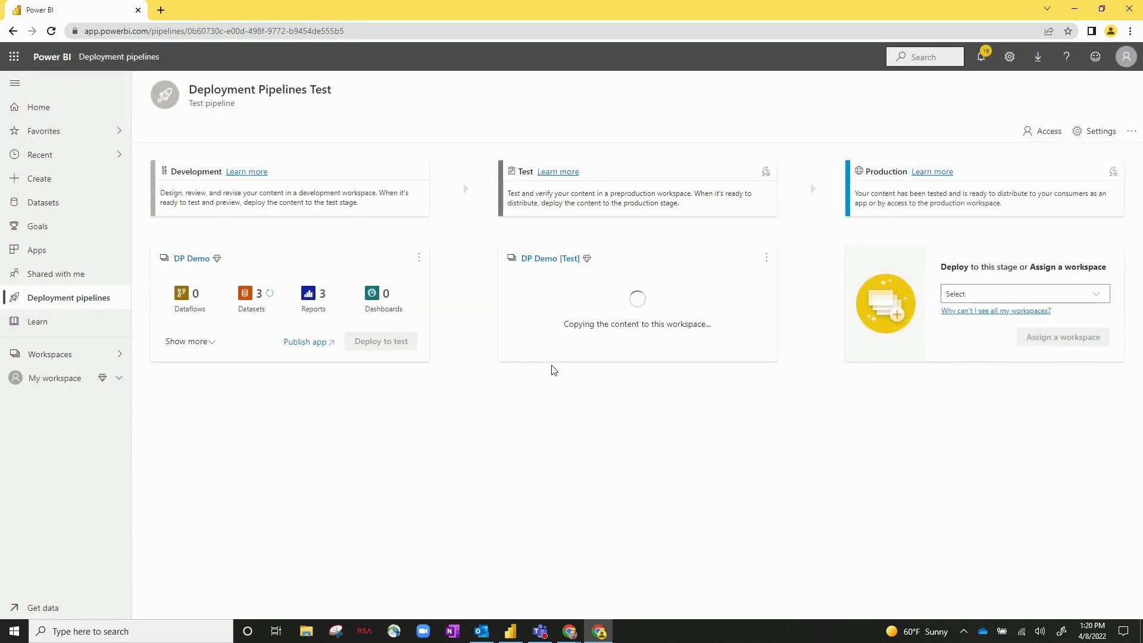
mouse_move(709, 337)
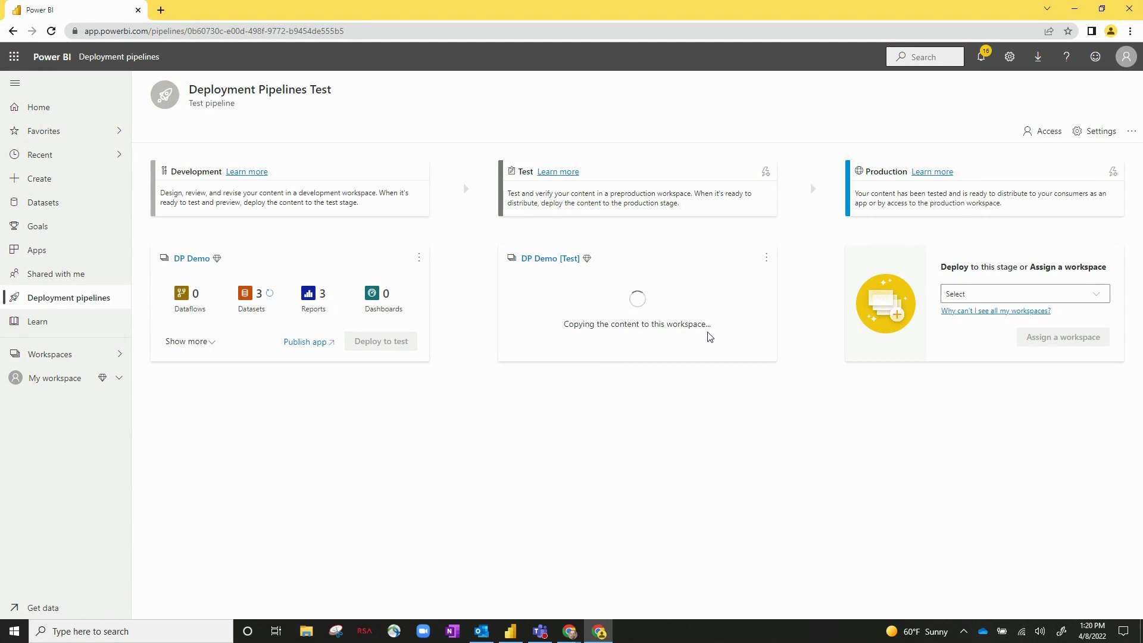
mouse_move(460, 288)
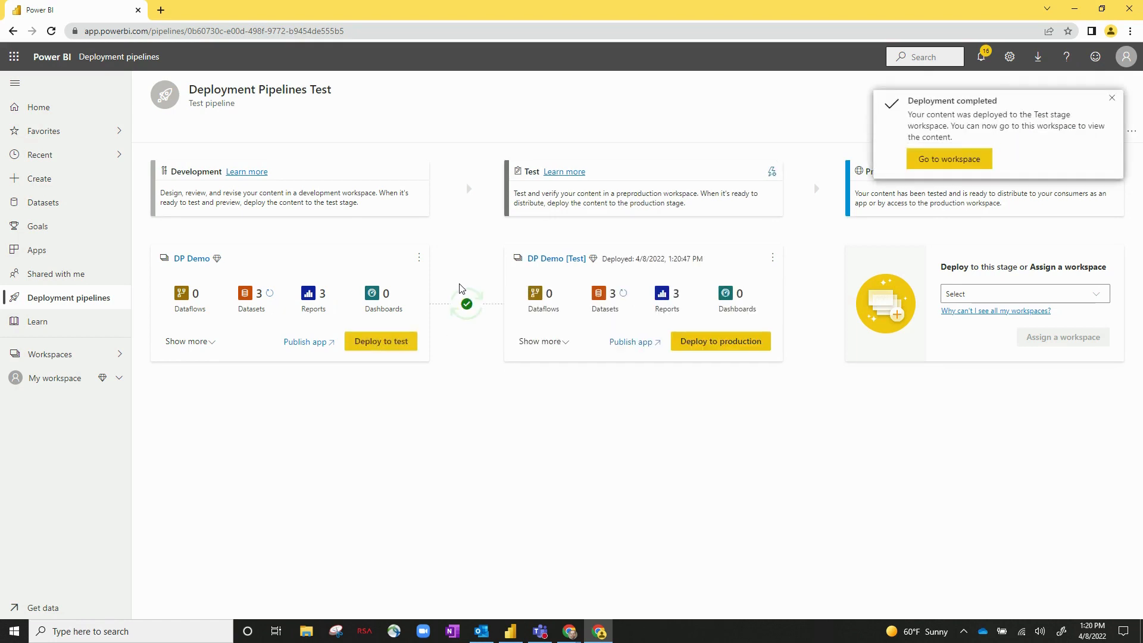
mouse_move(466, 304)
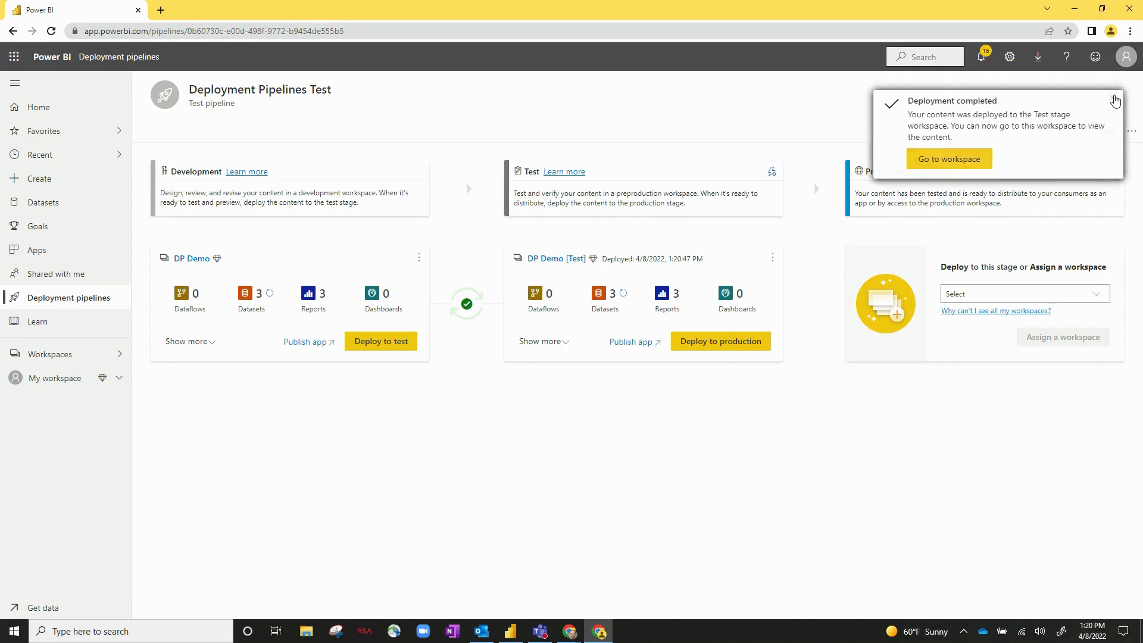
Dismiss the 'Deployment completed' notice to review the six items in each stage
left_click(1114, 100)
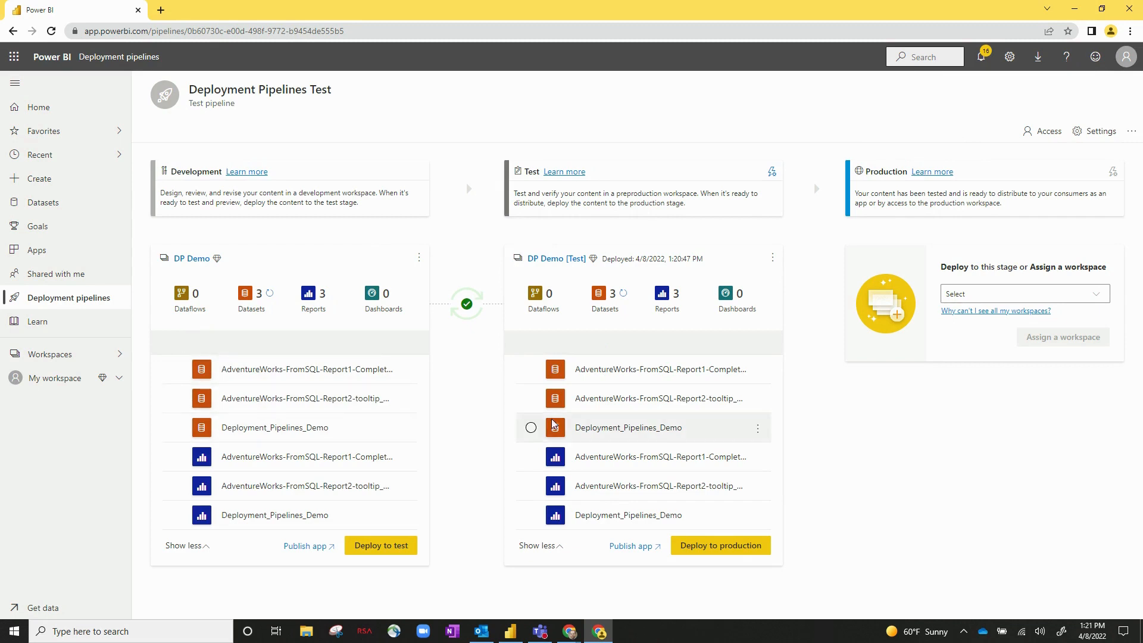
mouse_move(486, 463)
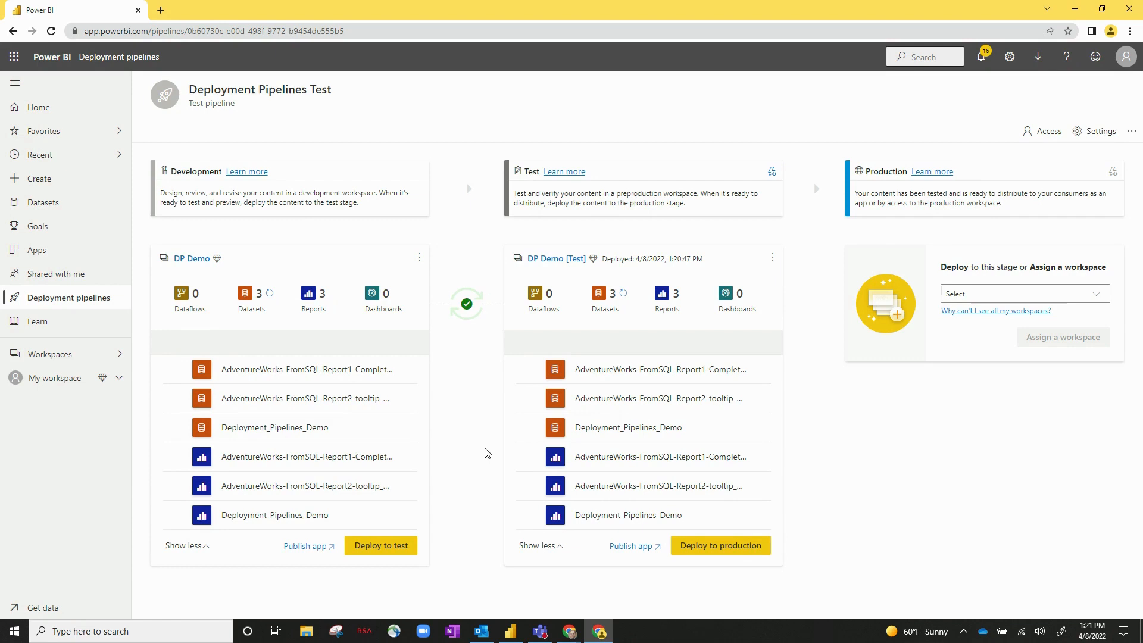
mouse_move(522, 340)
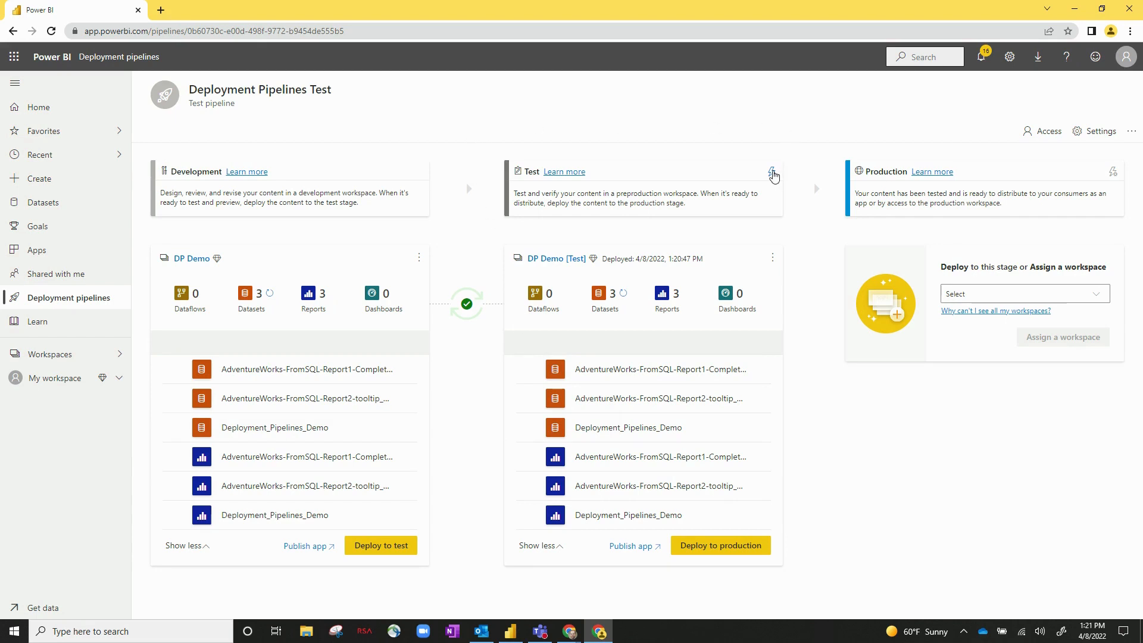
mouse_move(774, 175)
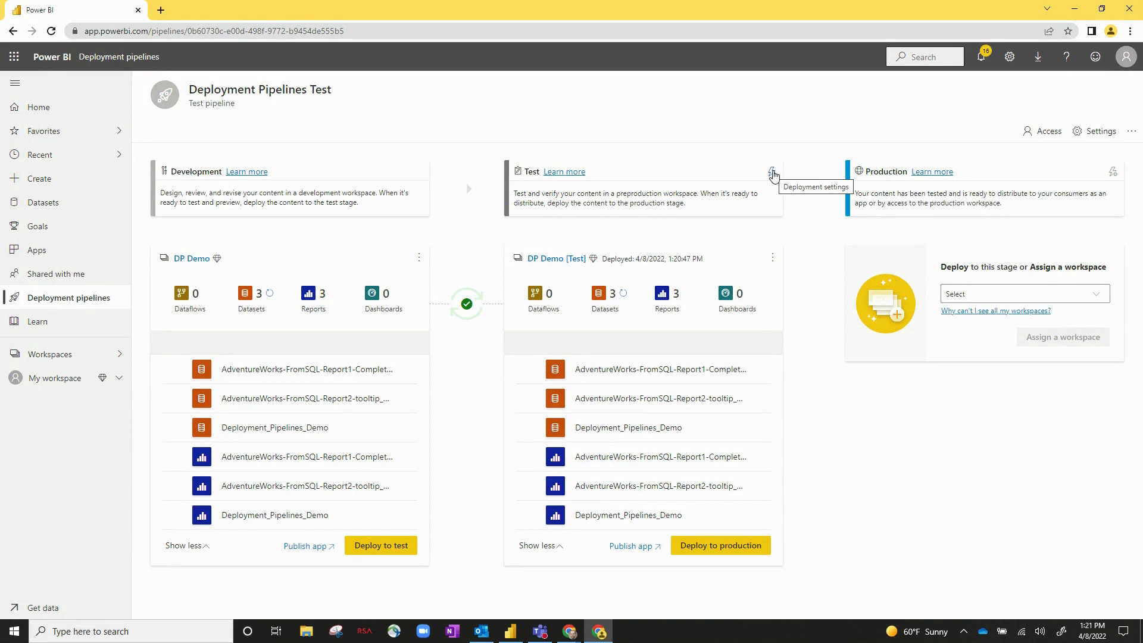
Show the deployment settings for DP Demo [Test] listing its three datasets
left_click(772, 173)
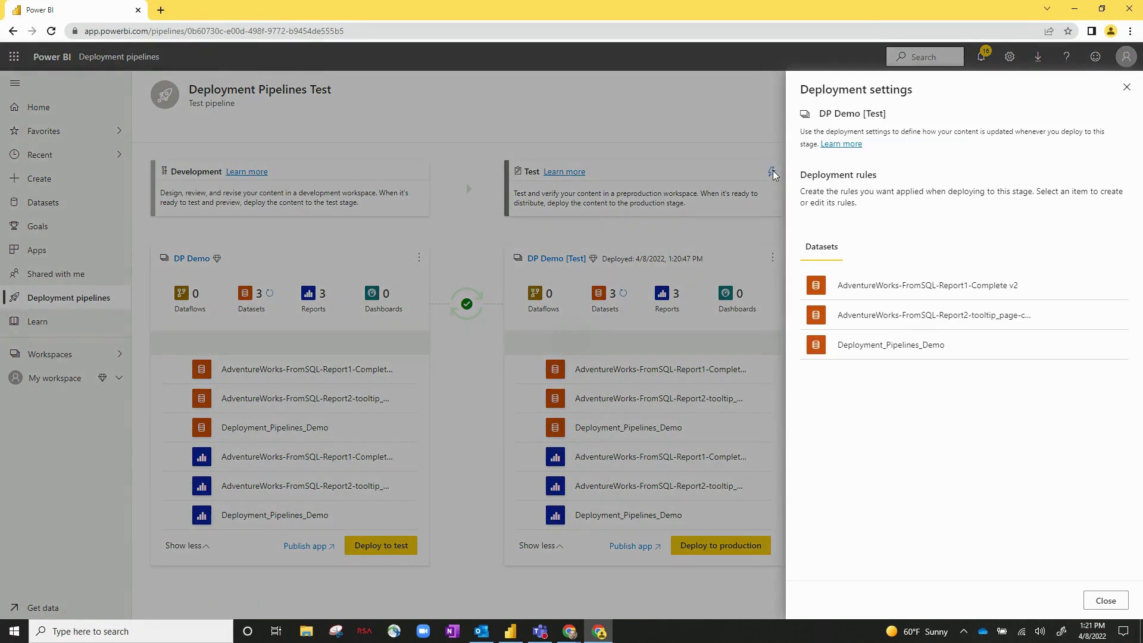
mouse_move(908, 184)
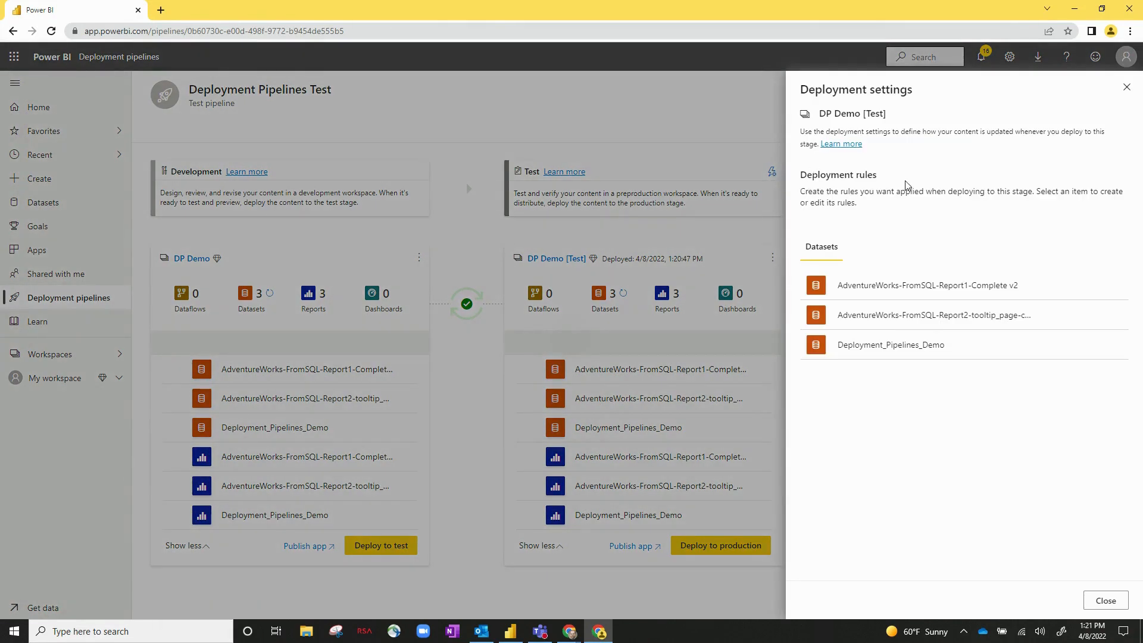
mouse_move(889, 344)
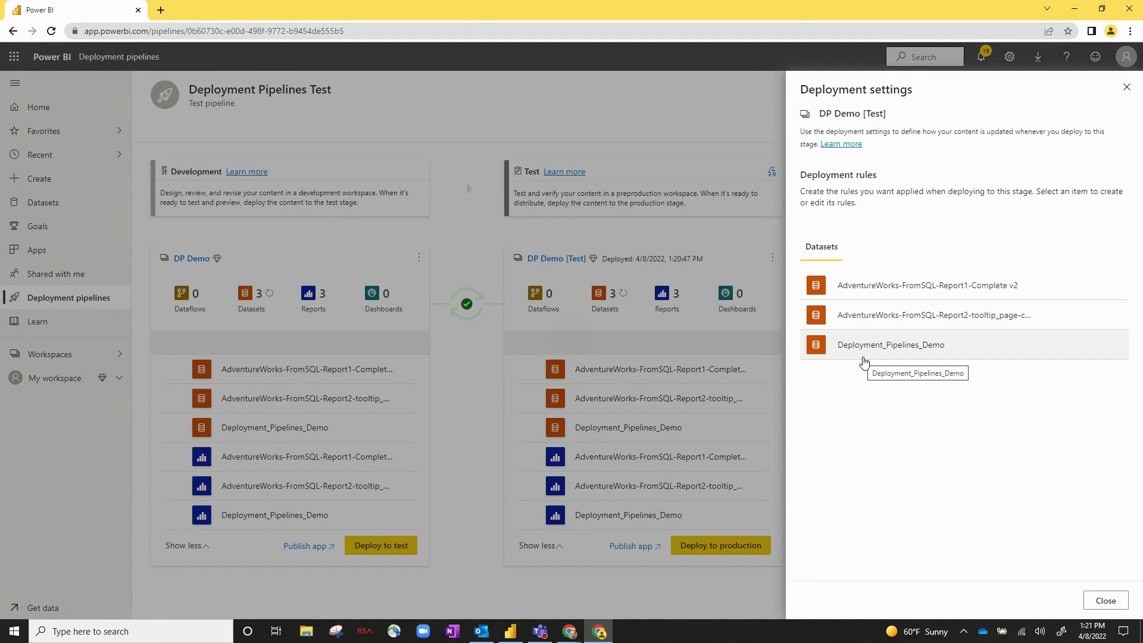
mouse_move(865, 357)
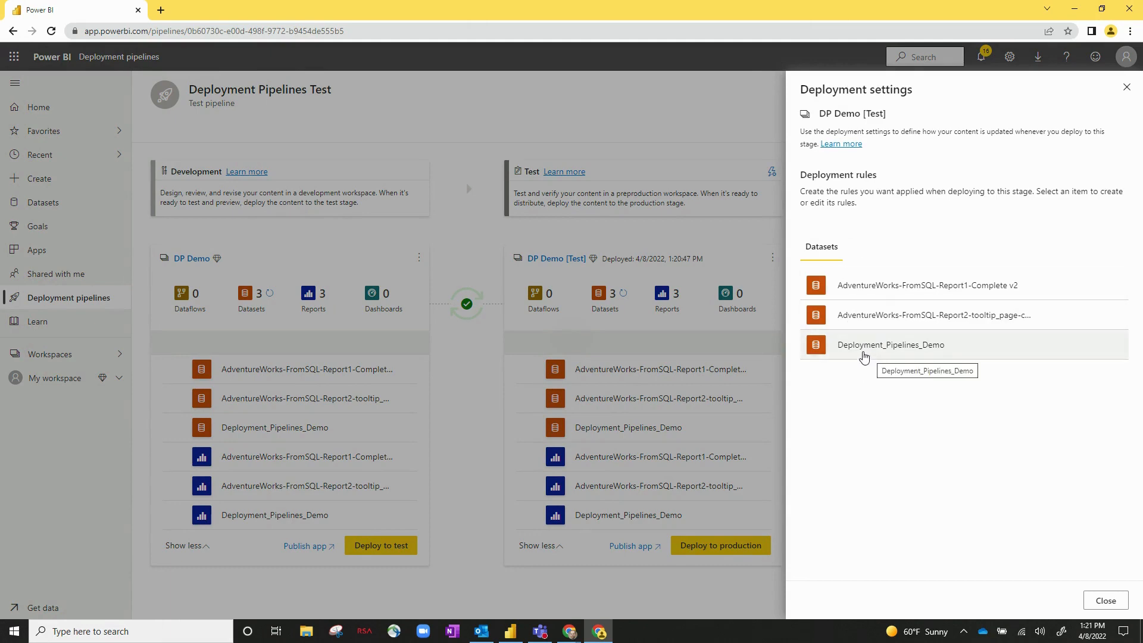
mouse_move(907, 352)
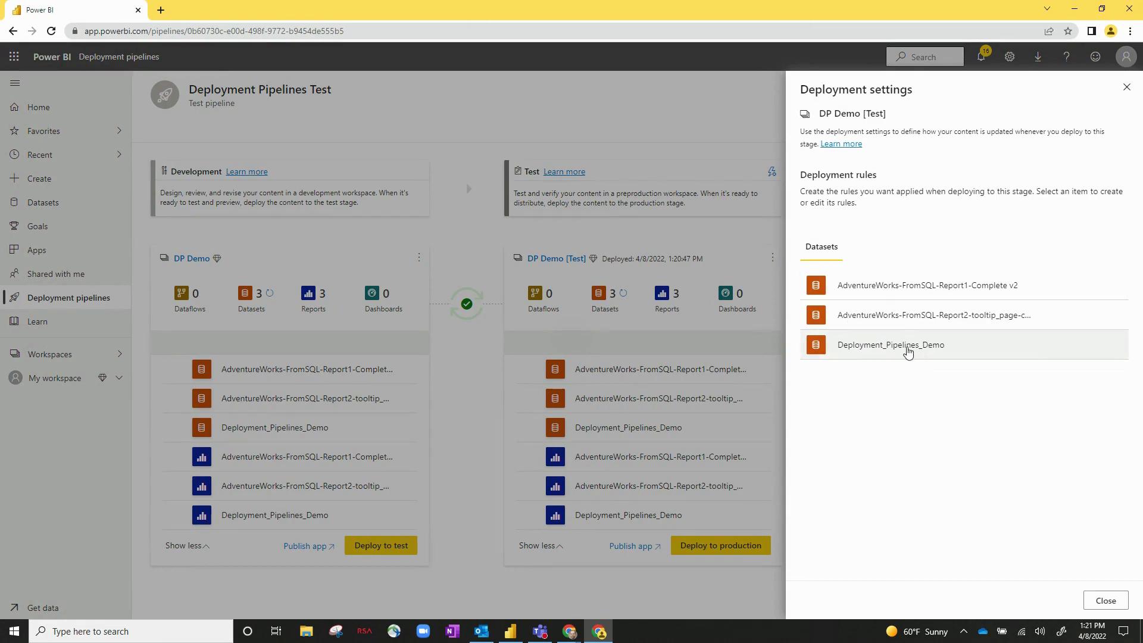
left_click(890, 344)
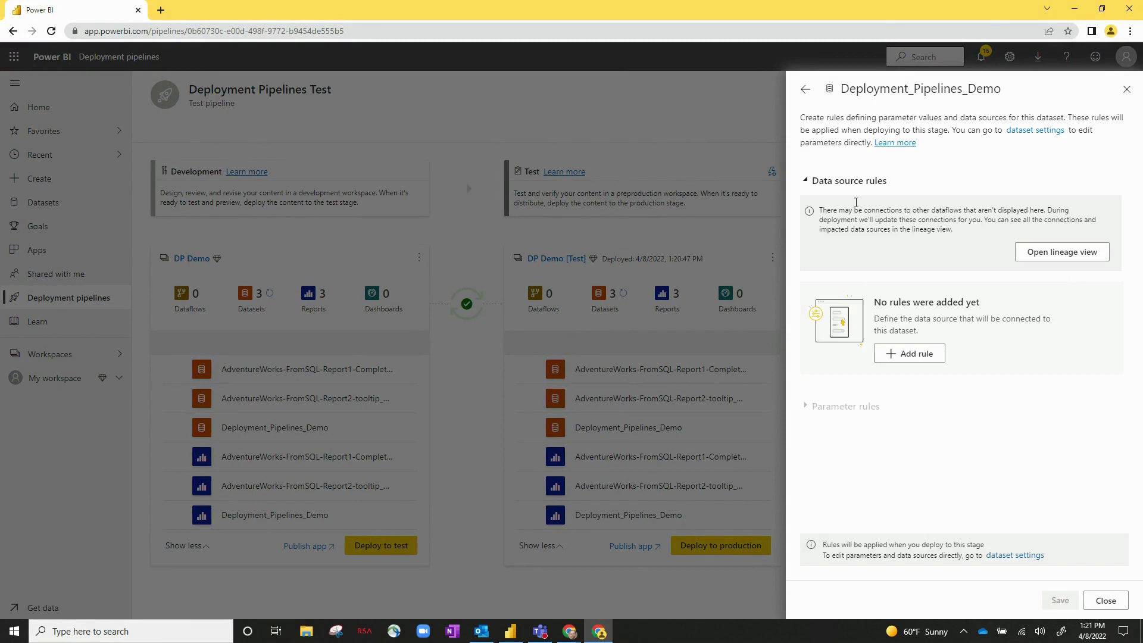
mouse_move(880, 221)
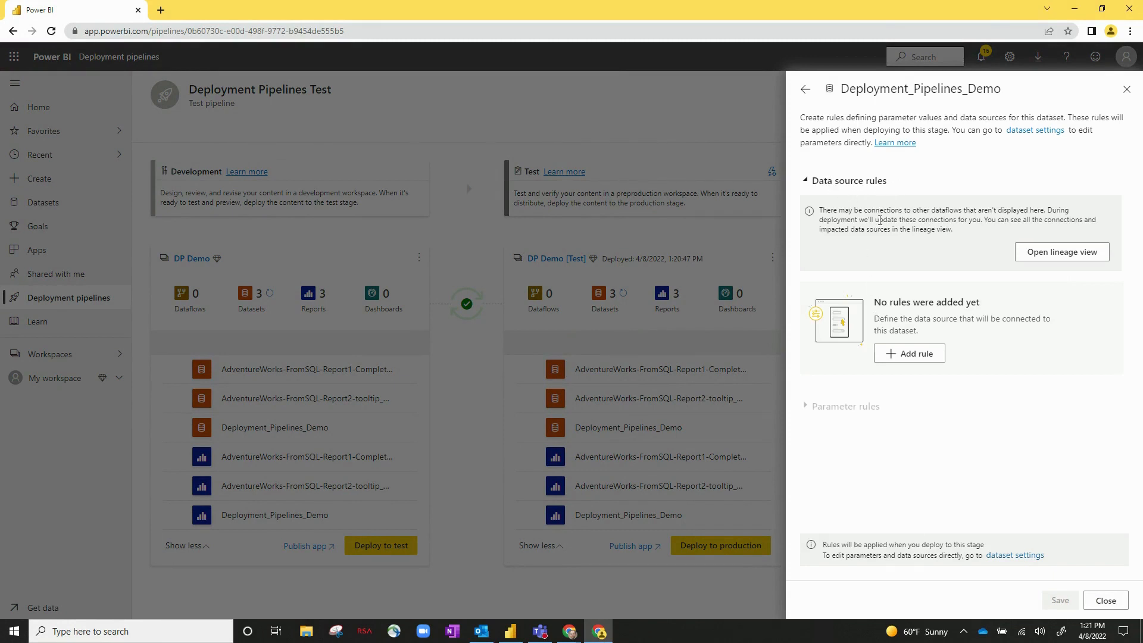
mouse_move(908, 354)
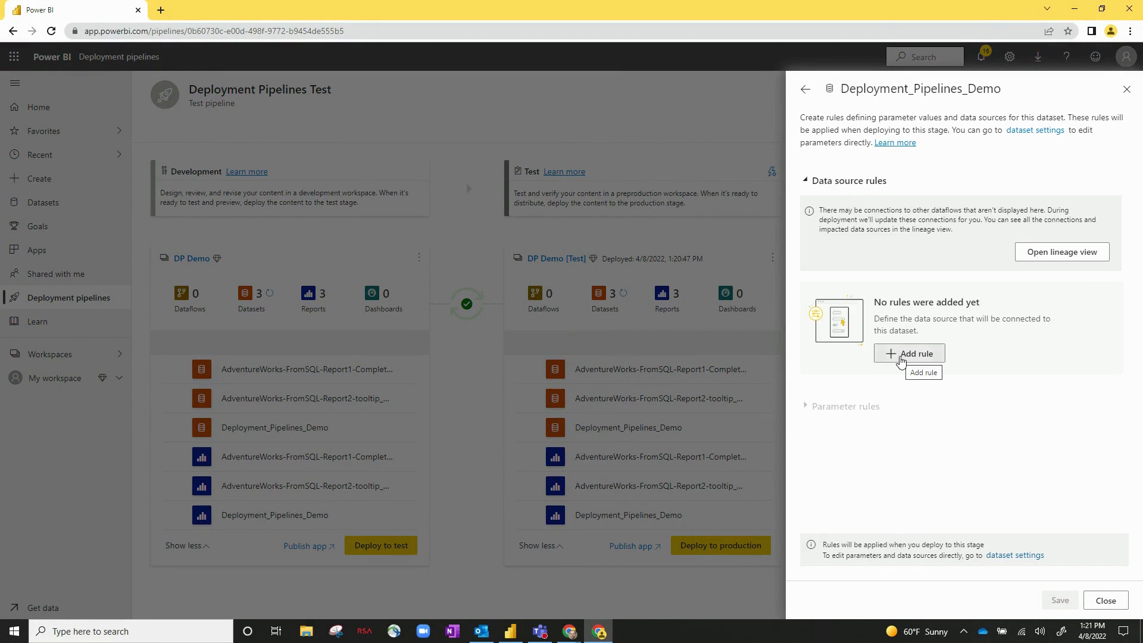
mouse_move(909, 374)
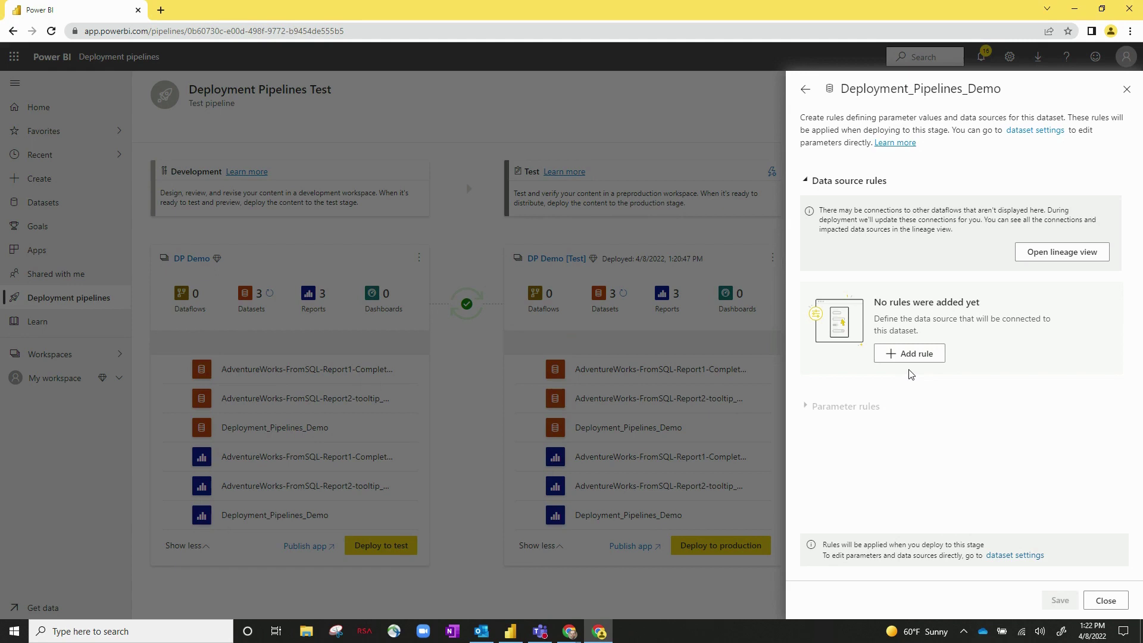
mouse_move(884, 372)
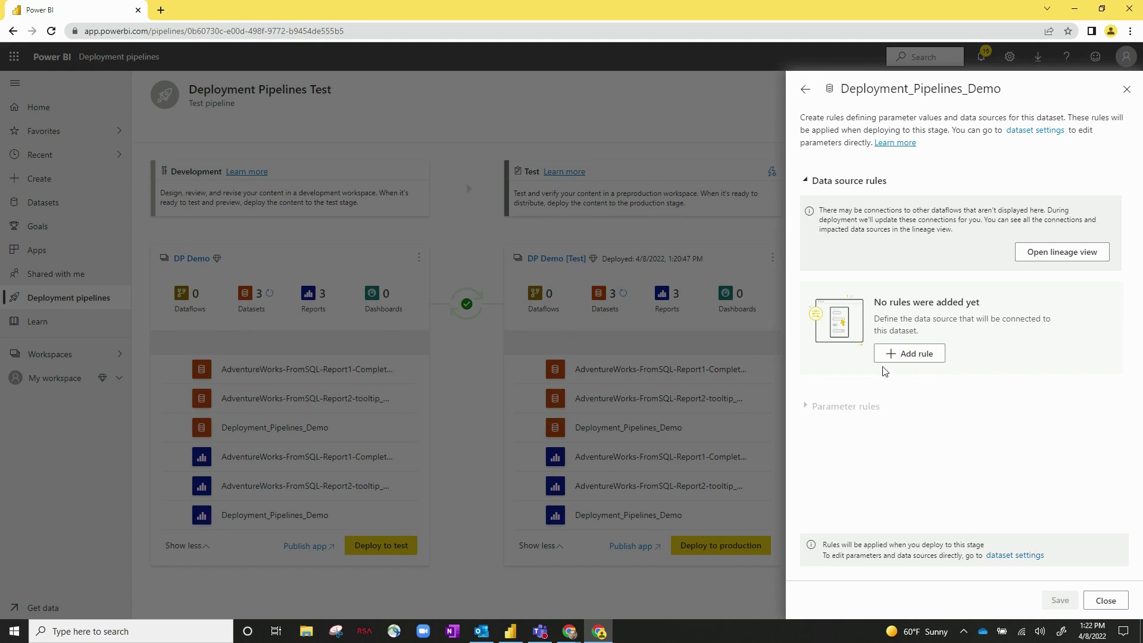
mouse_move(908, 353)
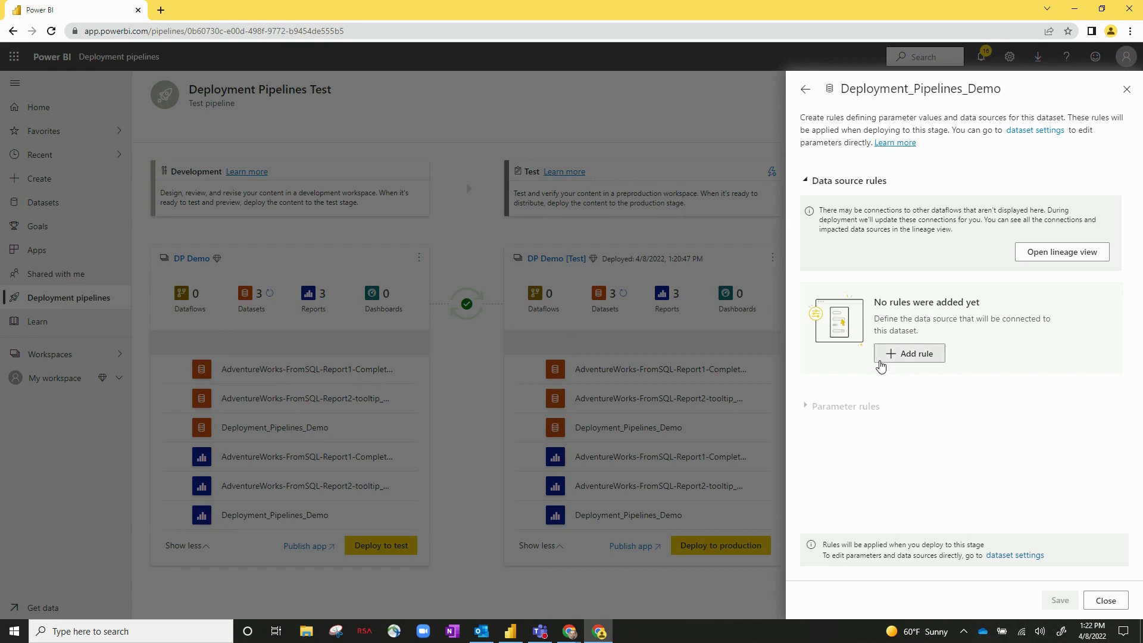
Add a data source rule replacing adventureworks2016 with dwadventureworkslt2012lab02 for Deployment_Pipelines_Demo
left_click(909, 354)
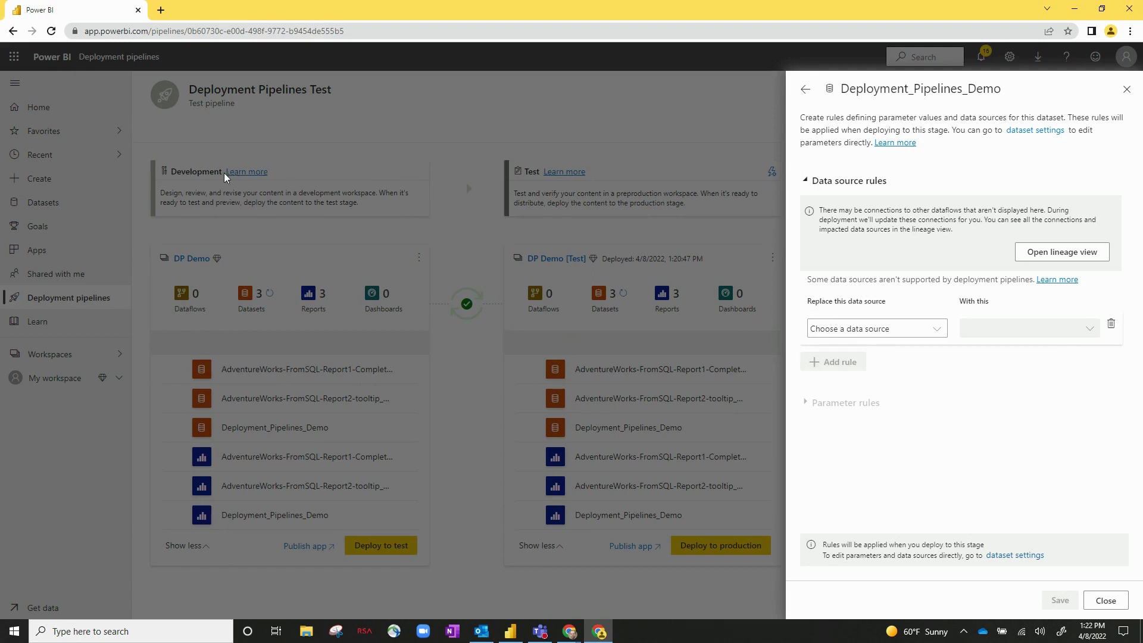
left_click(875, 329)
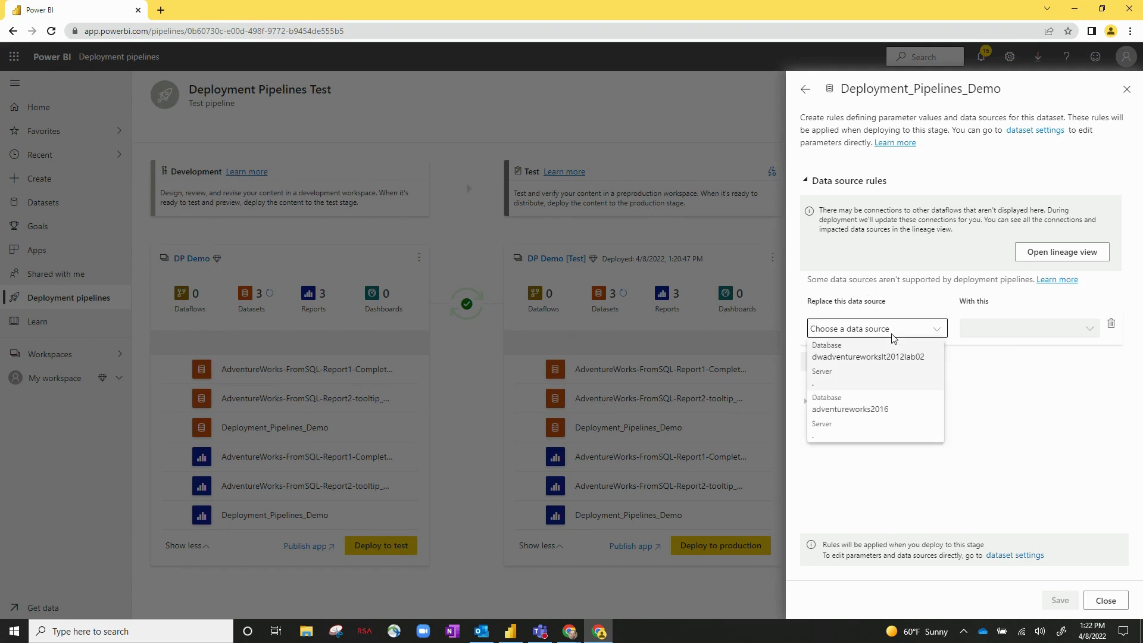
mouse_move(889, 416)
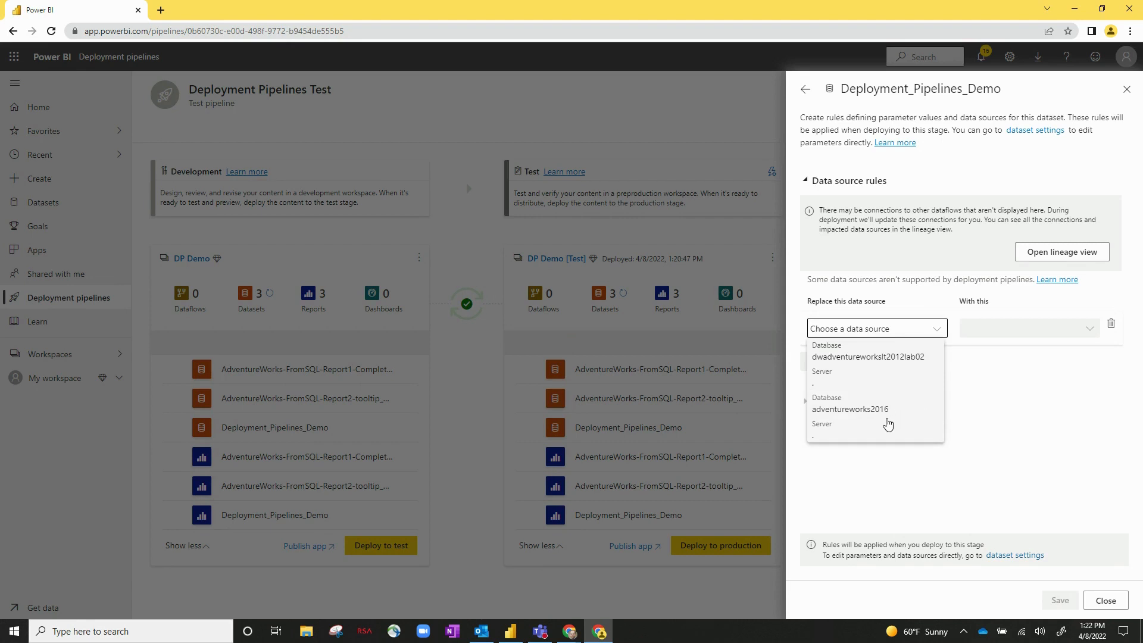
left_click(850, 404)
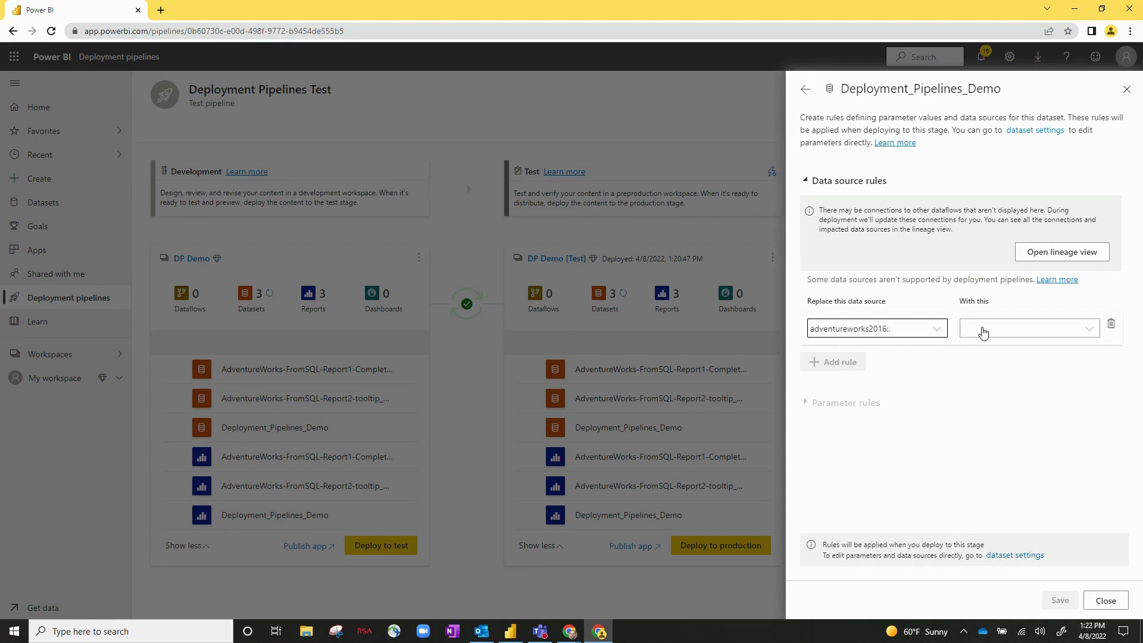
left_click(1027, 328)
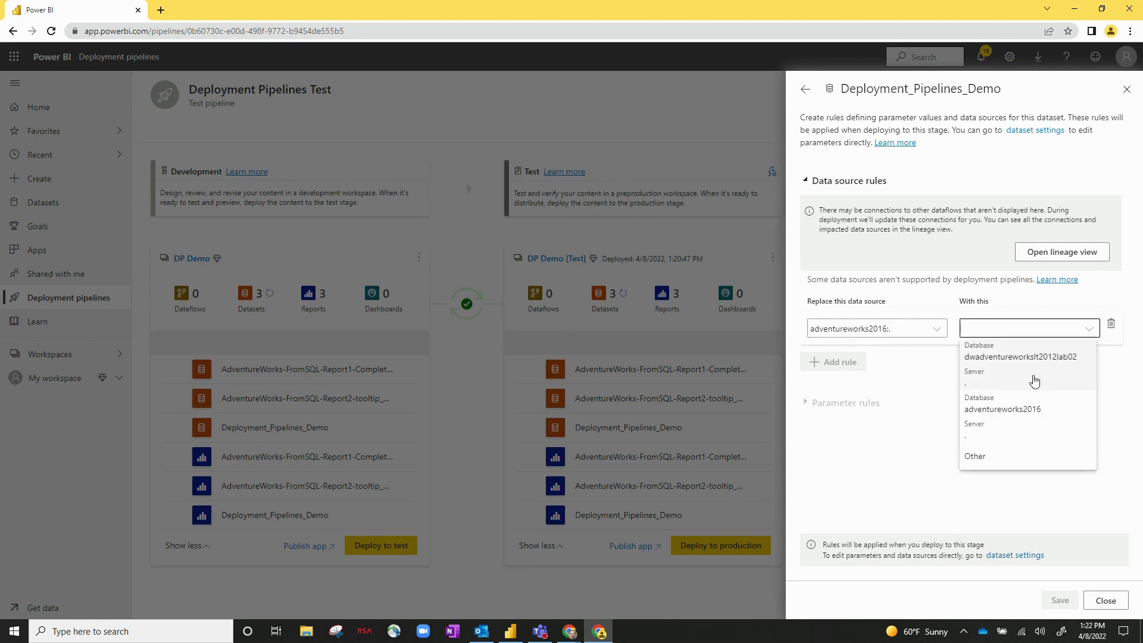
left_click(1021, 356)
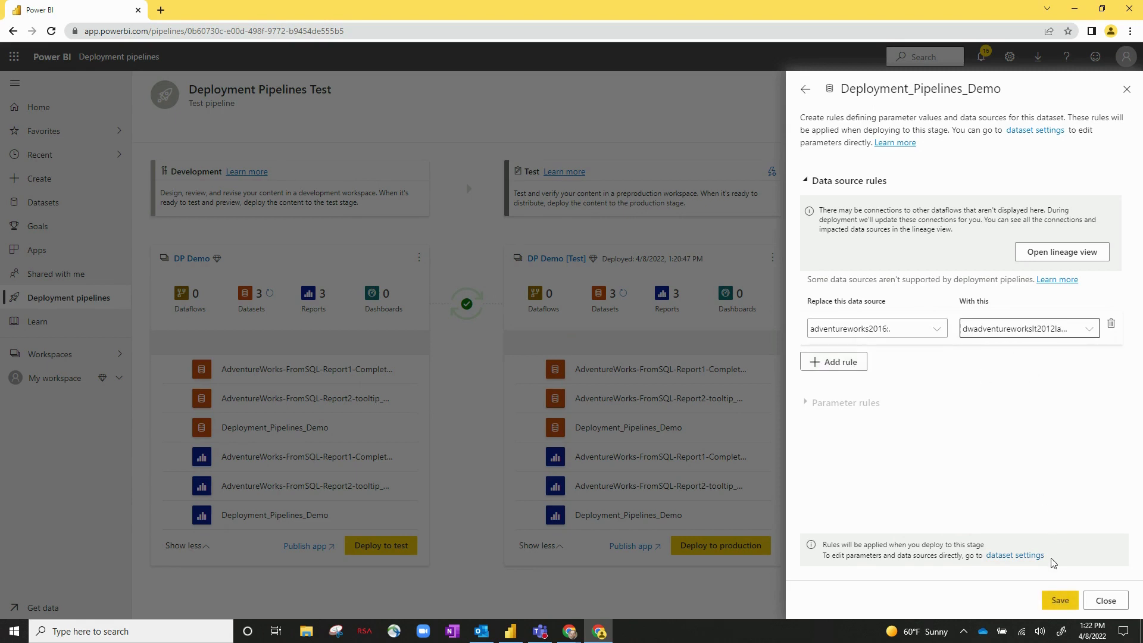
mouse_move(963, 502)
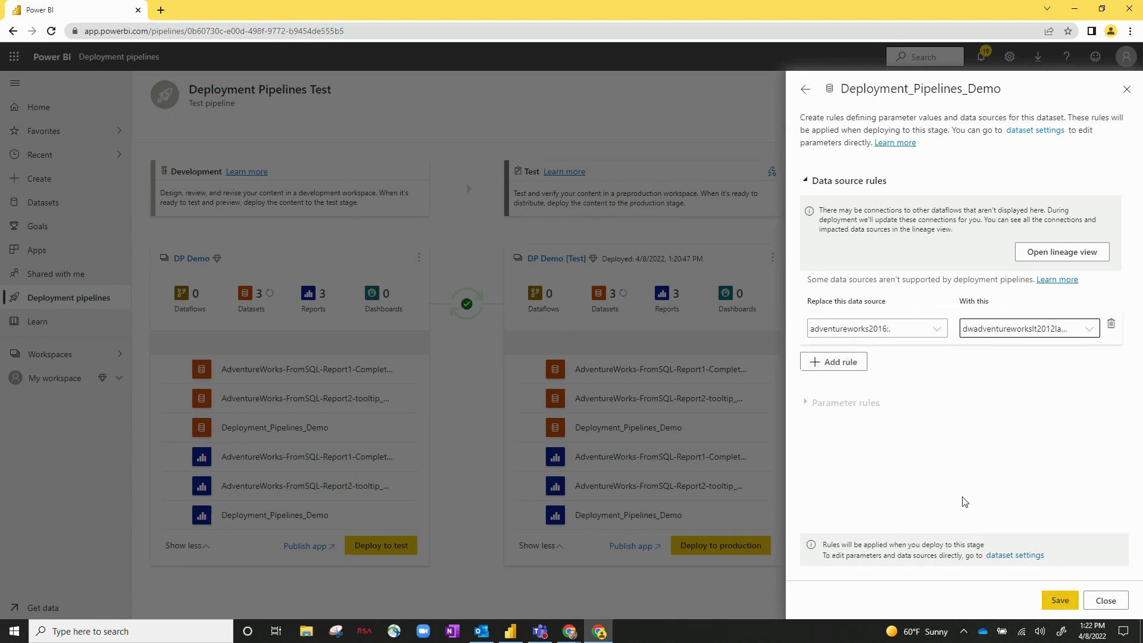
mouse_move(329, 253)
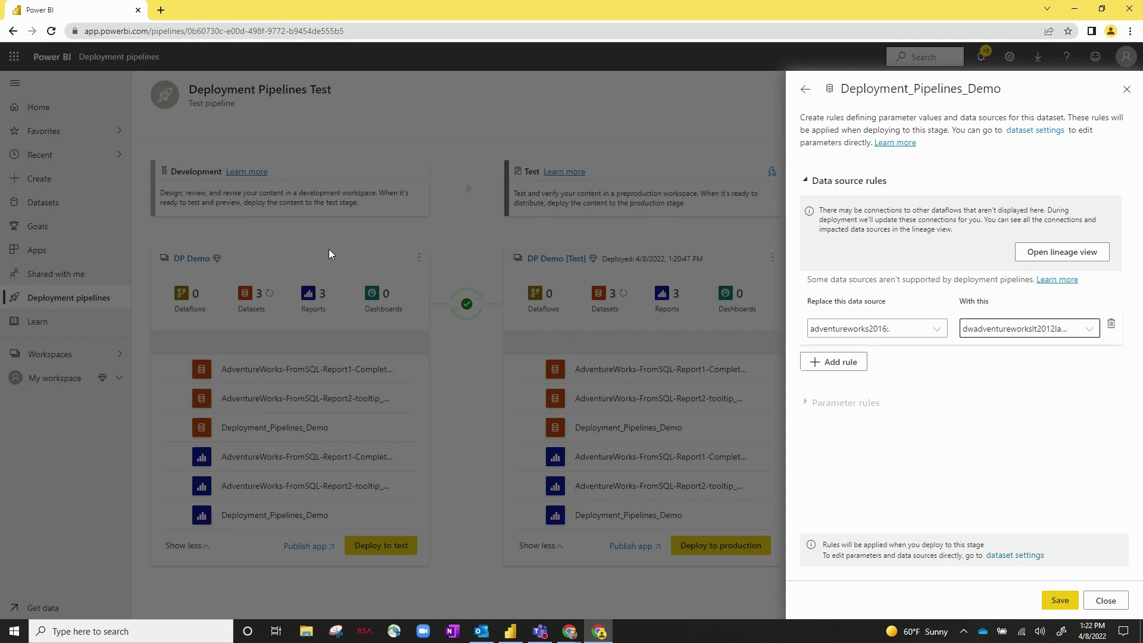
mouse_move(270, 437)
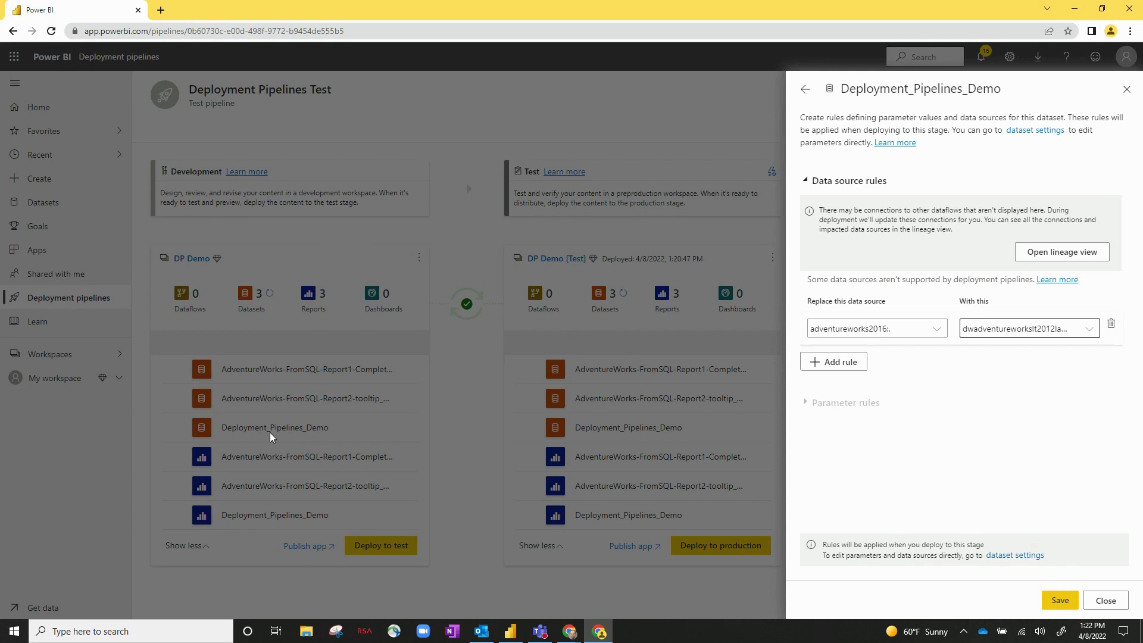
mouse_move(324, 412)
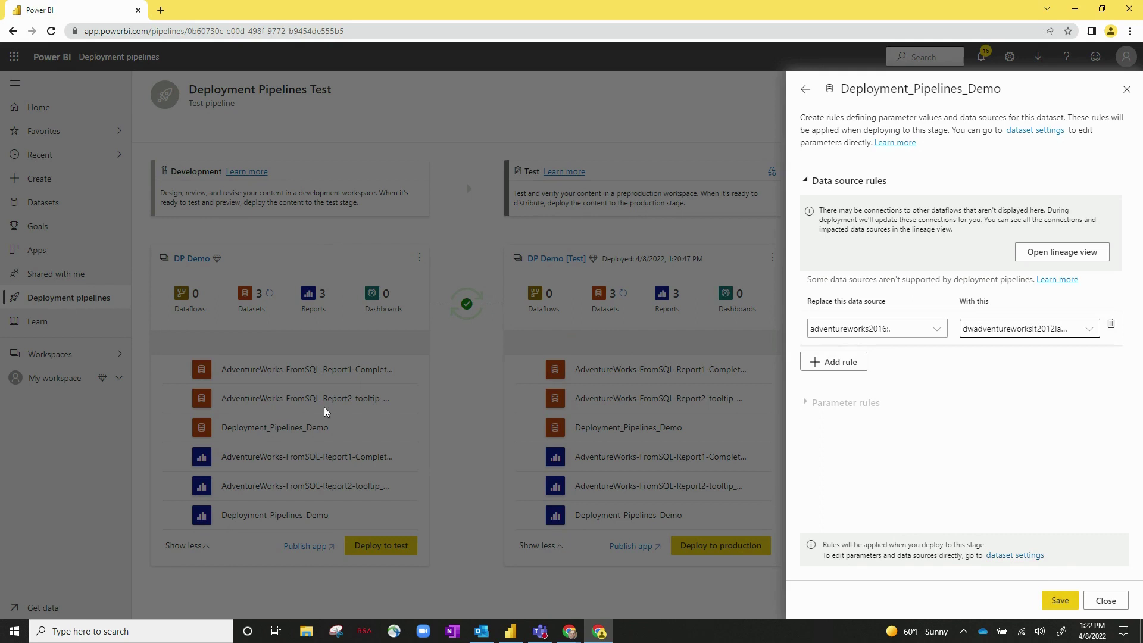
mouse_move(539, 435)
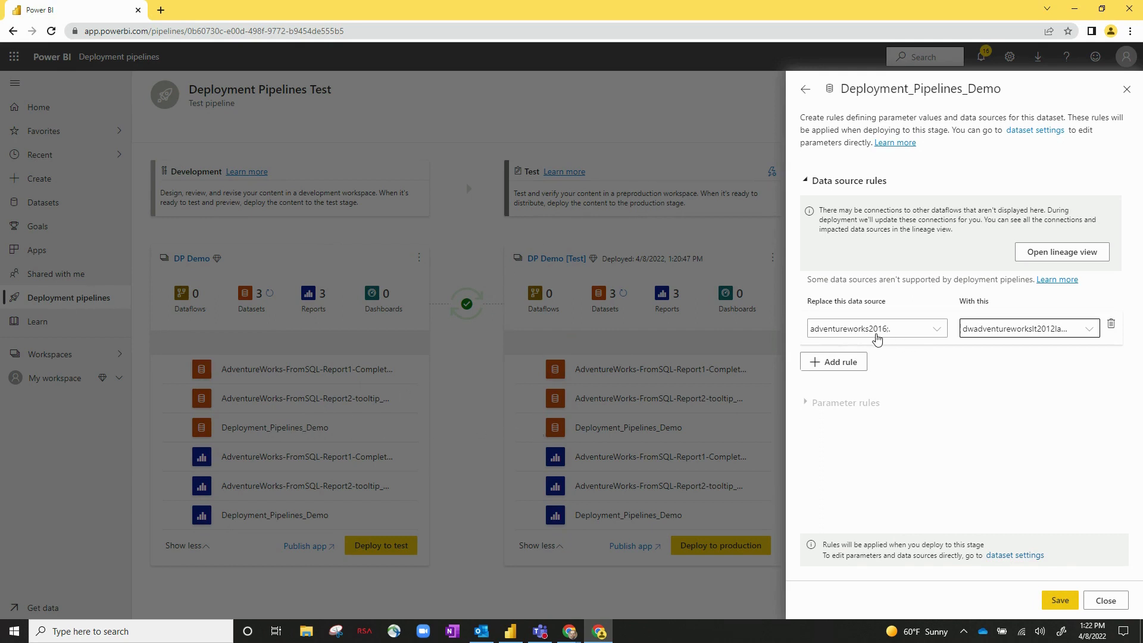
mouse_move(1028, 329)
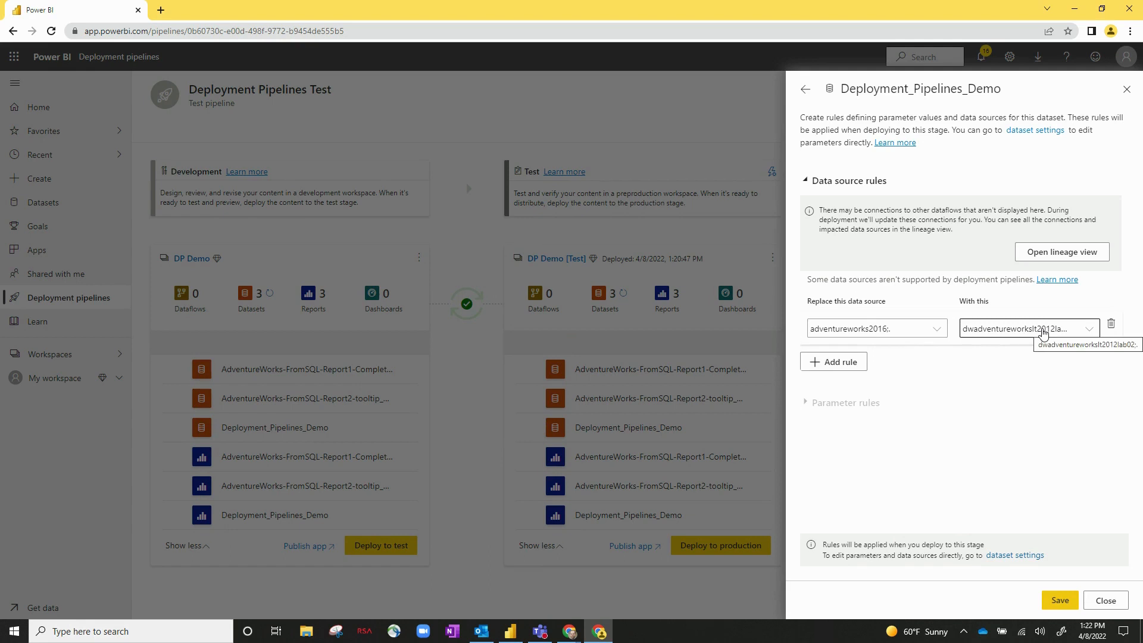
mouse_move(755, 285)
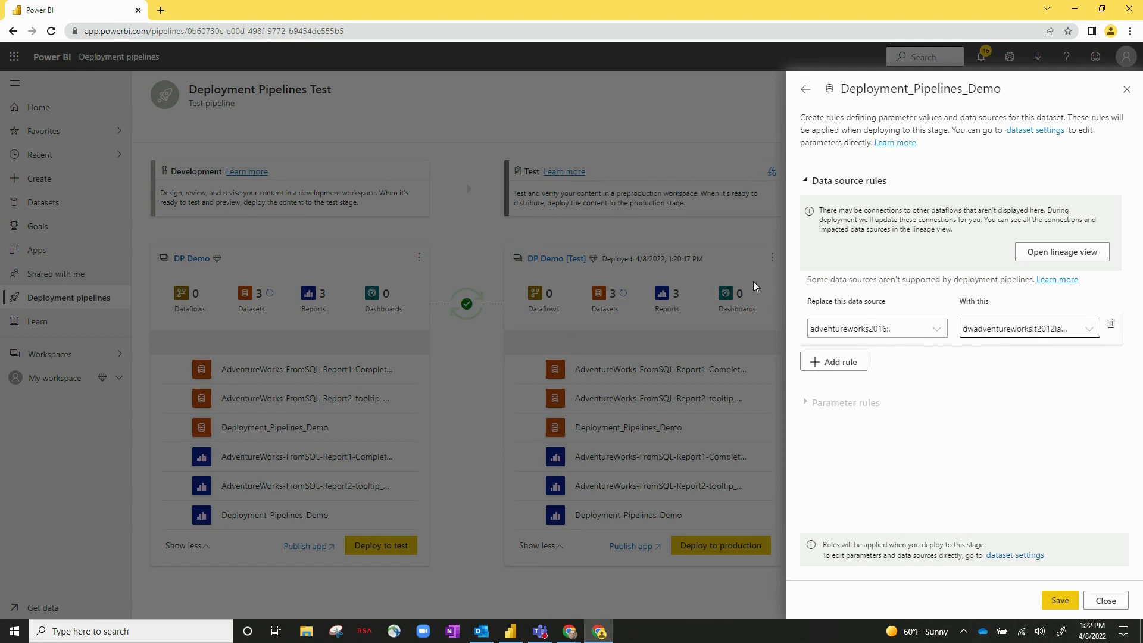
mouse_move(461, 219)
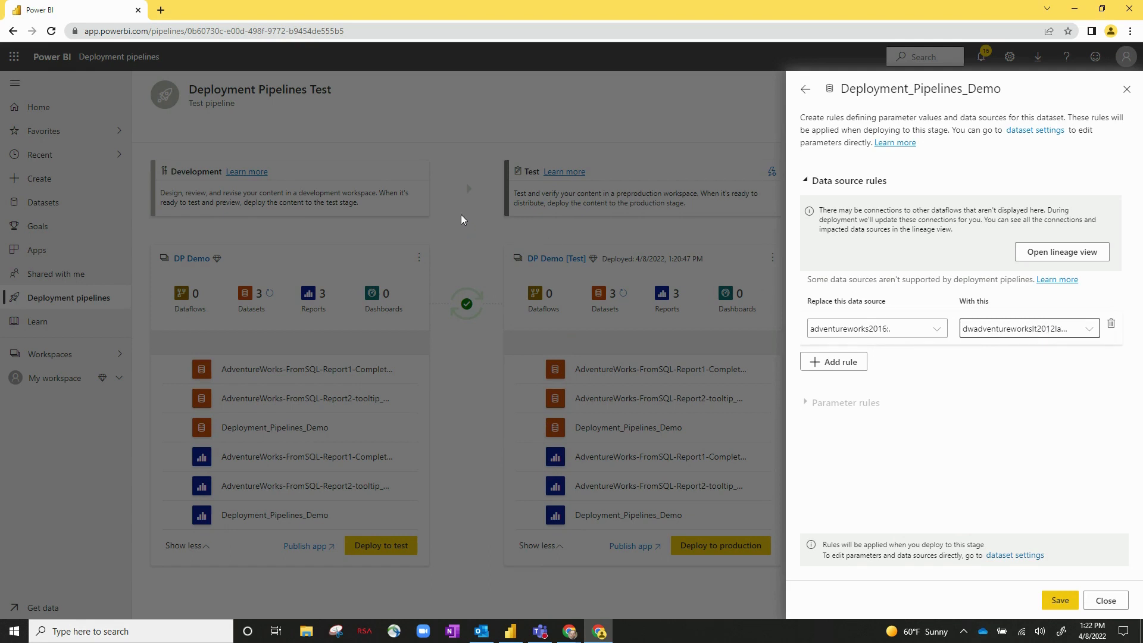
mouse_move(735, 417)
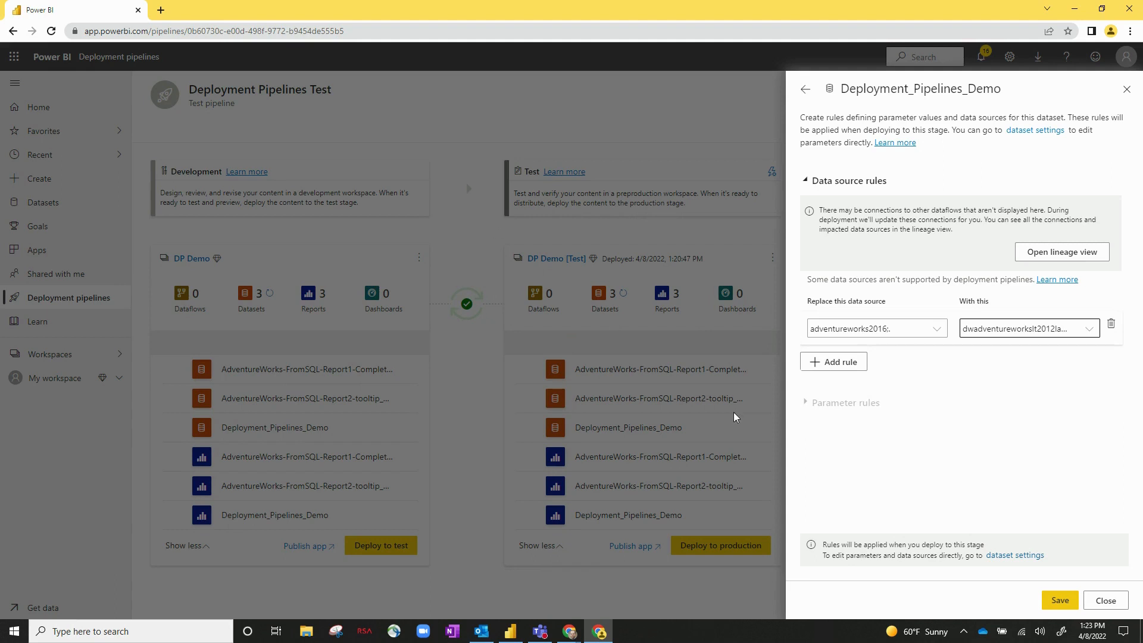
mouse_move(861, 415)
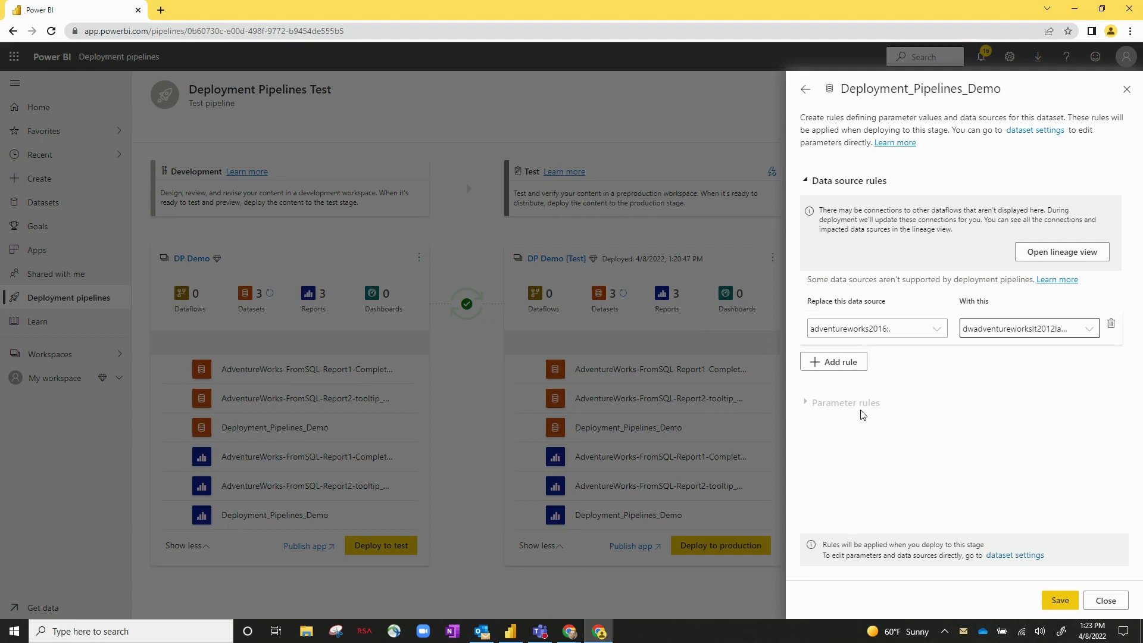
mouse_move(323, 408)
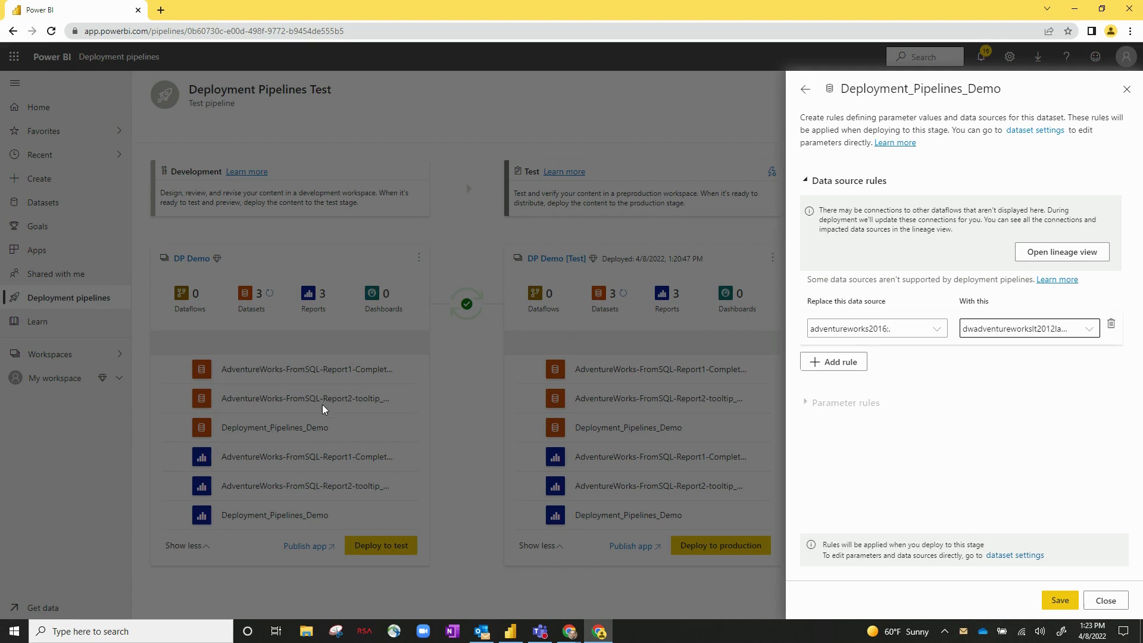
mouse_move(845, 437)
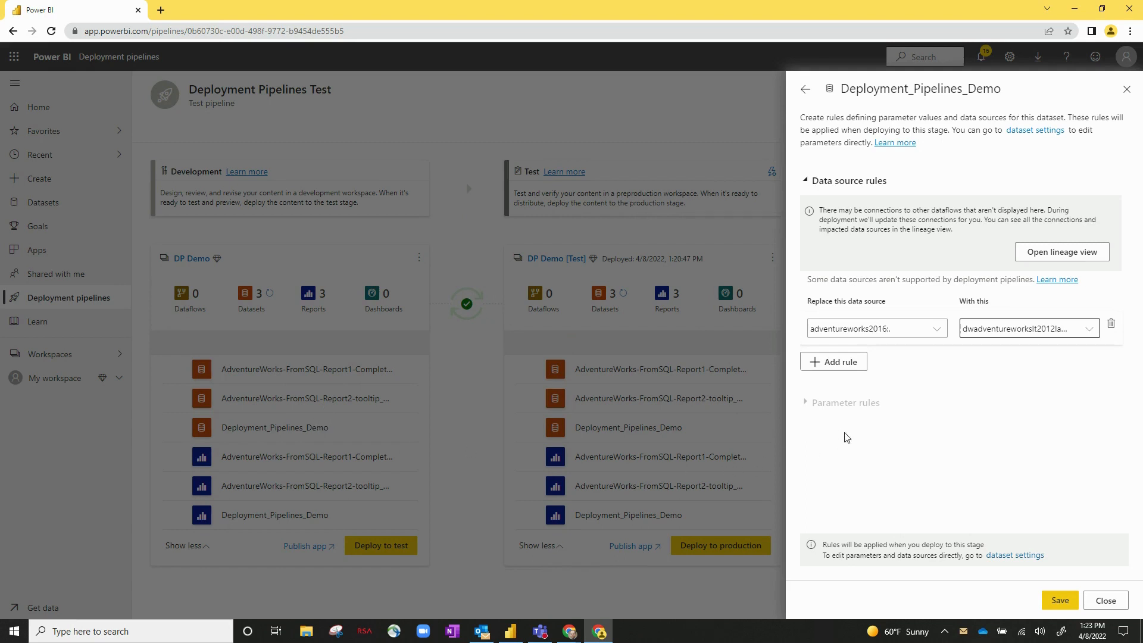
mouse_move(512, 397)
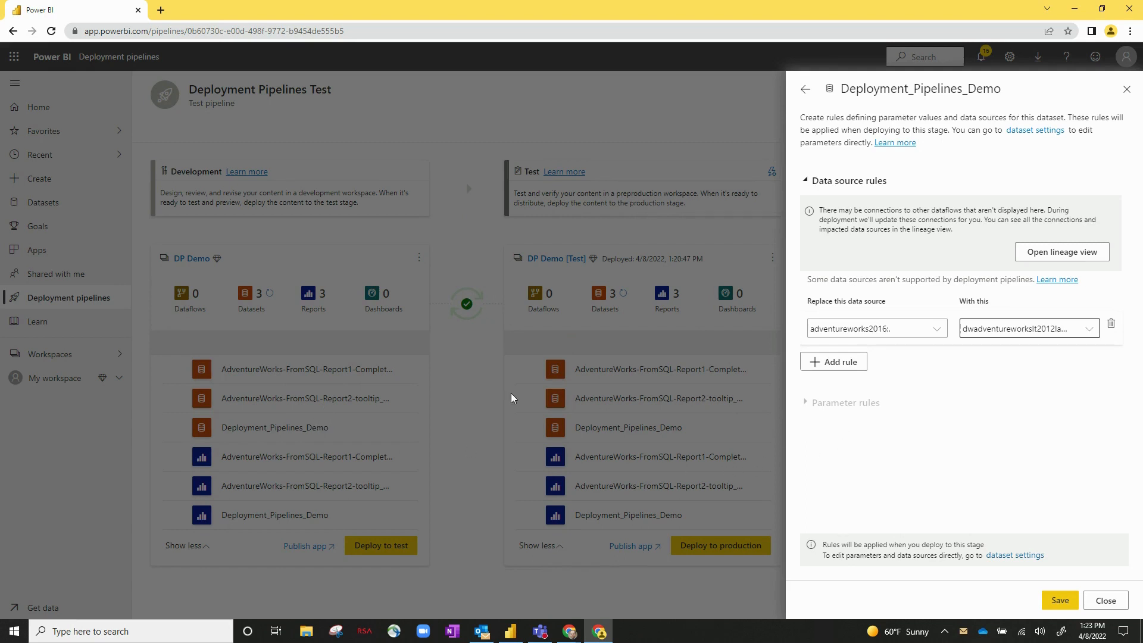
mouse_move(935, 415)
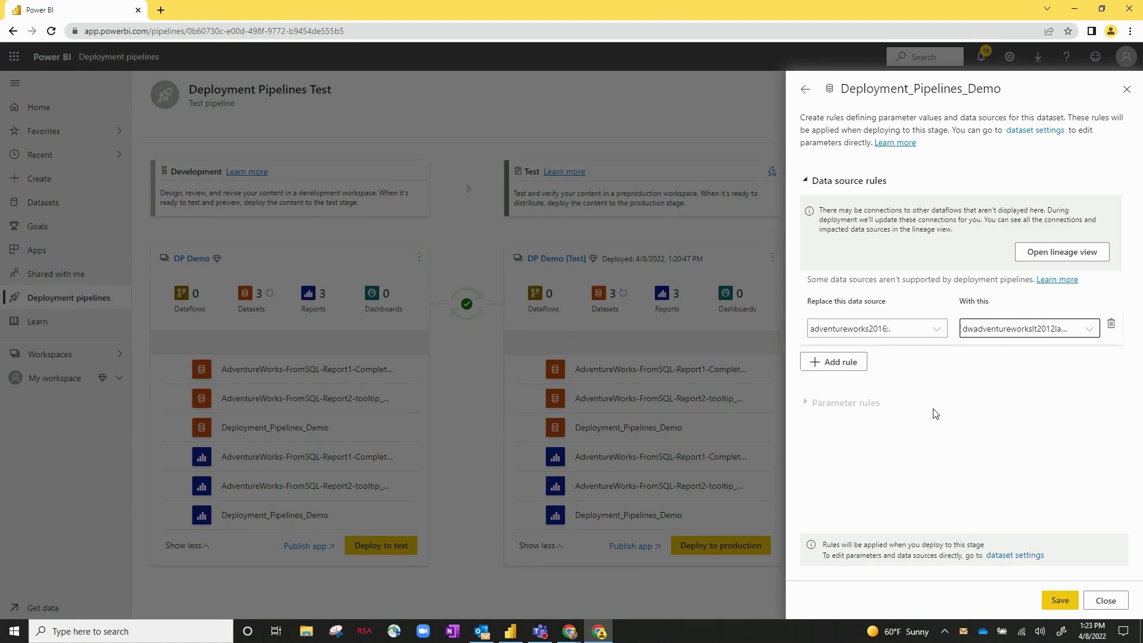
Save the data source rule and close the deployment settings, returning to the pipeline overview
left_click(805, 89)
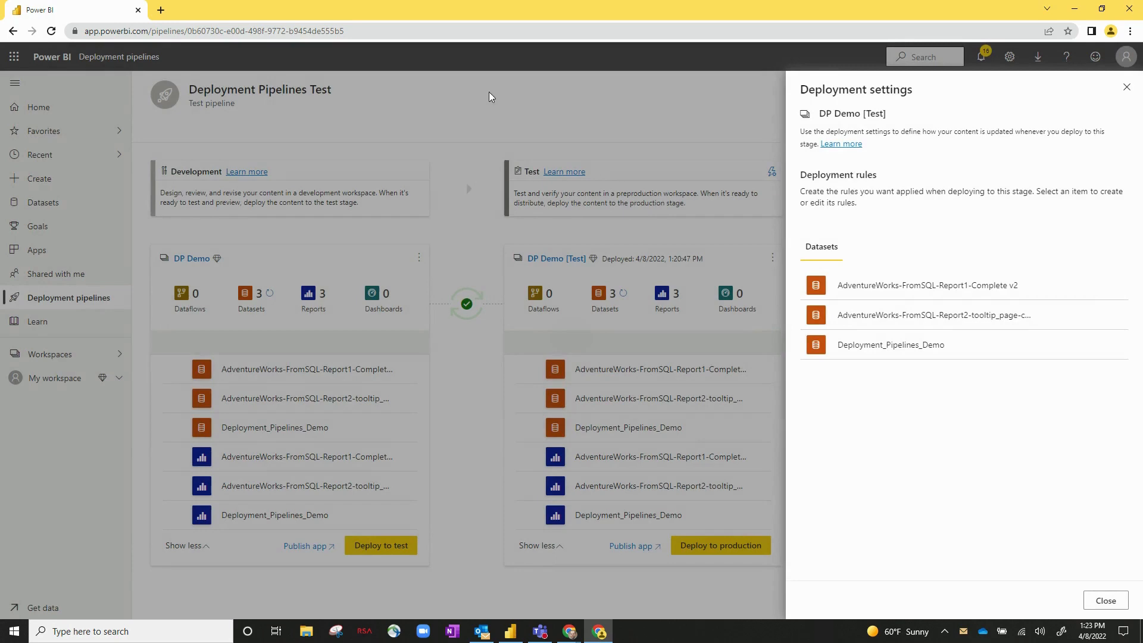
left_click(1105, 600)
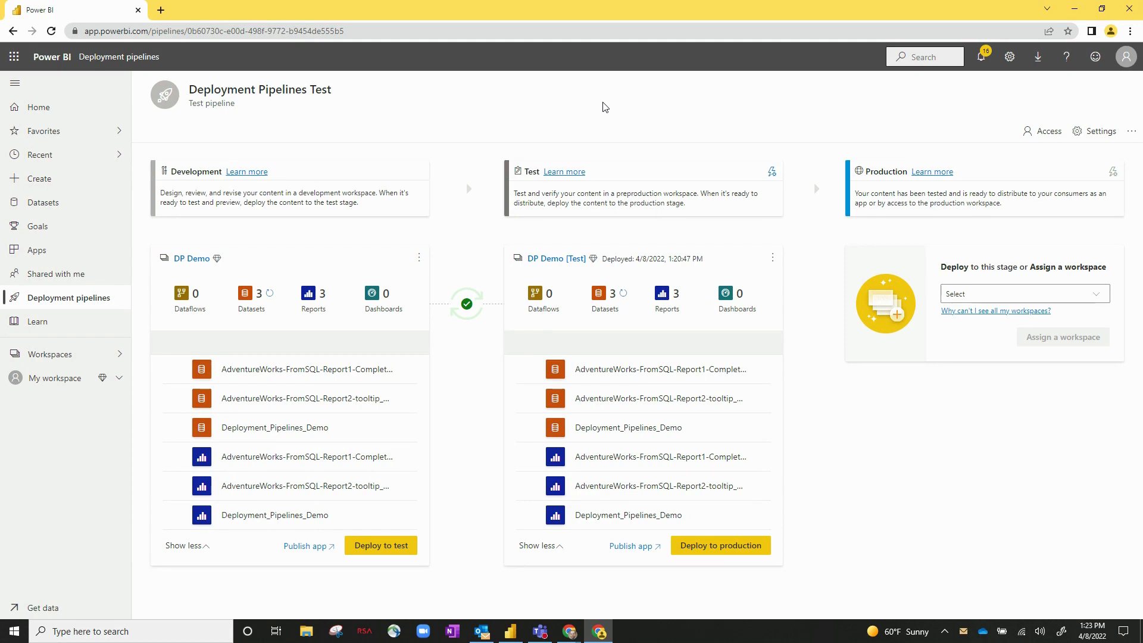
mouse_move(197, 329)
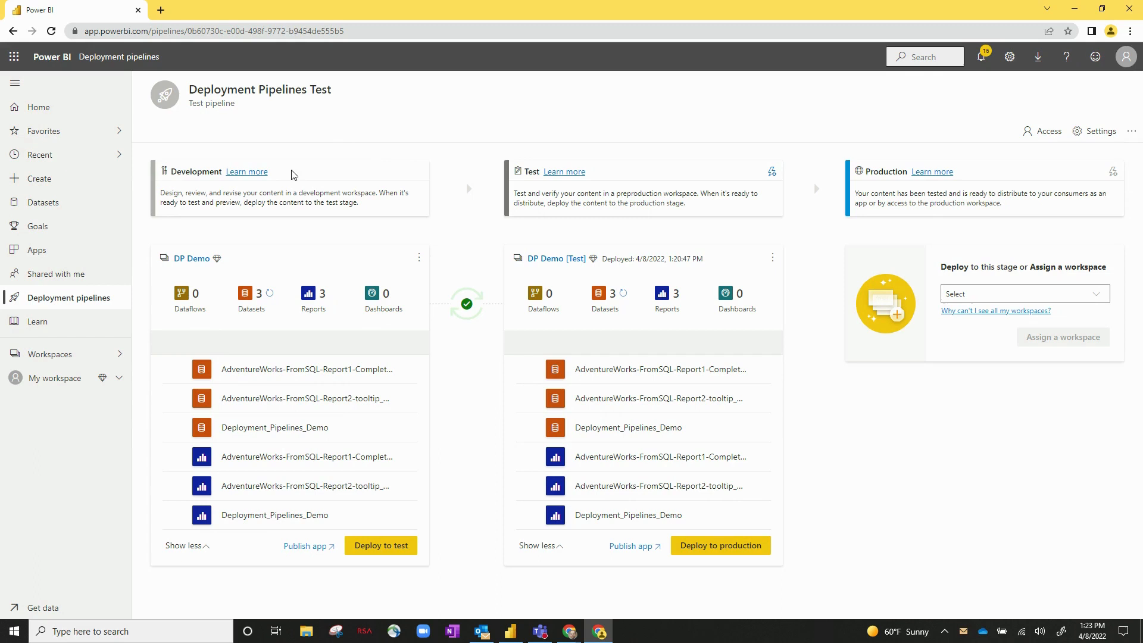
mouse_move(569, 161)
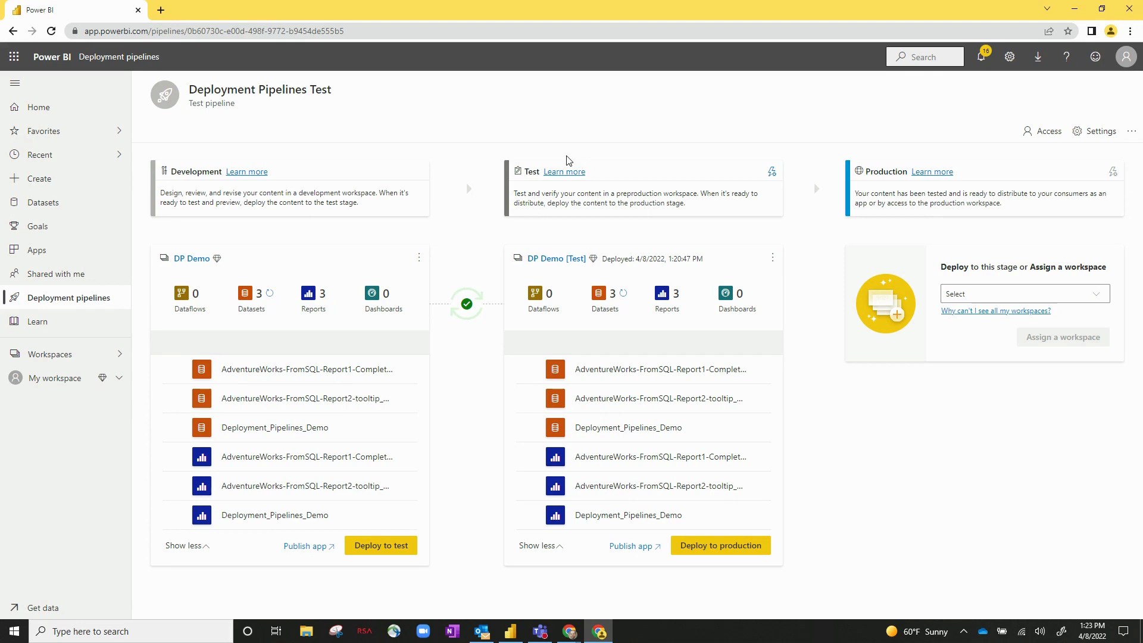
mouse_move(431, 151)
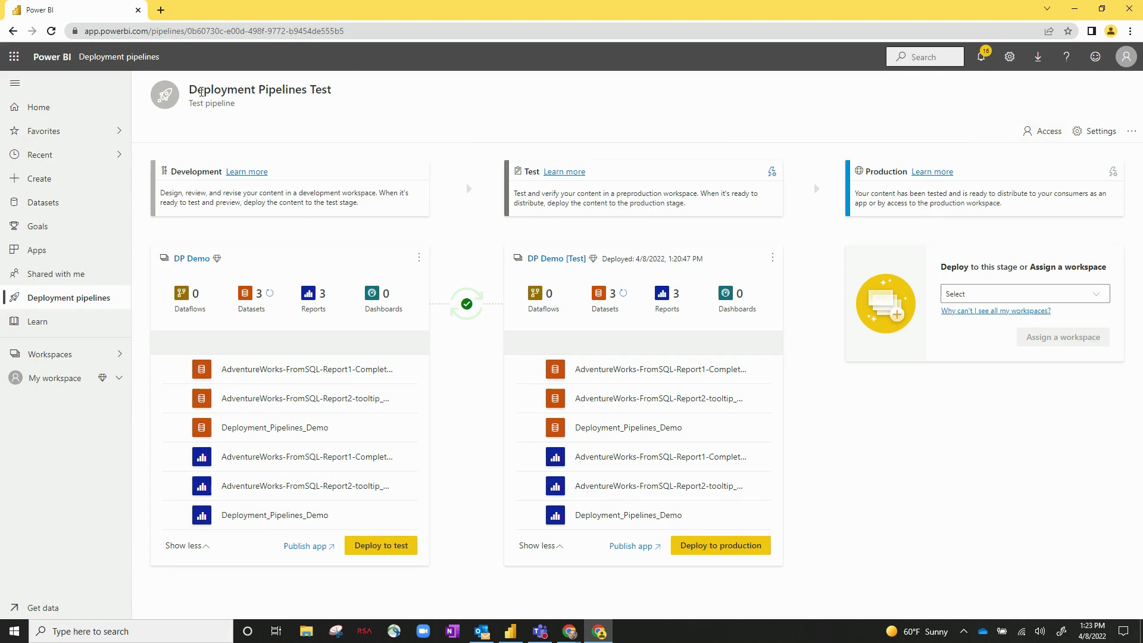
mouse_move(1047, 136)
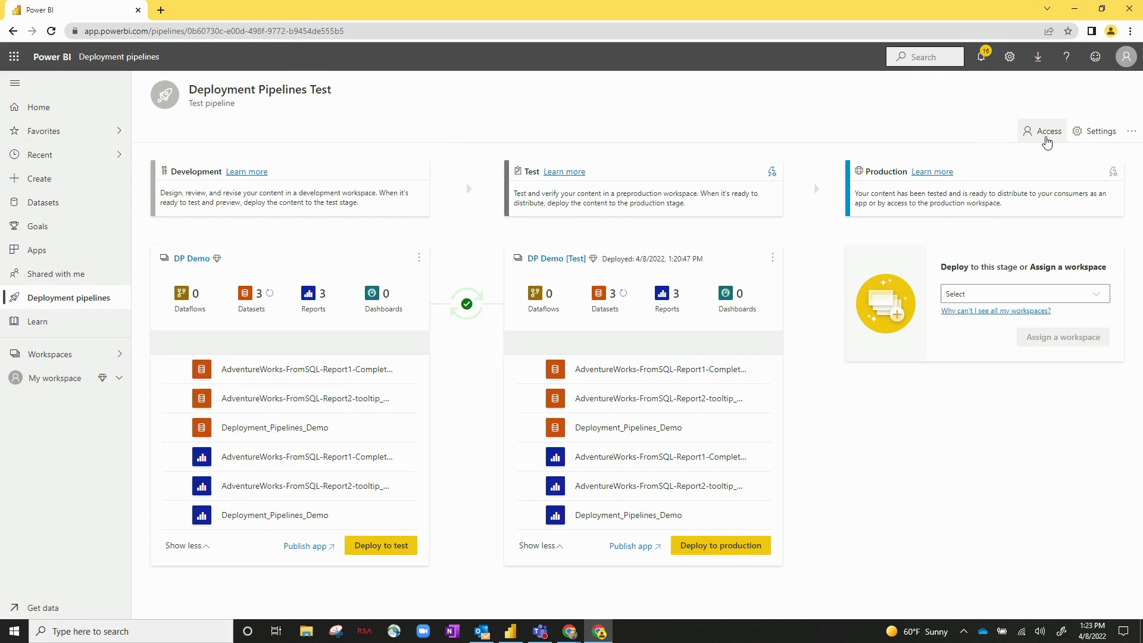
Bring up Pipeline access for Deployment Pipelines Test and focus the name-or-email box
left_click(1044, 131)
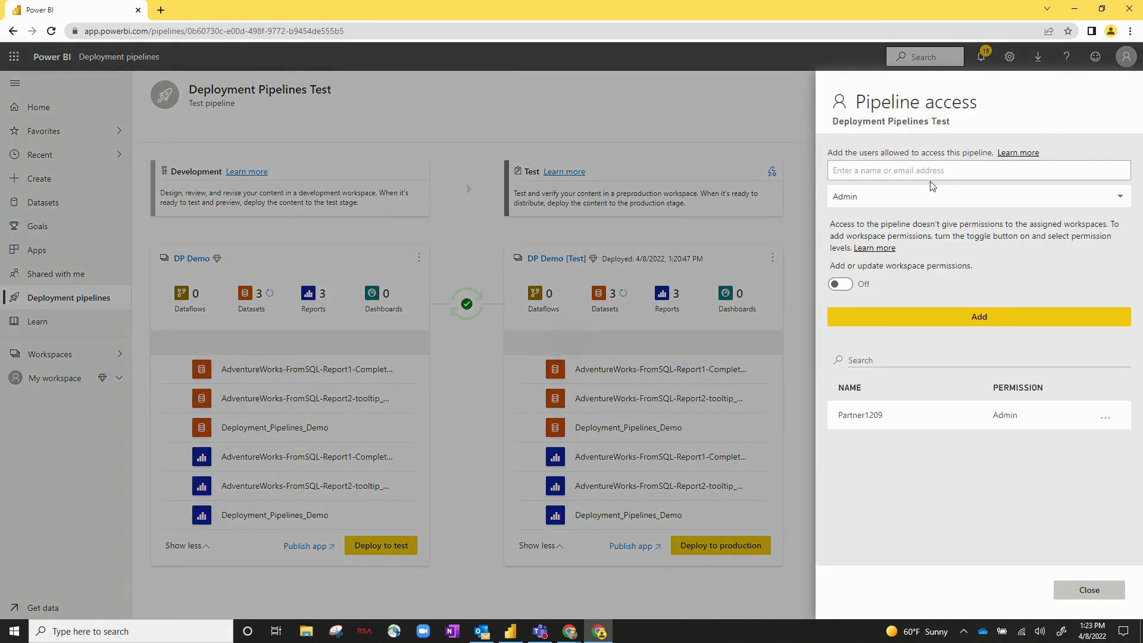
left_click(979, 170)
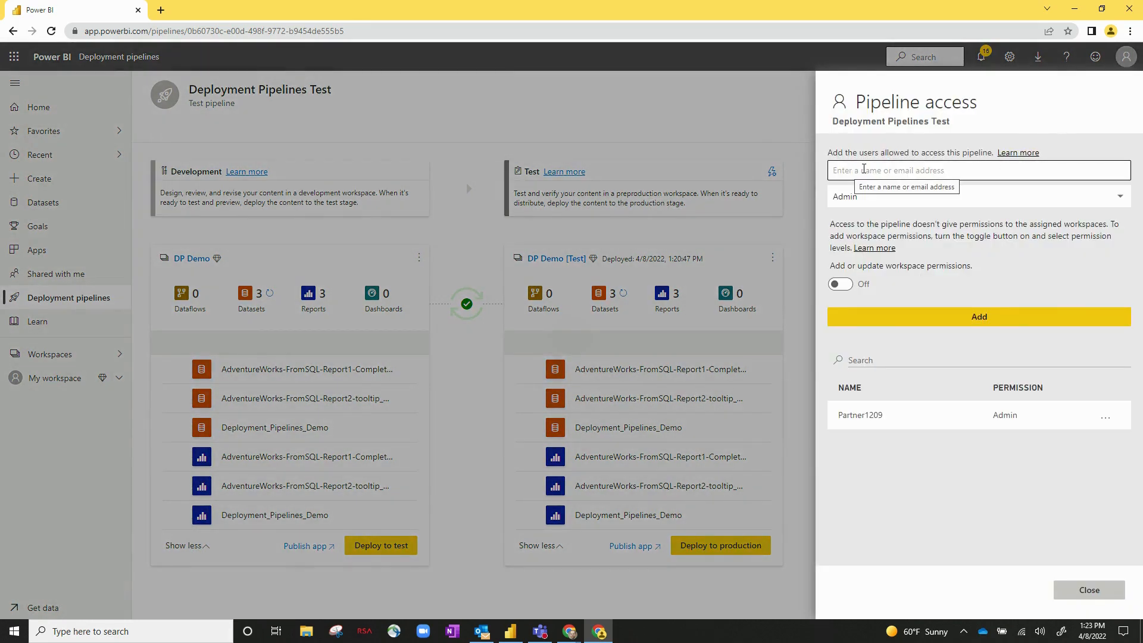